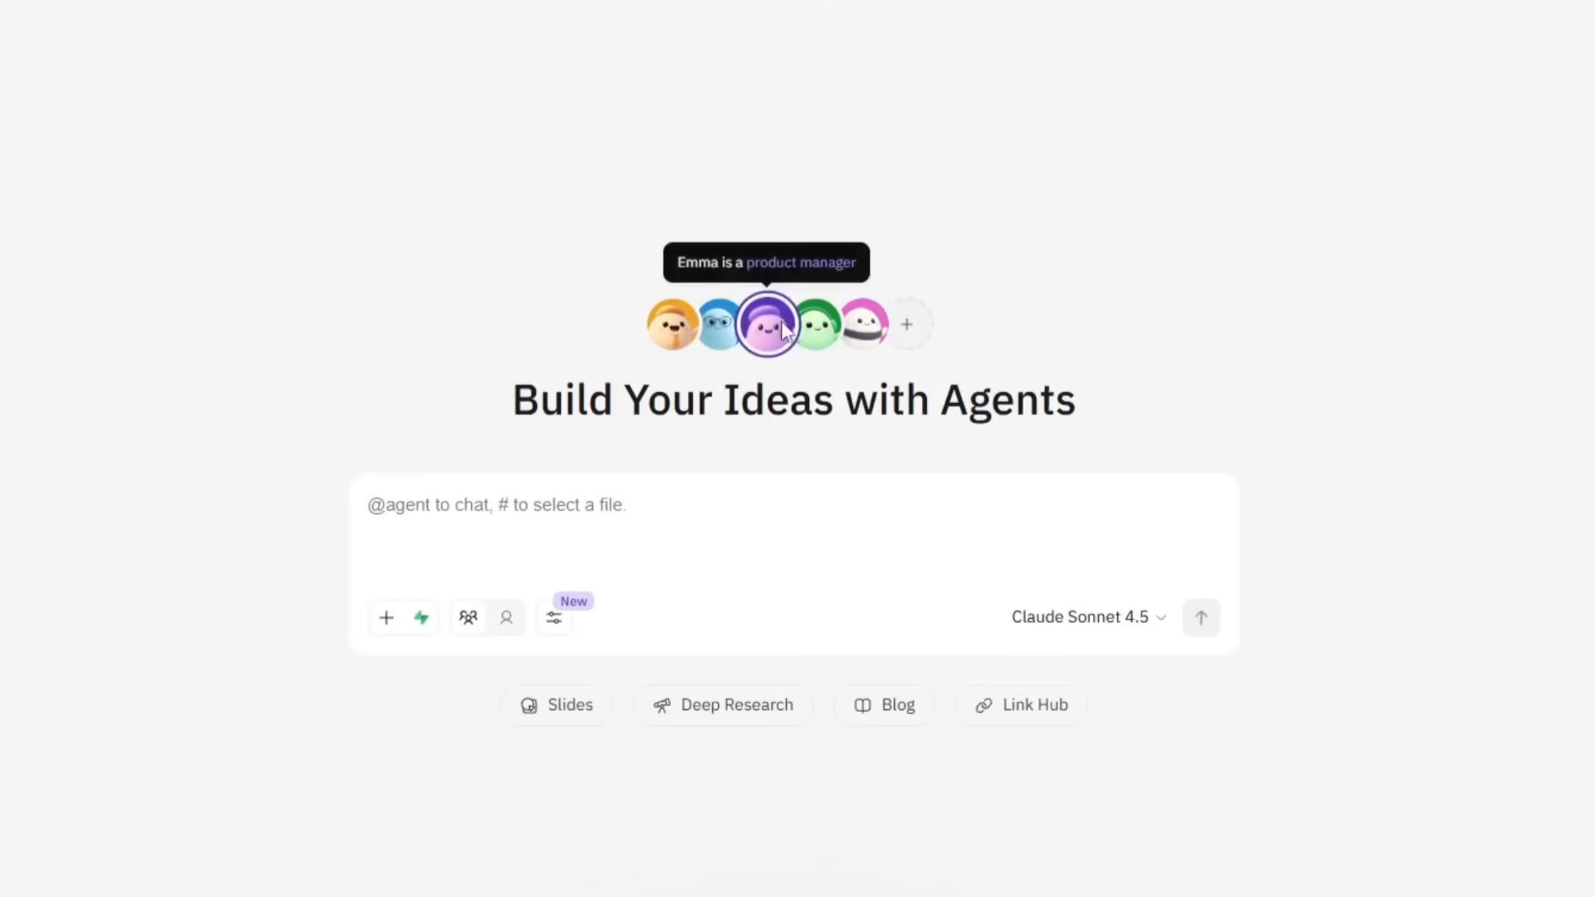
mouse_move(863, 323)
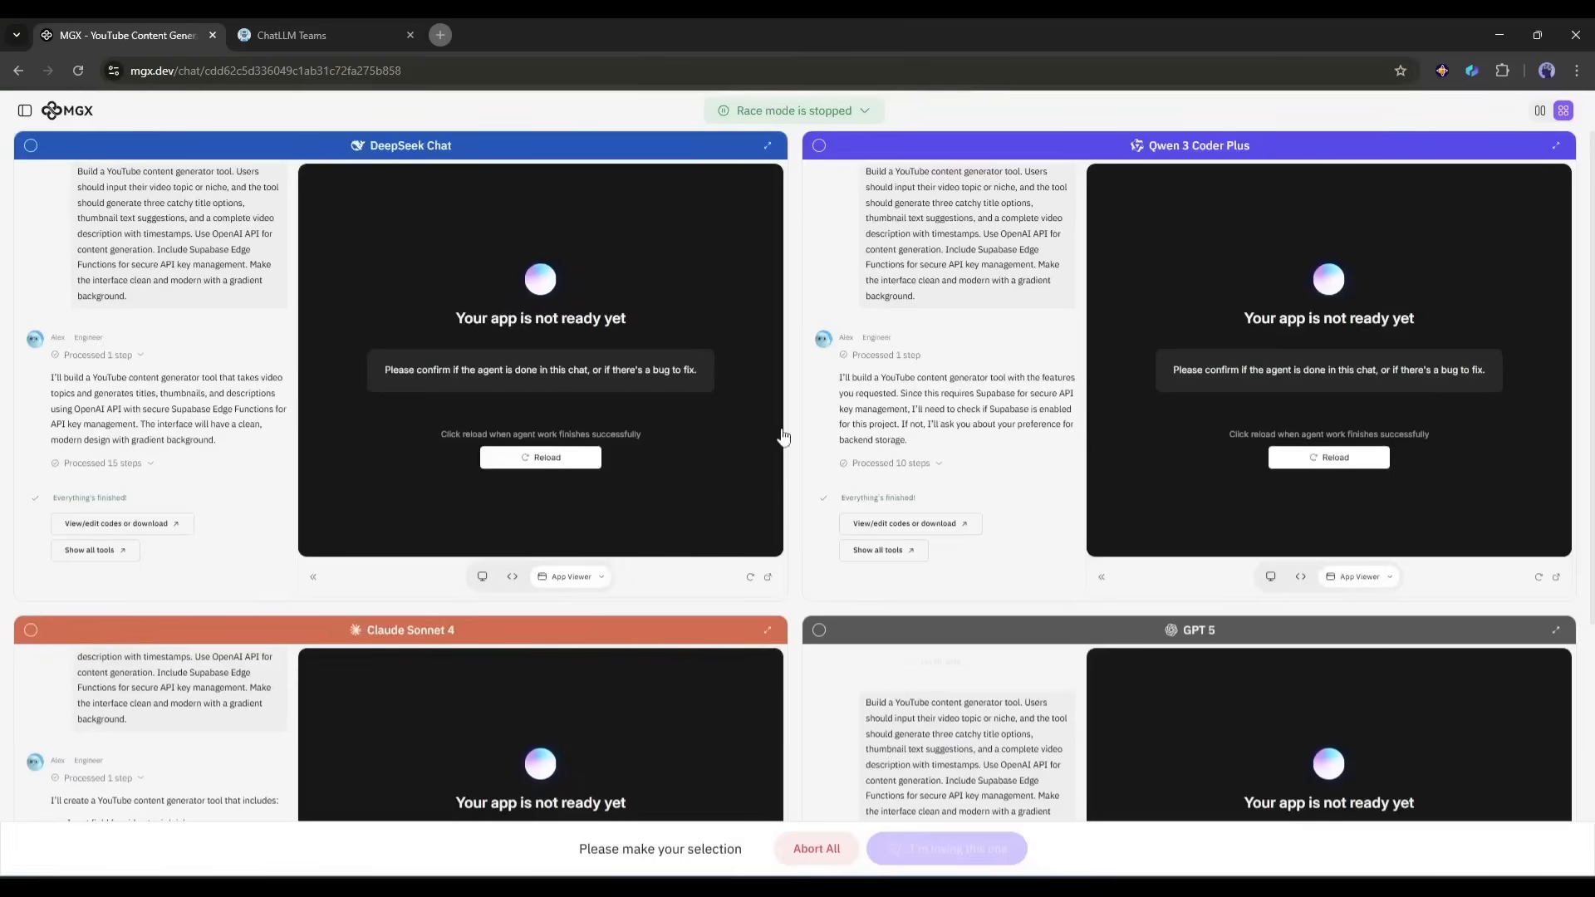
Abort the race for all four models, confirm it, and review the generated YouTube generator app.
click(815, 848)
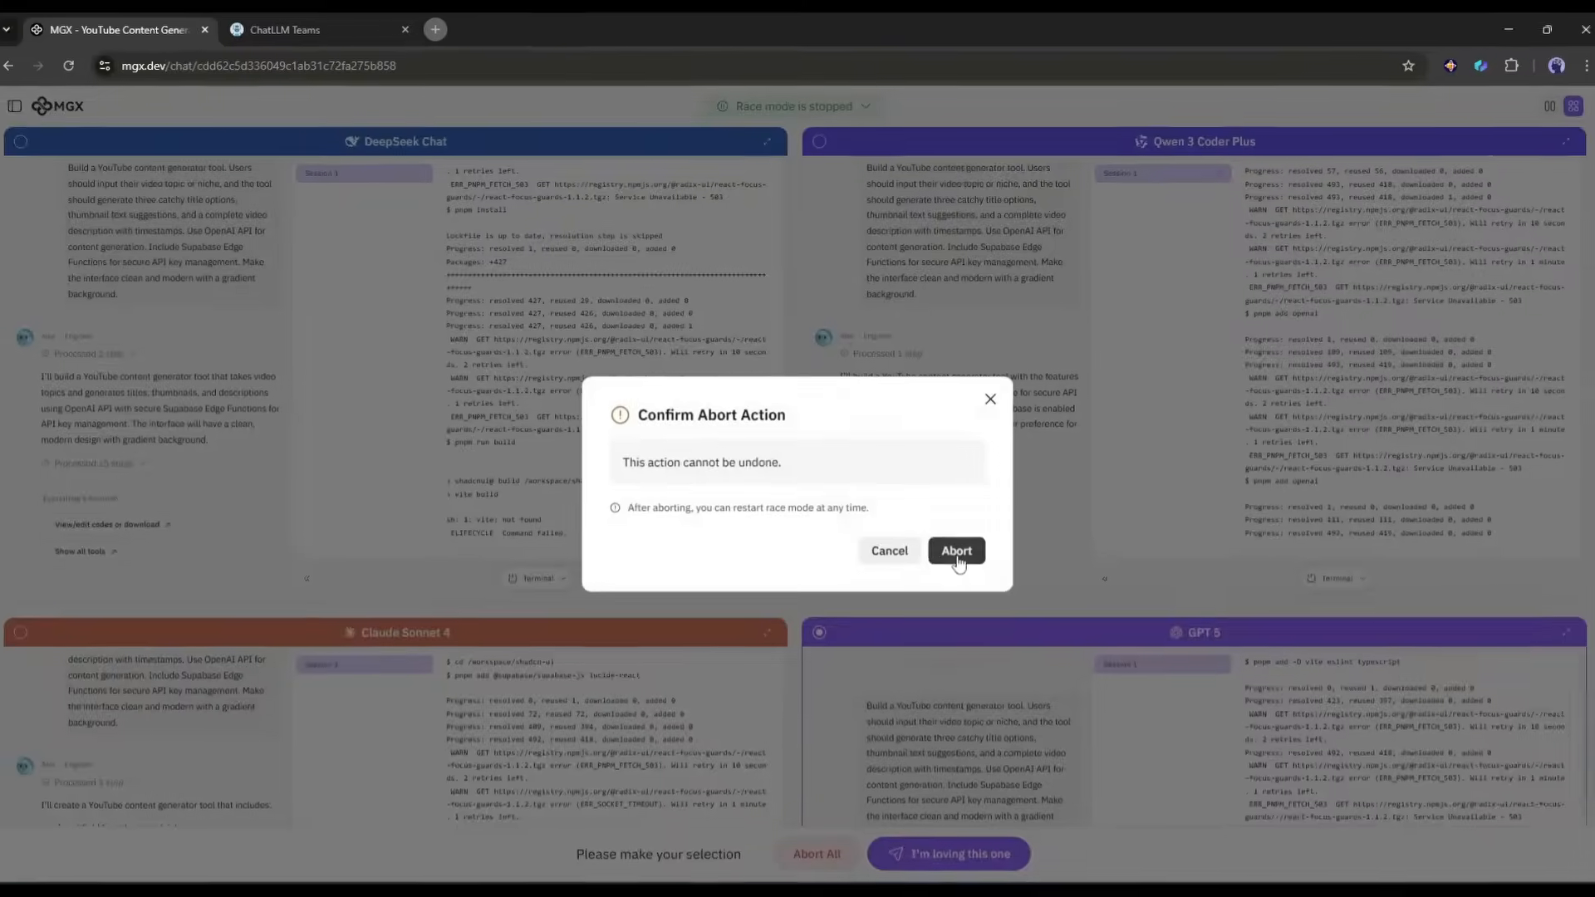
click(954, 550)
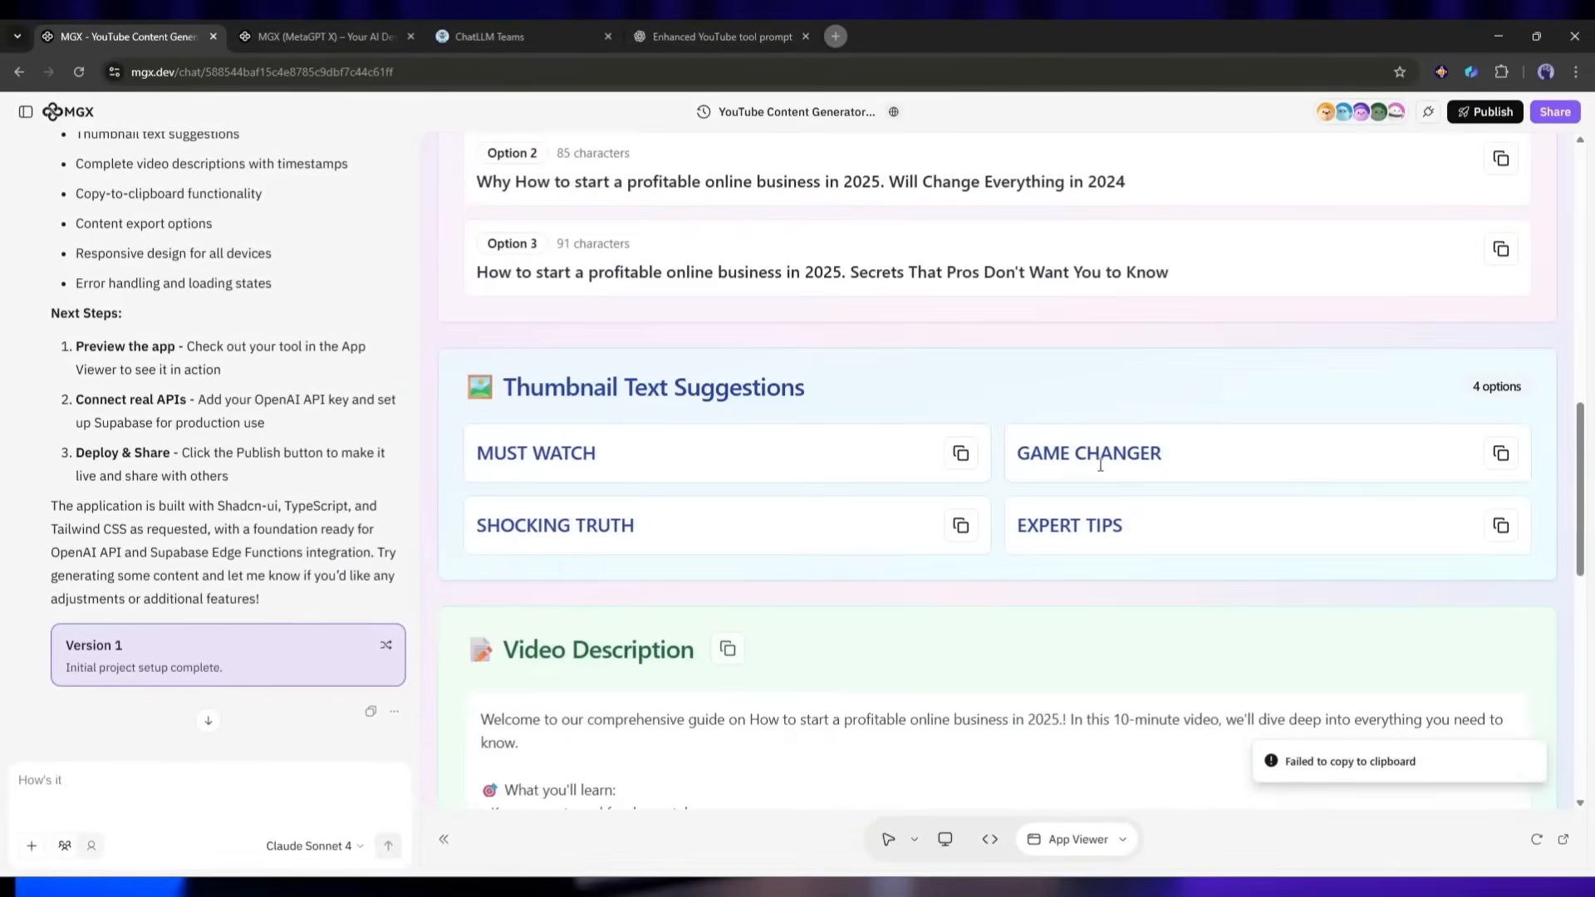
scroll(down, 3)
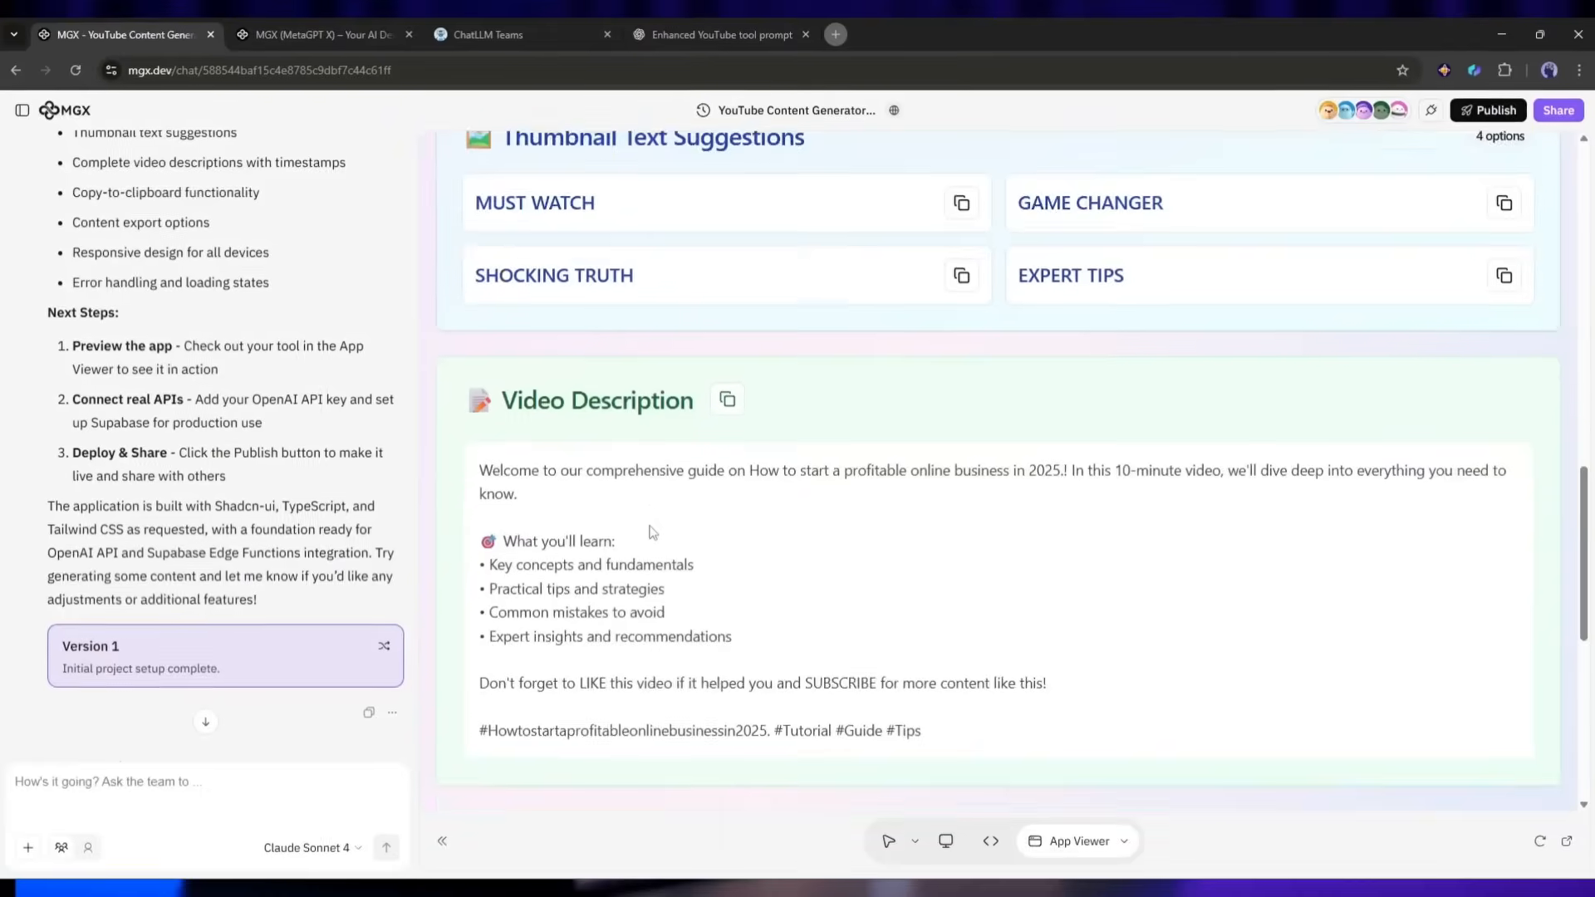
scroll(down, 3)
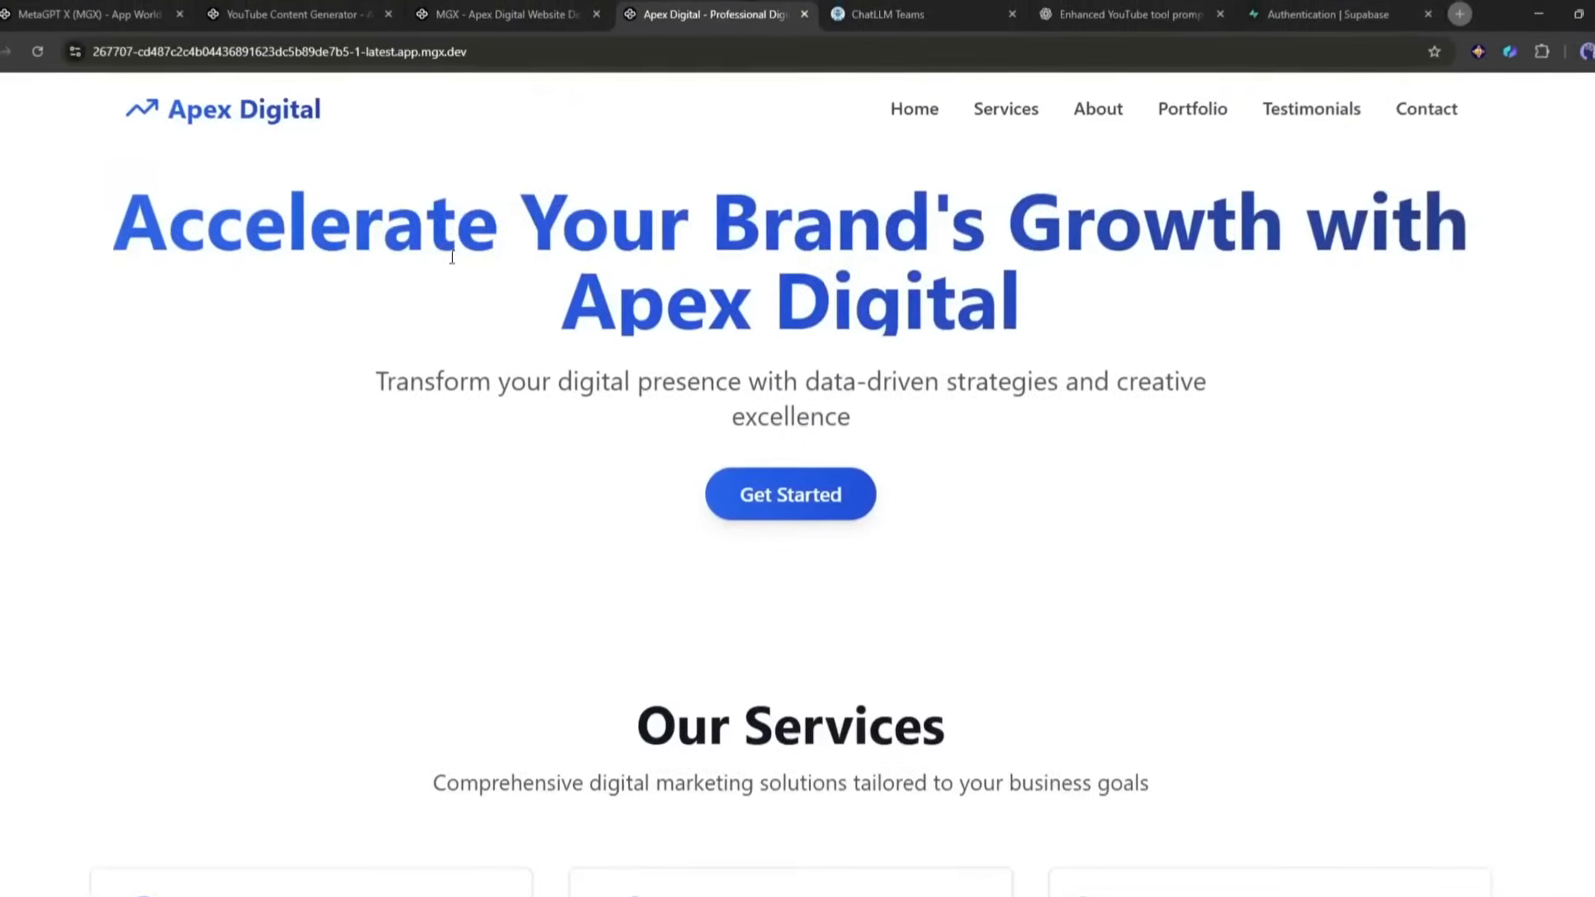
scroll(down, 3)
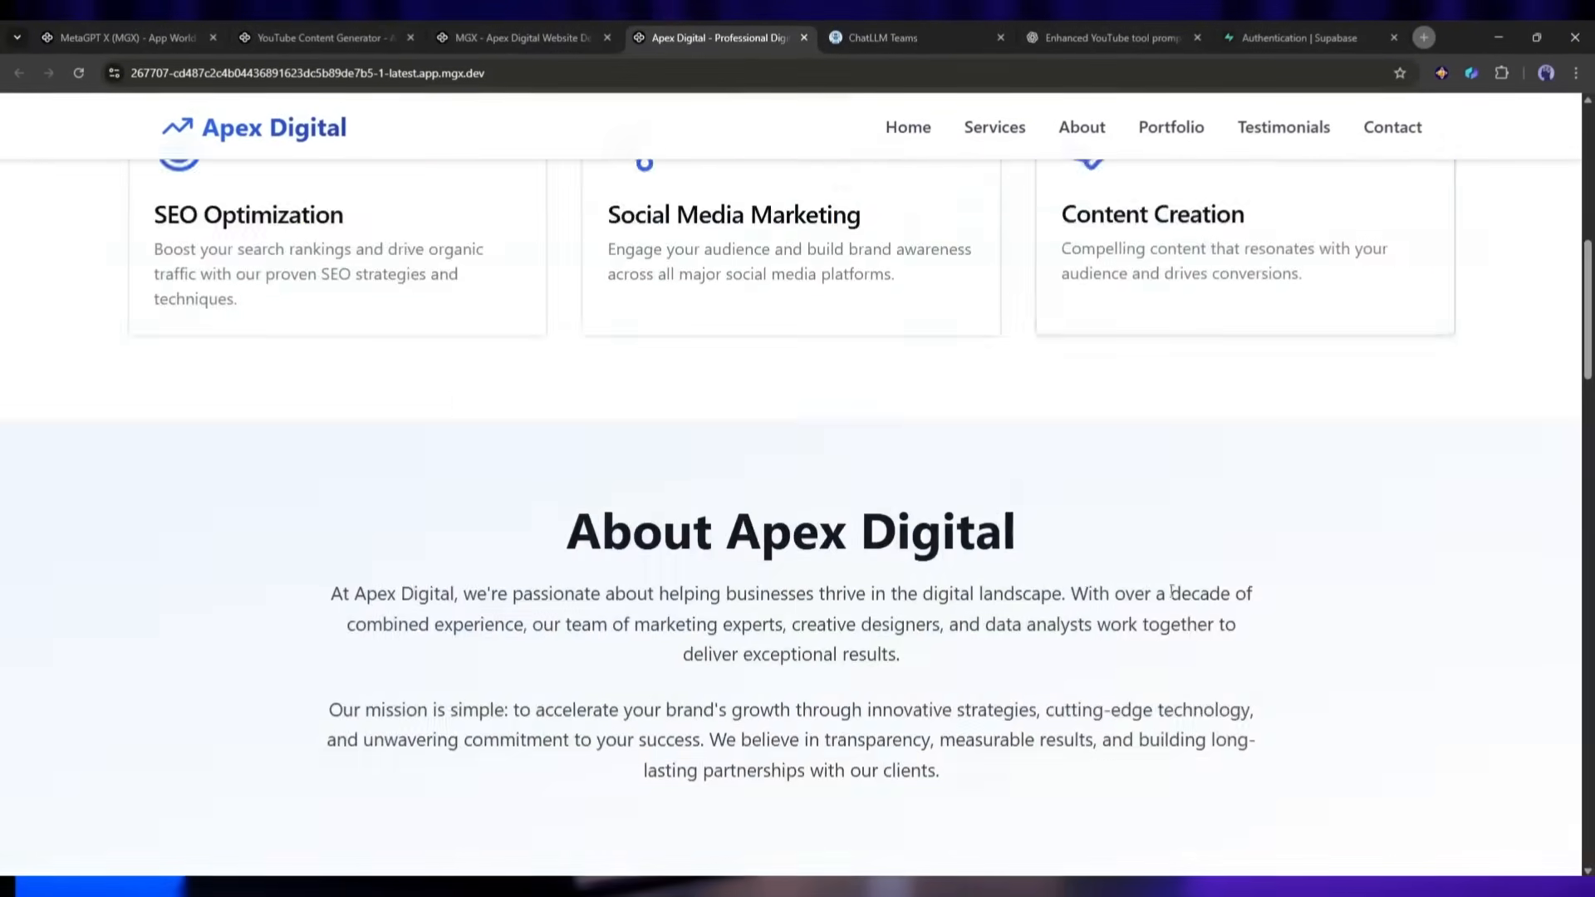
scroll(down, 3)
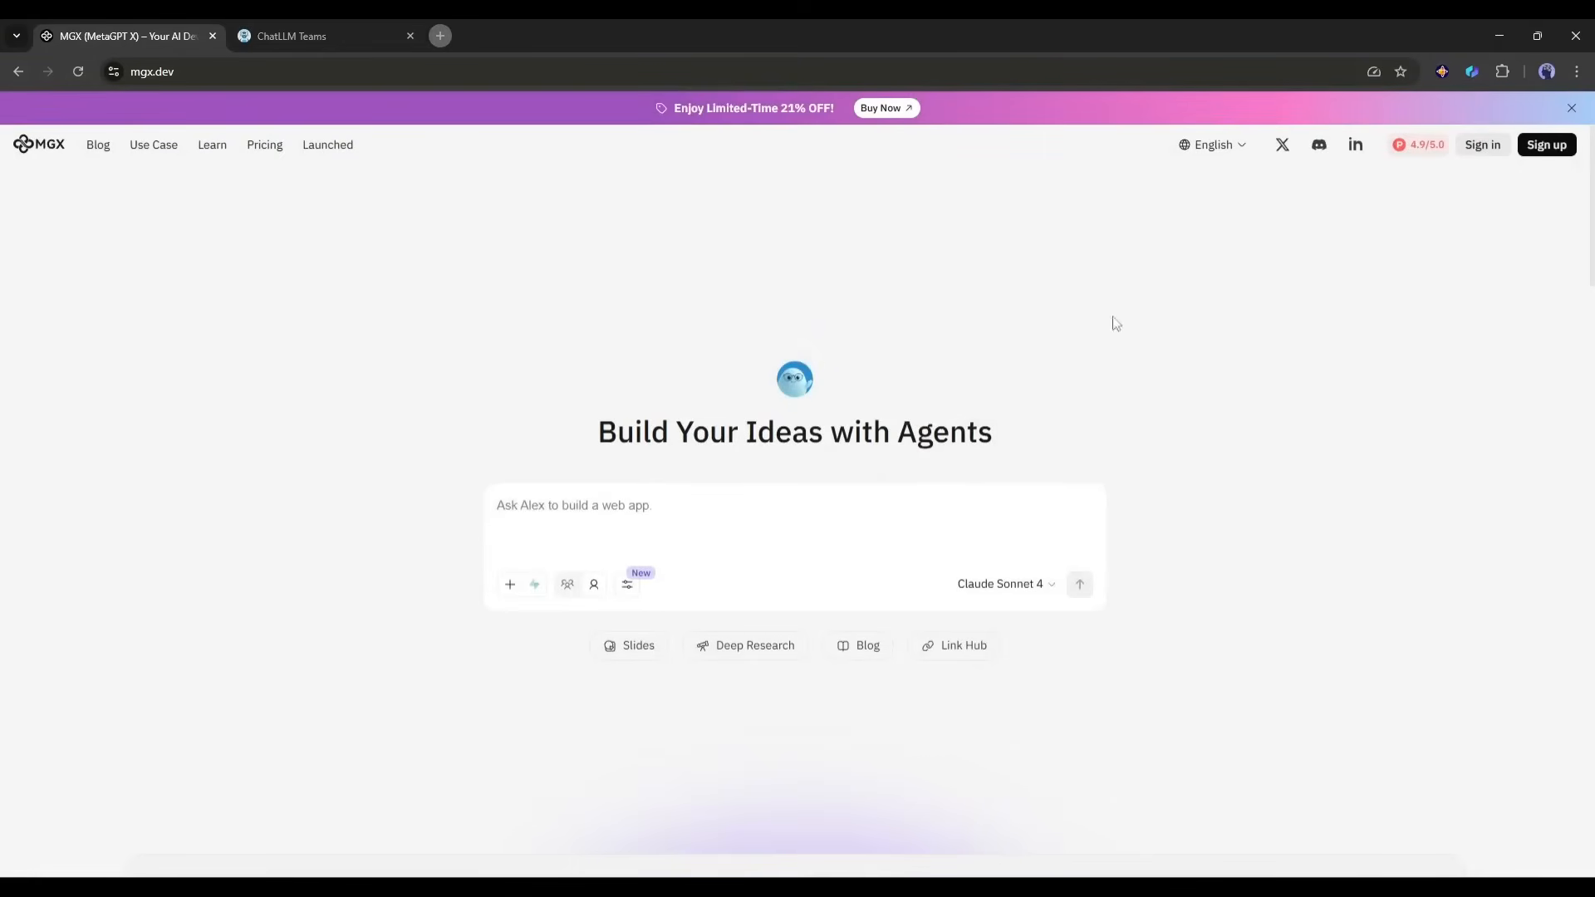
Sign in with Google, check the Max plan's remaining credits in Plans and Billing, then close settings.
click(1481, 145)
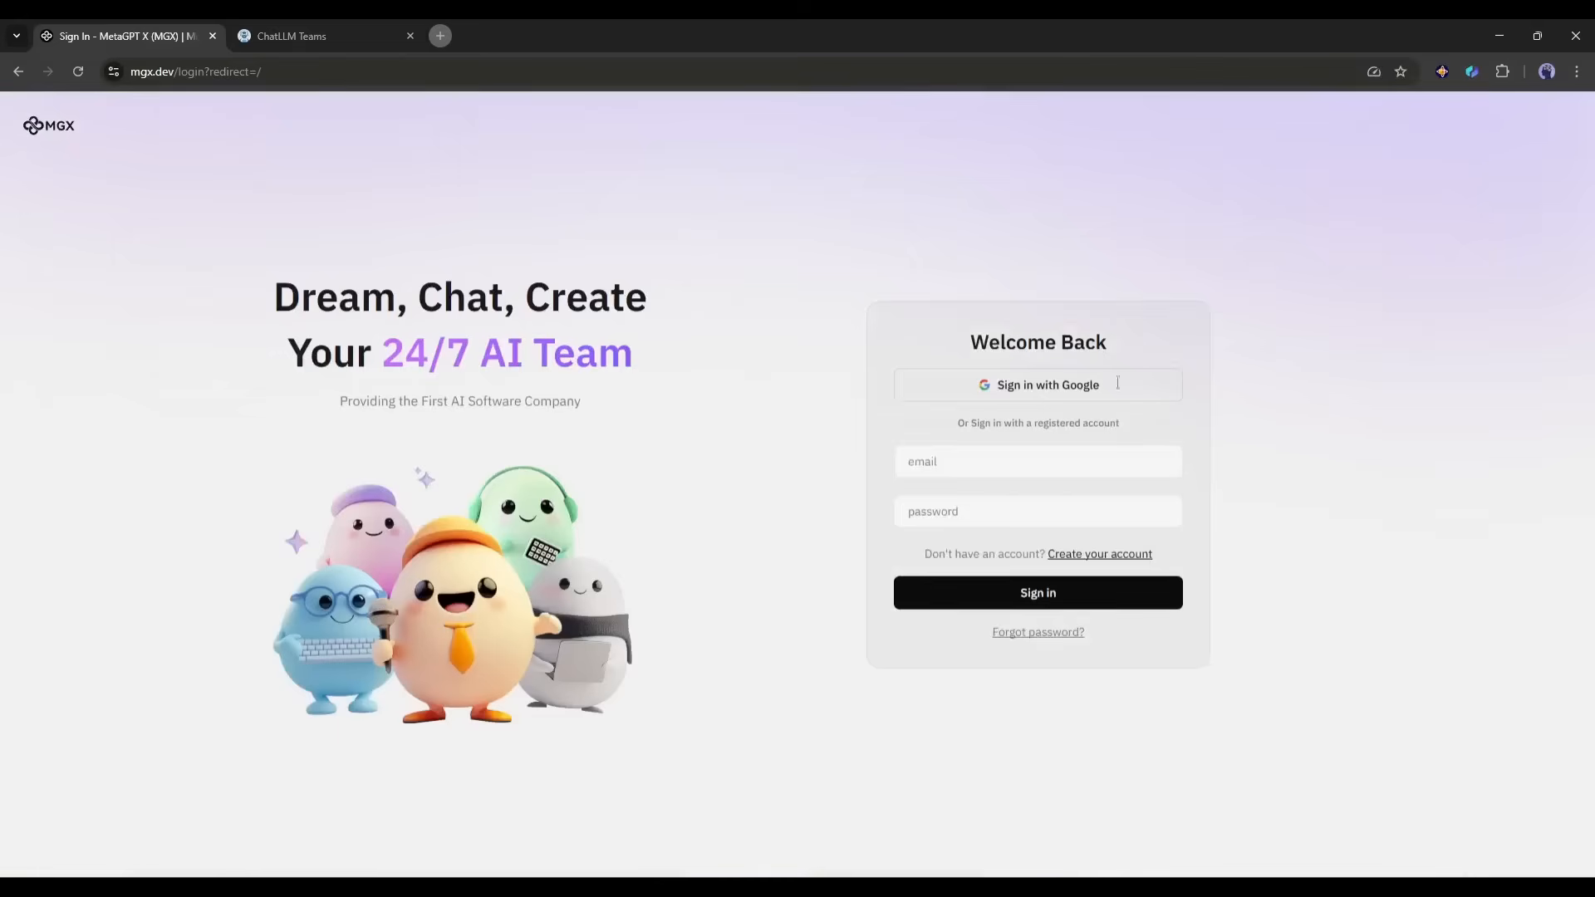
click(1037, 385)
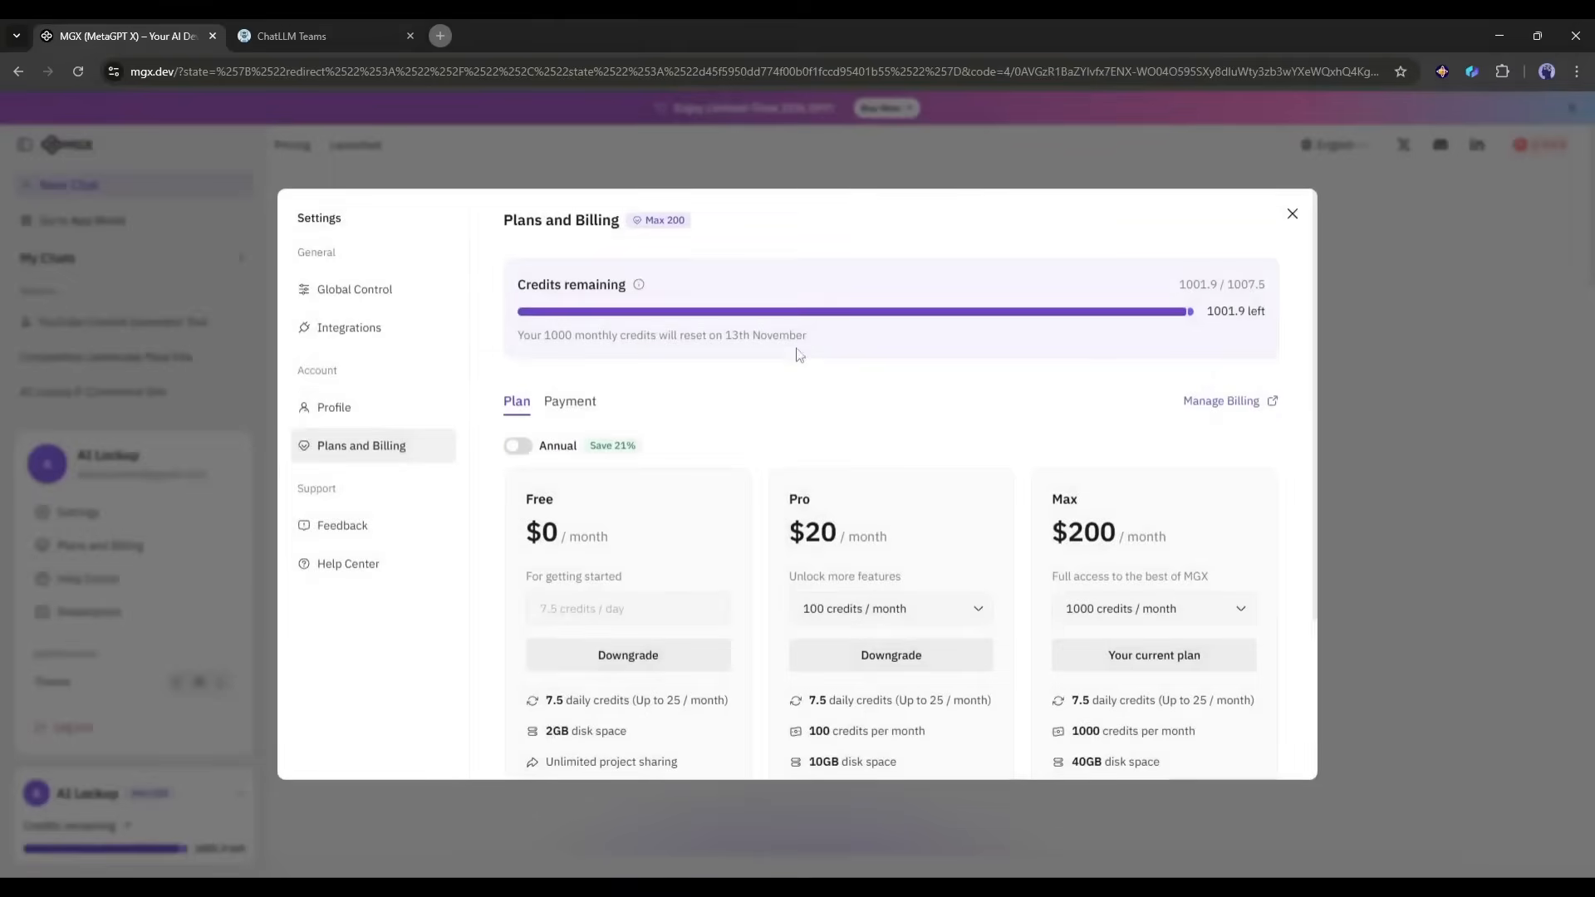
scroll(down, 3)
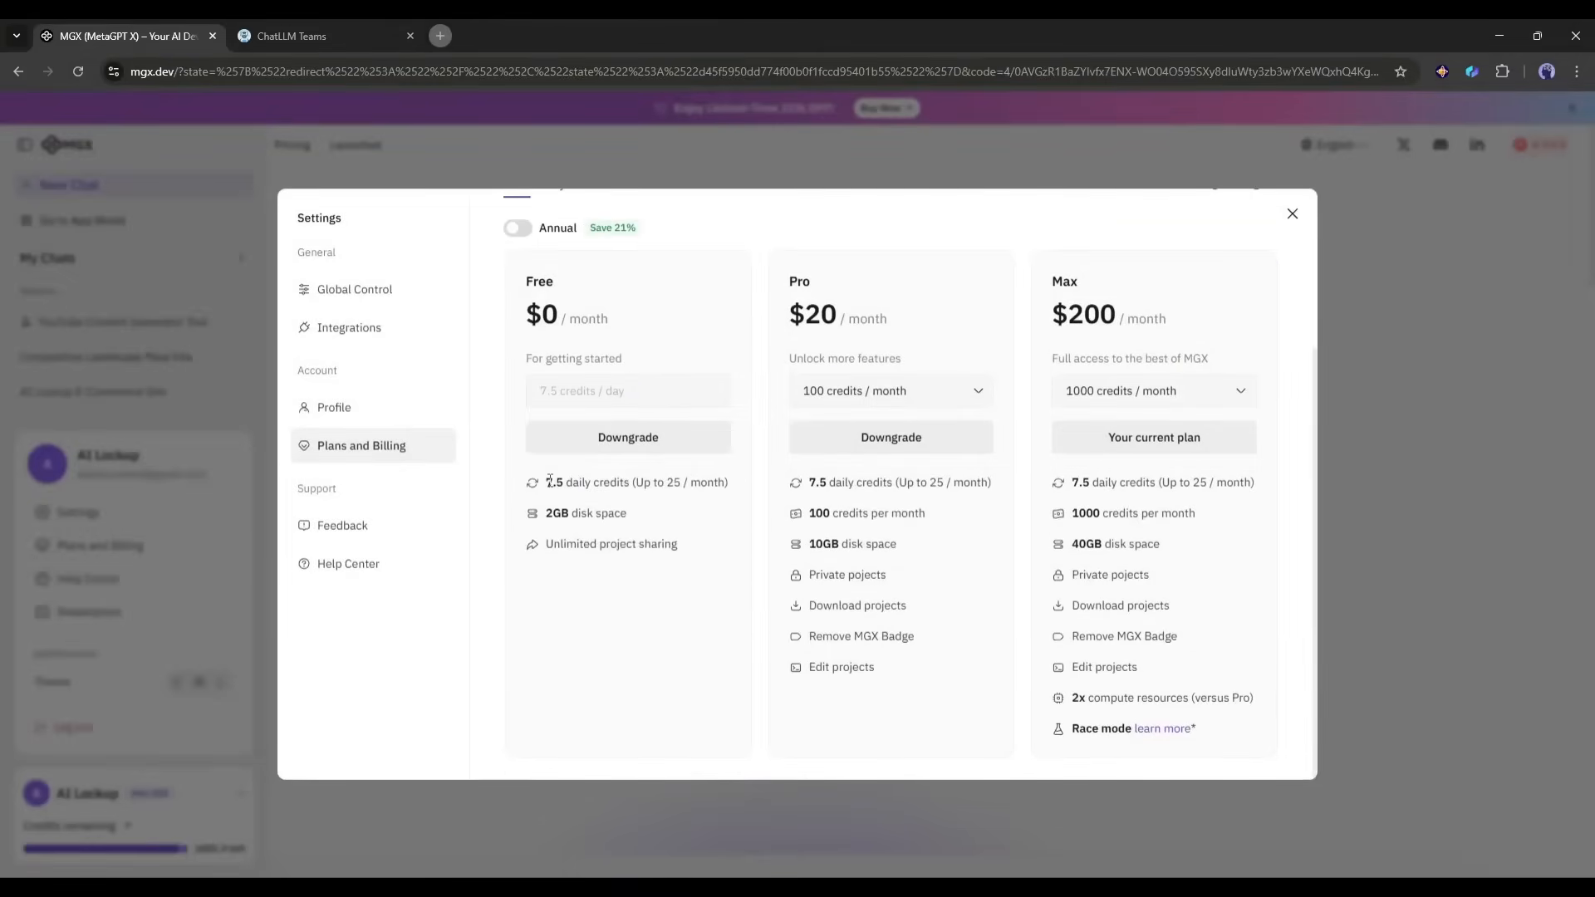
click(1292, 213)
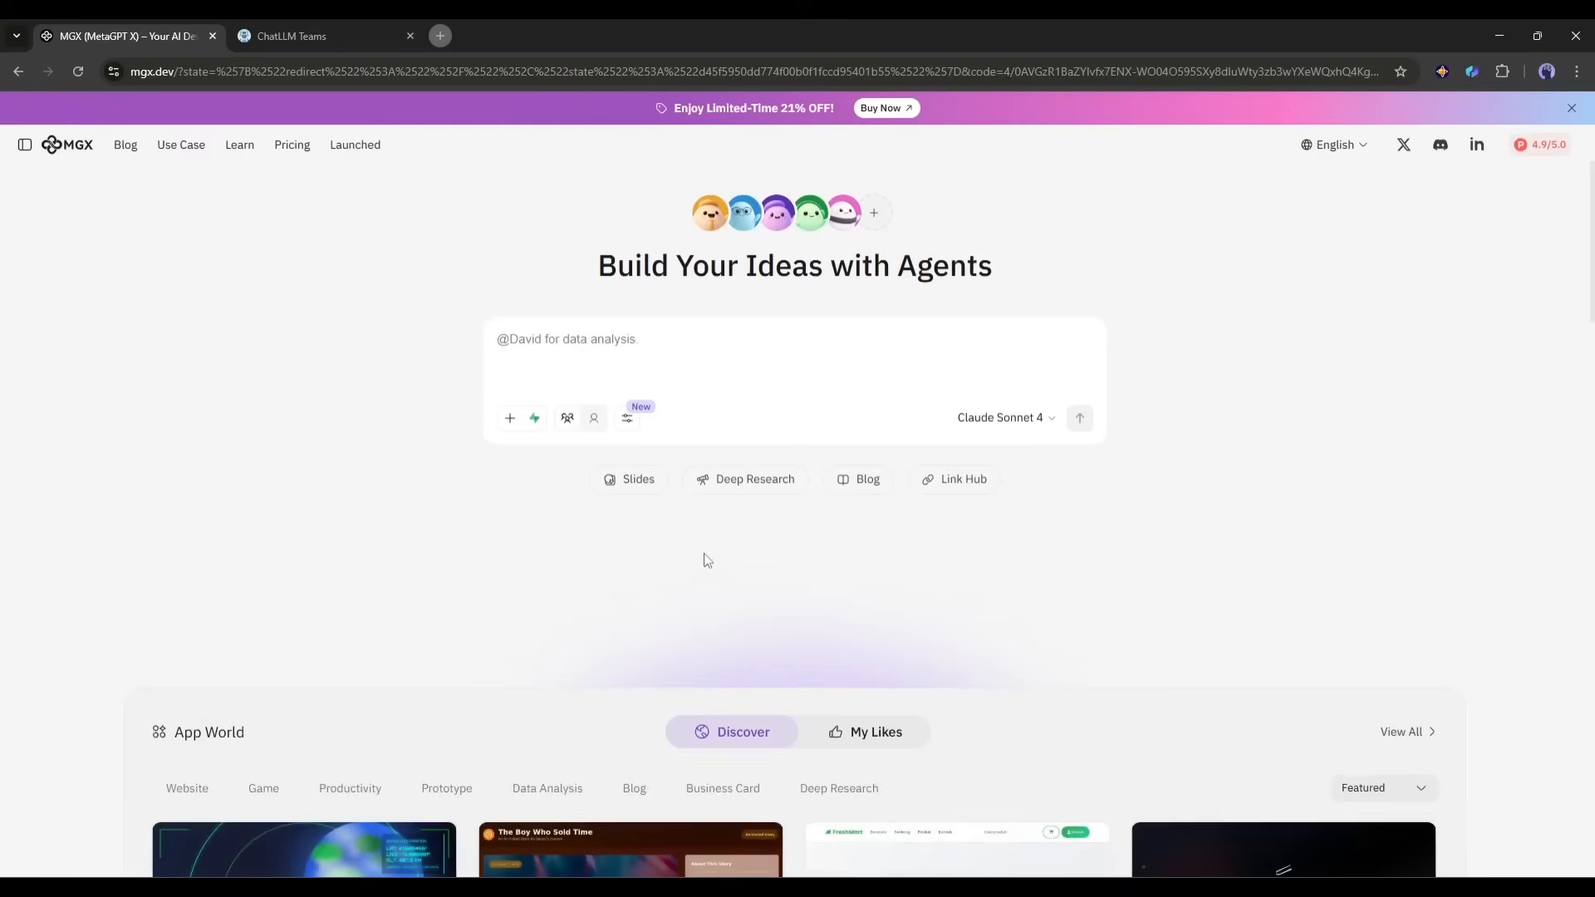
mouse_move(524, 559)
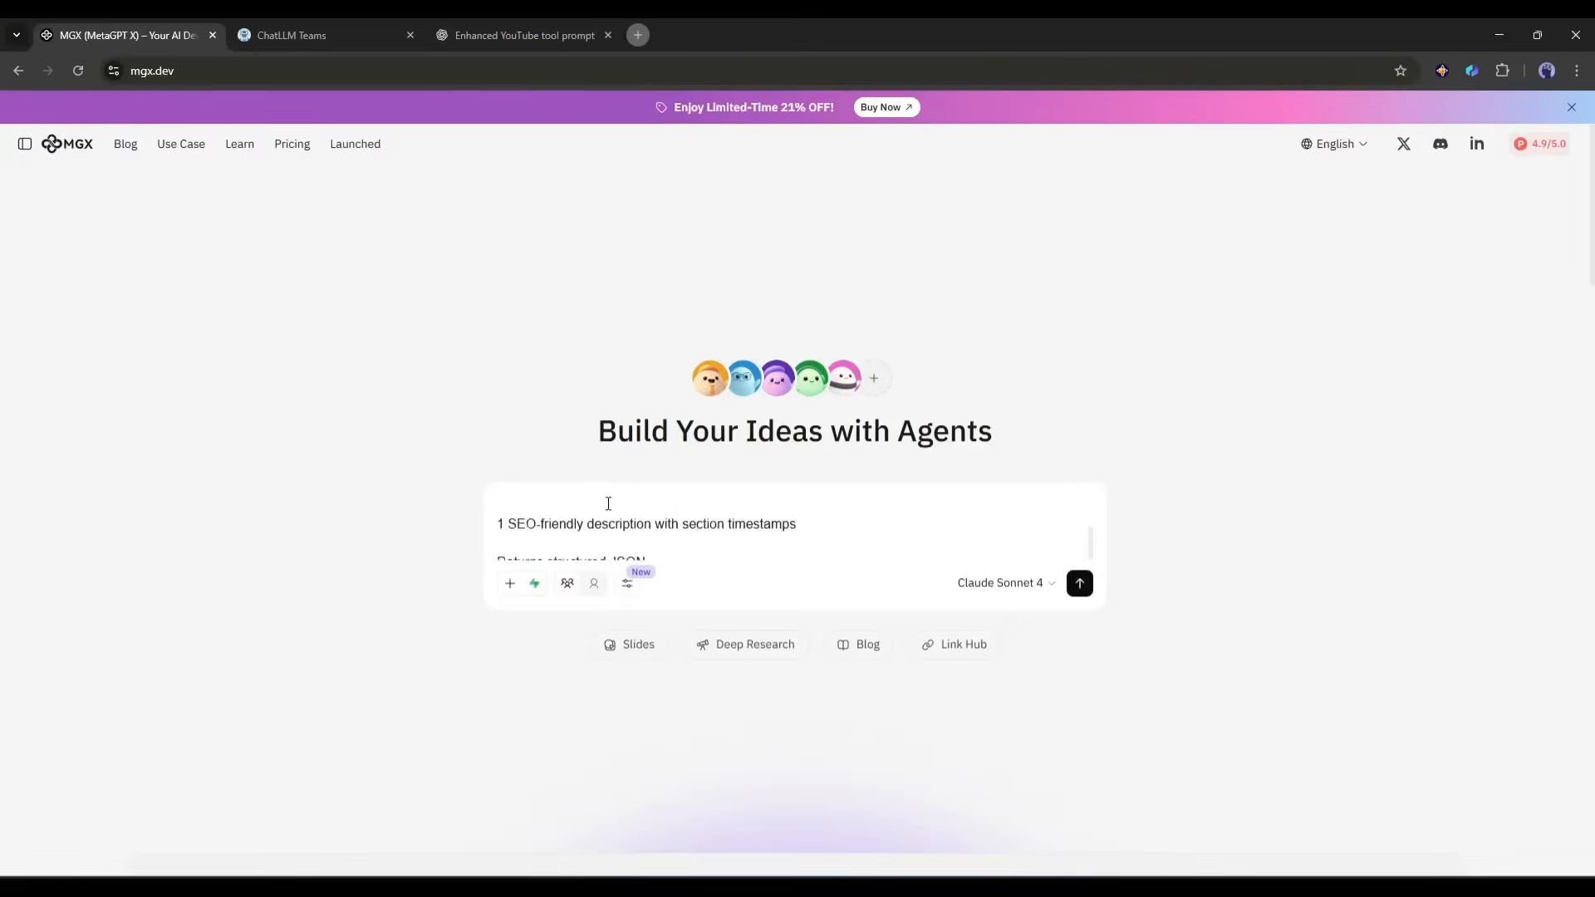
Connect the project to Supabase and dismiss the connection options.
click(510, 584)
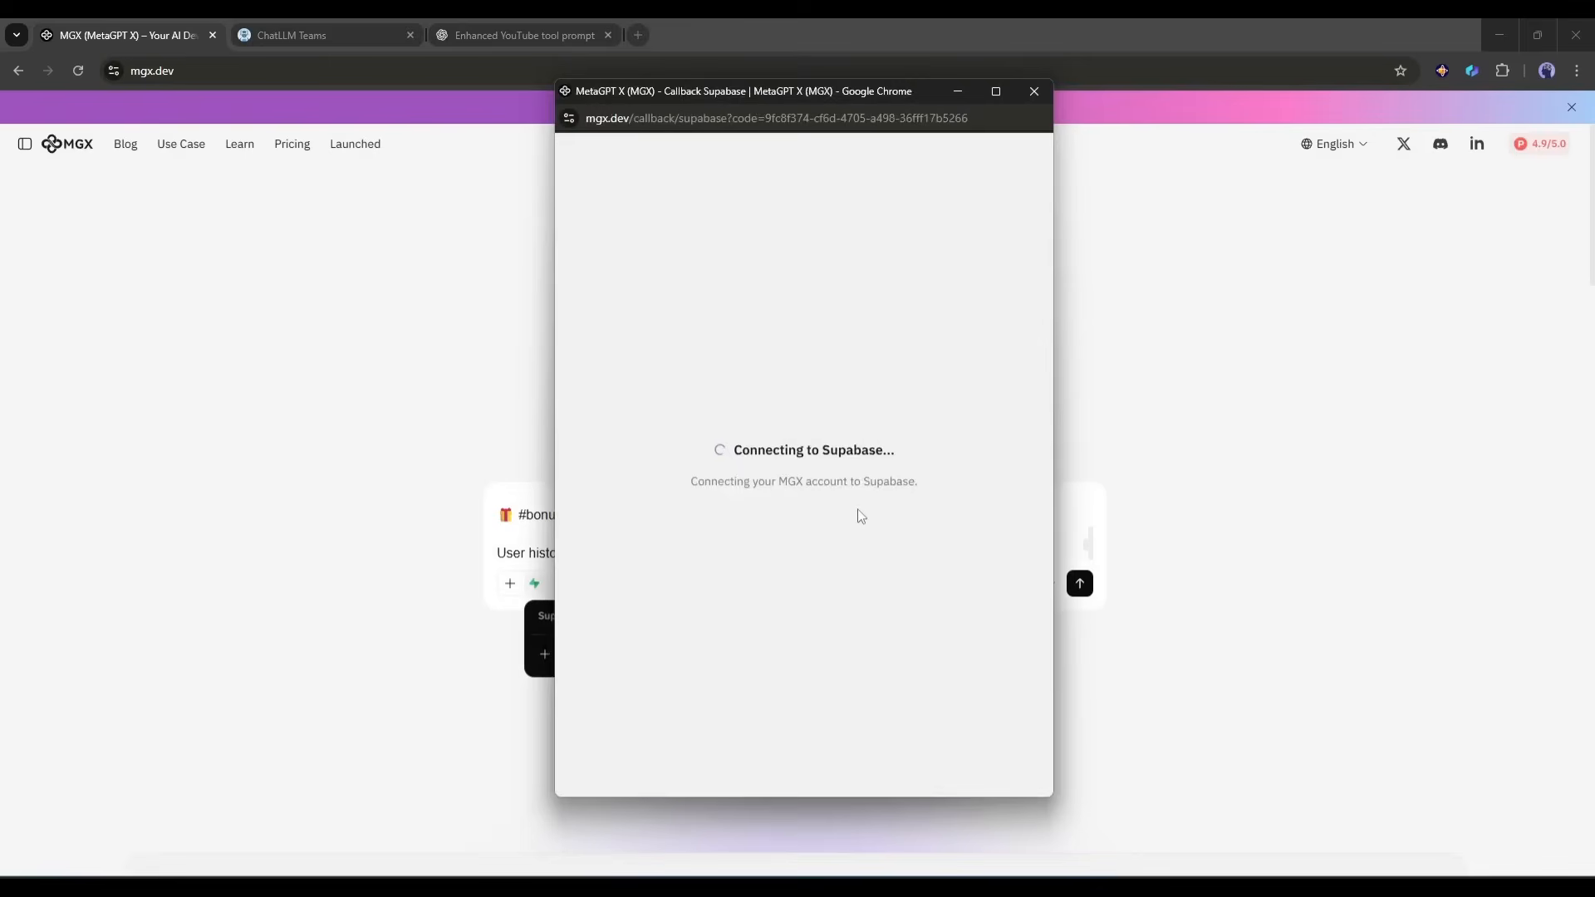
click(1033, 91)
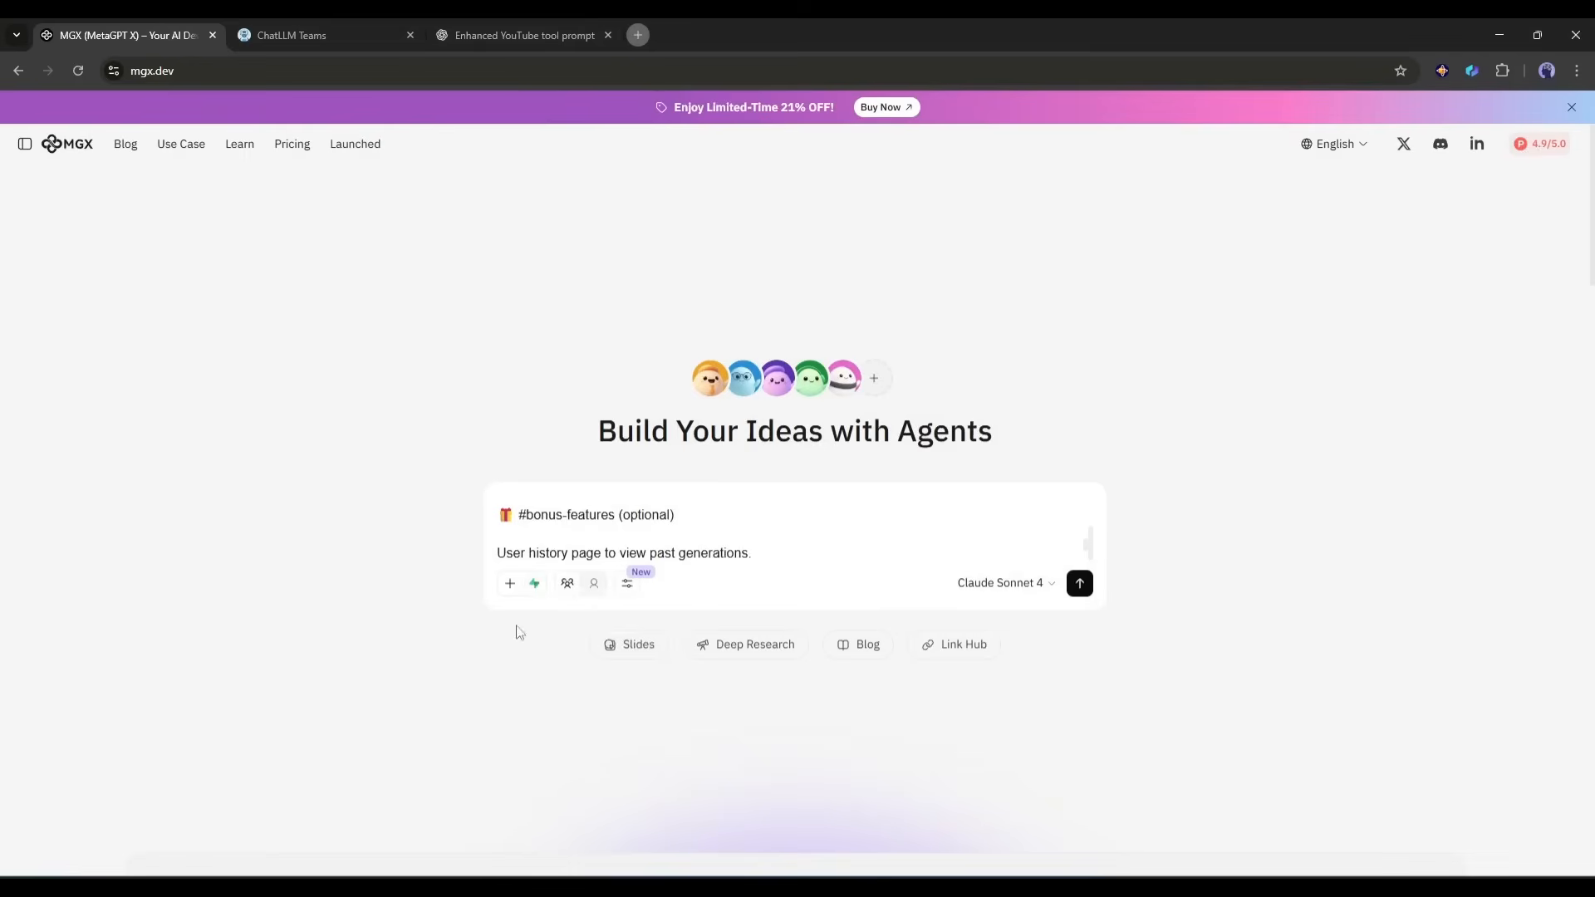
mouse_move(594, 583)
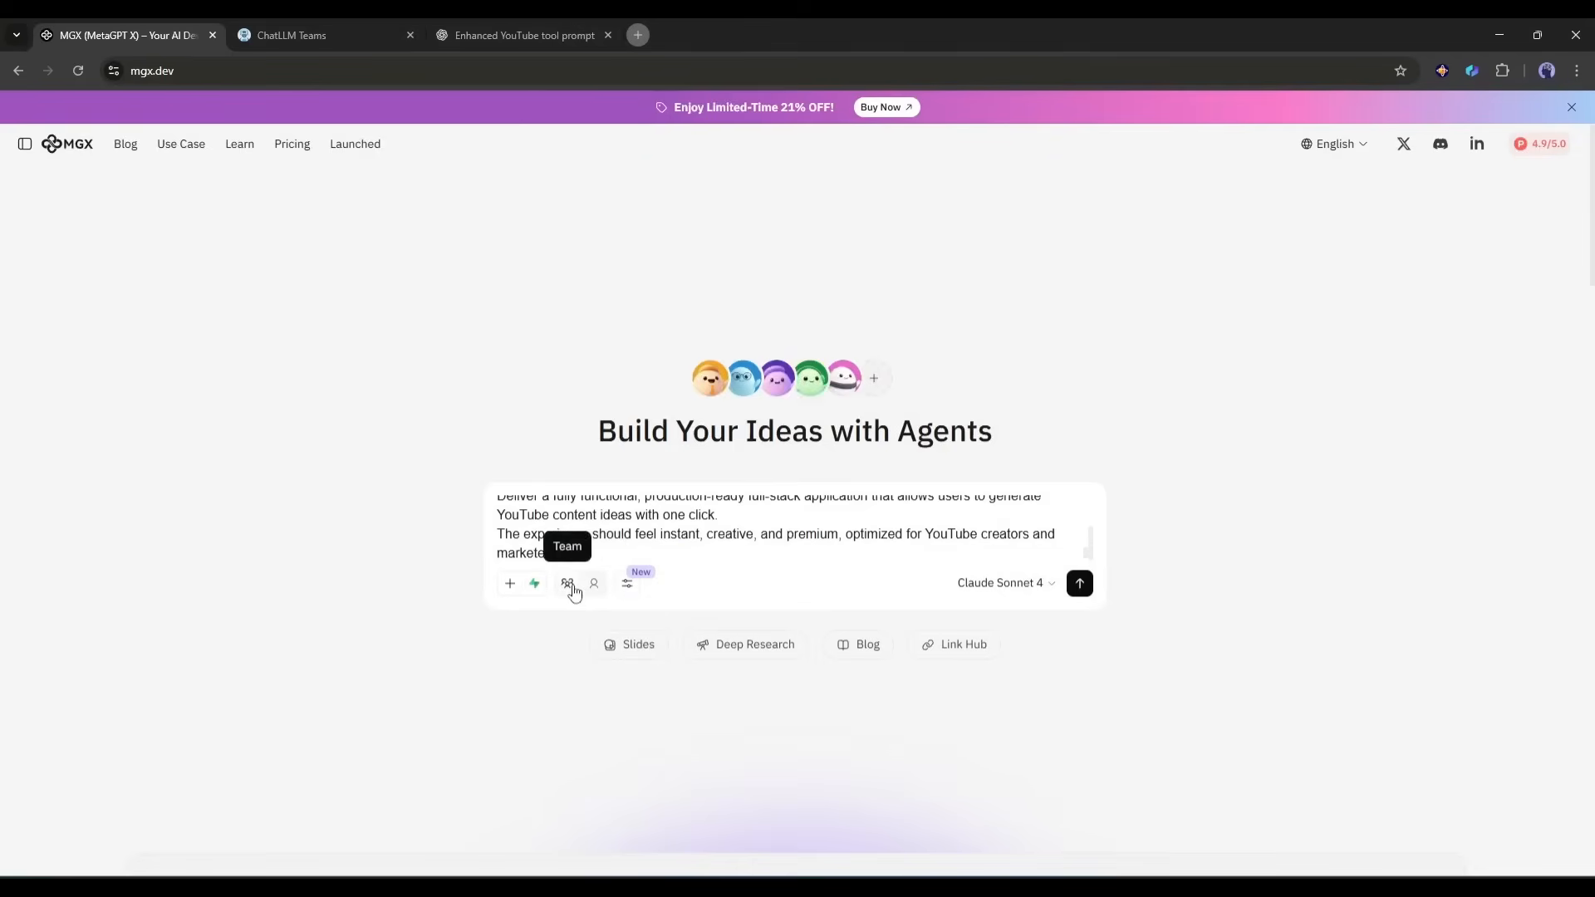
mouse_move(636, 586)
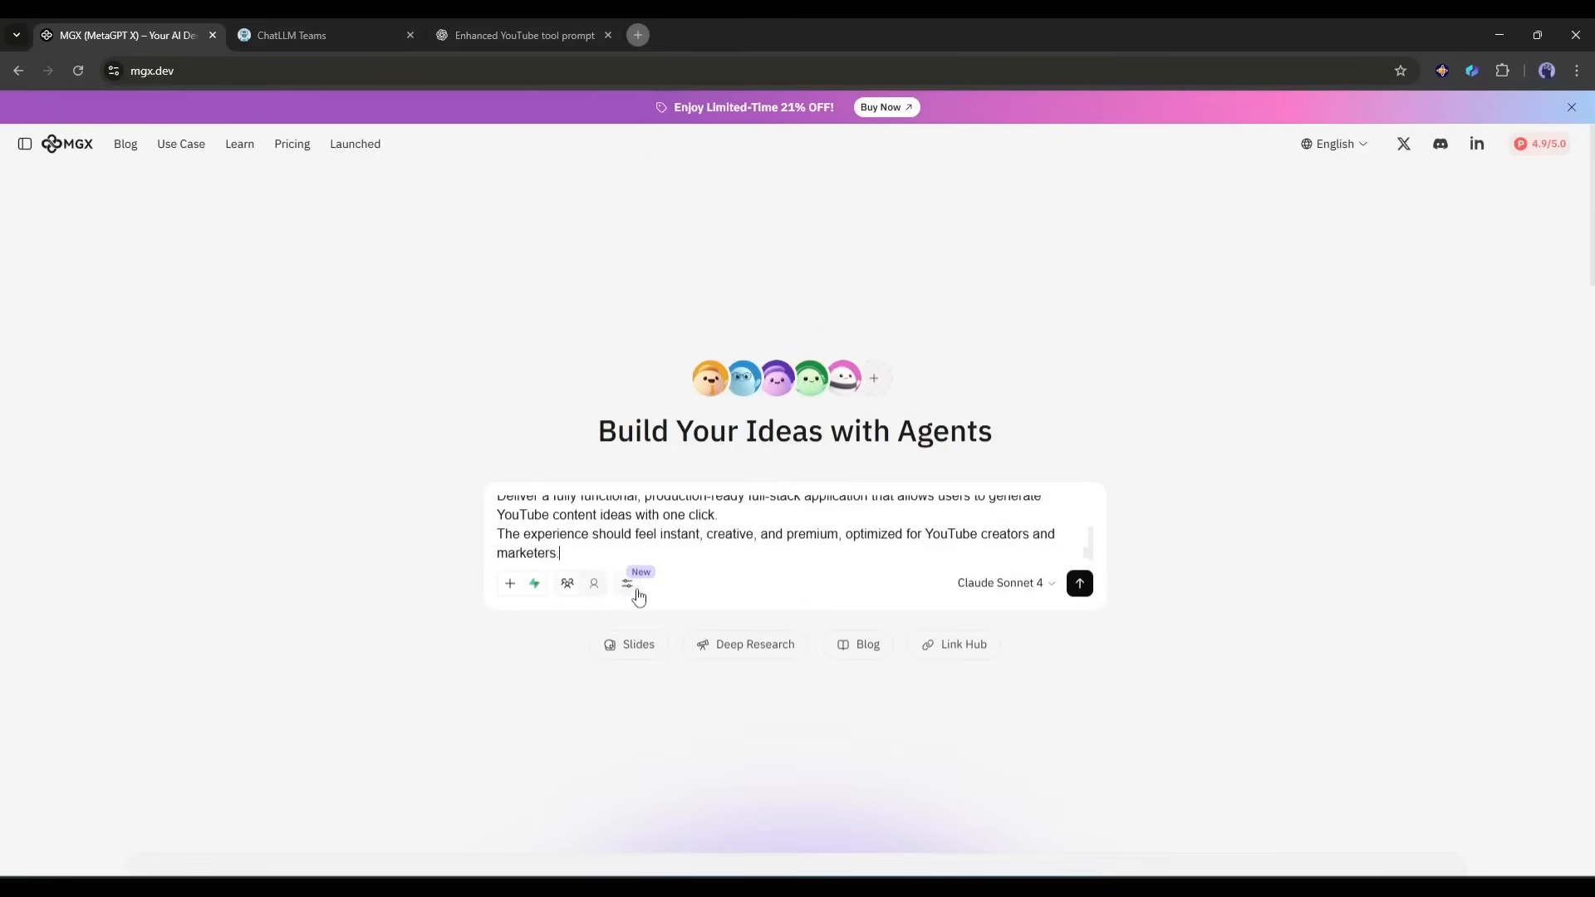
Enable Race Mode with the four-model For Boost setup and submit the YouTube generator prompt.
click(628, 583)
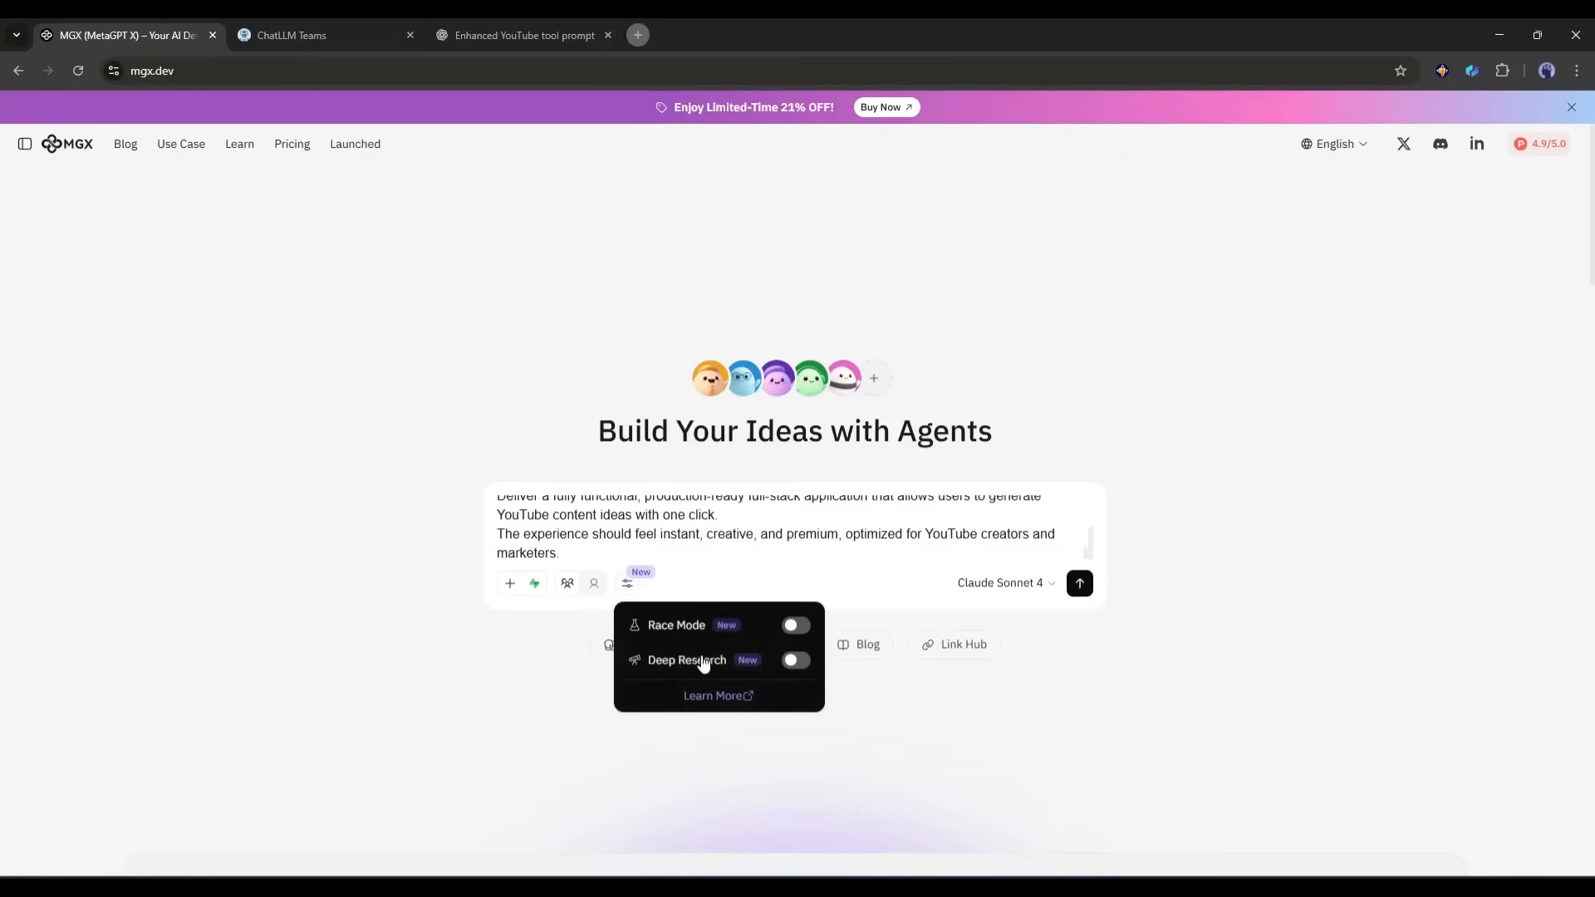
click(793, 625)
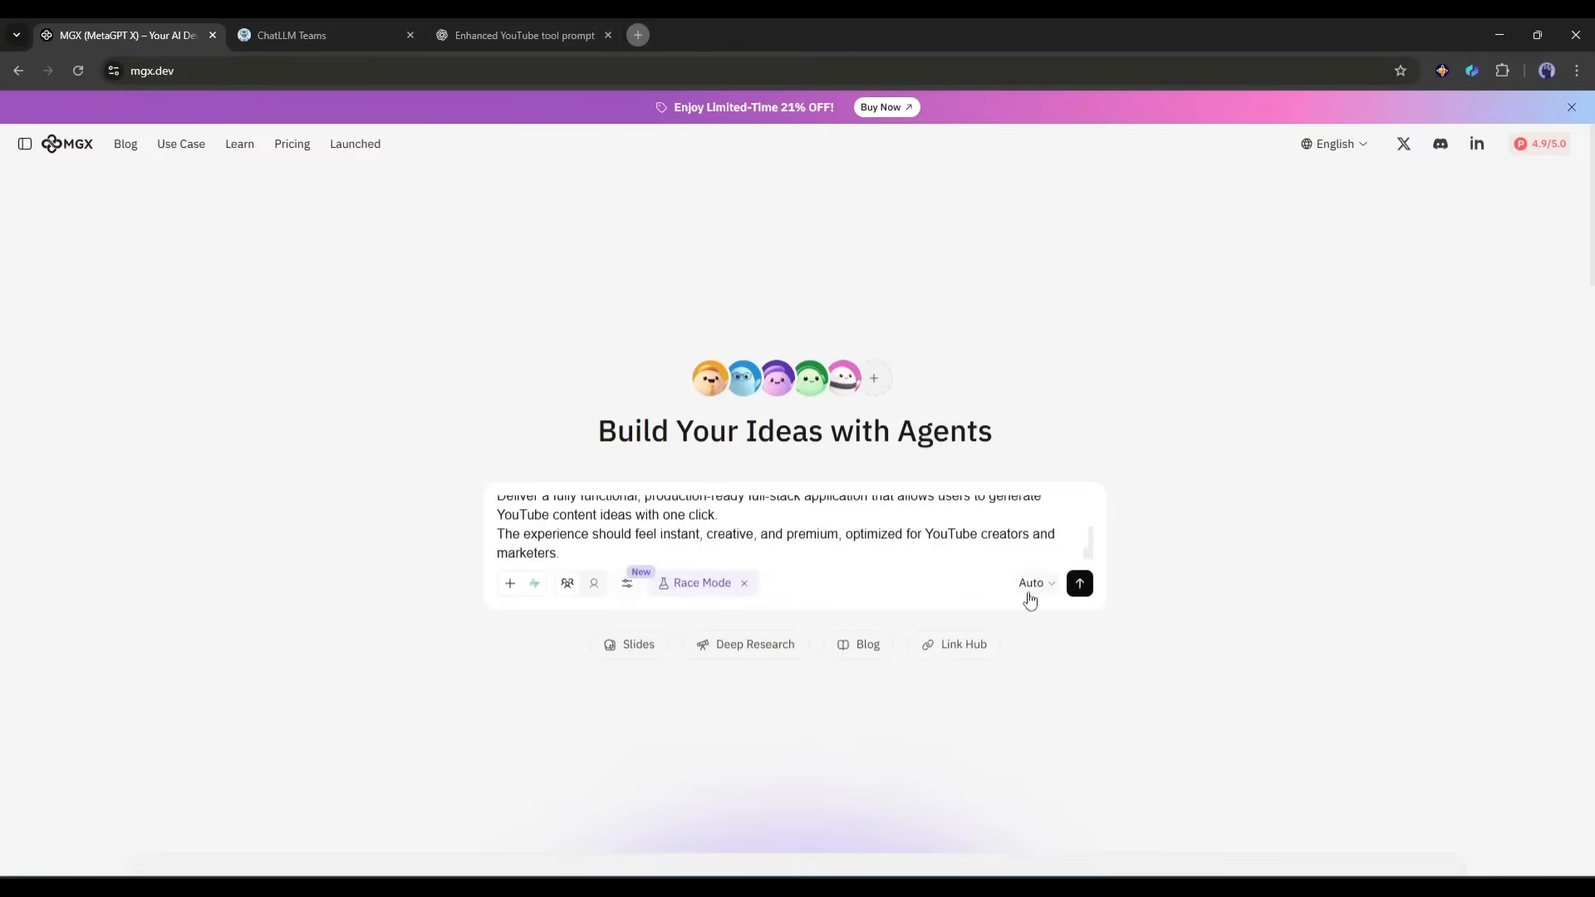
click(1035, 584)
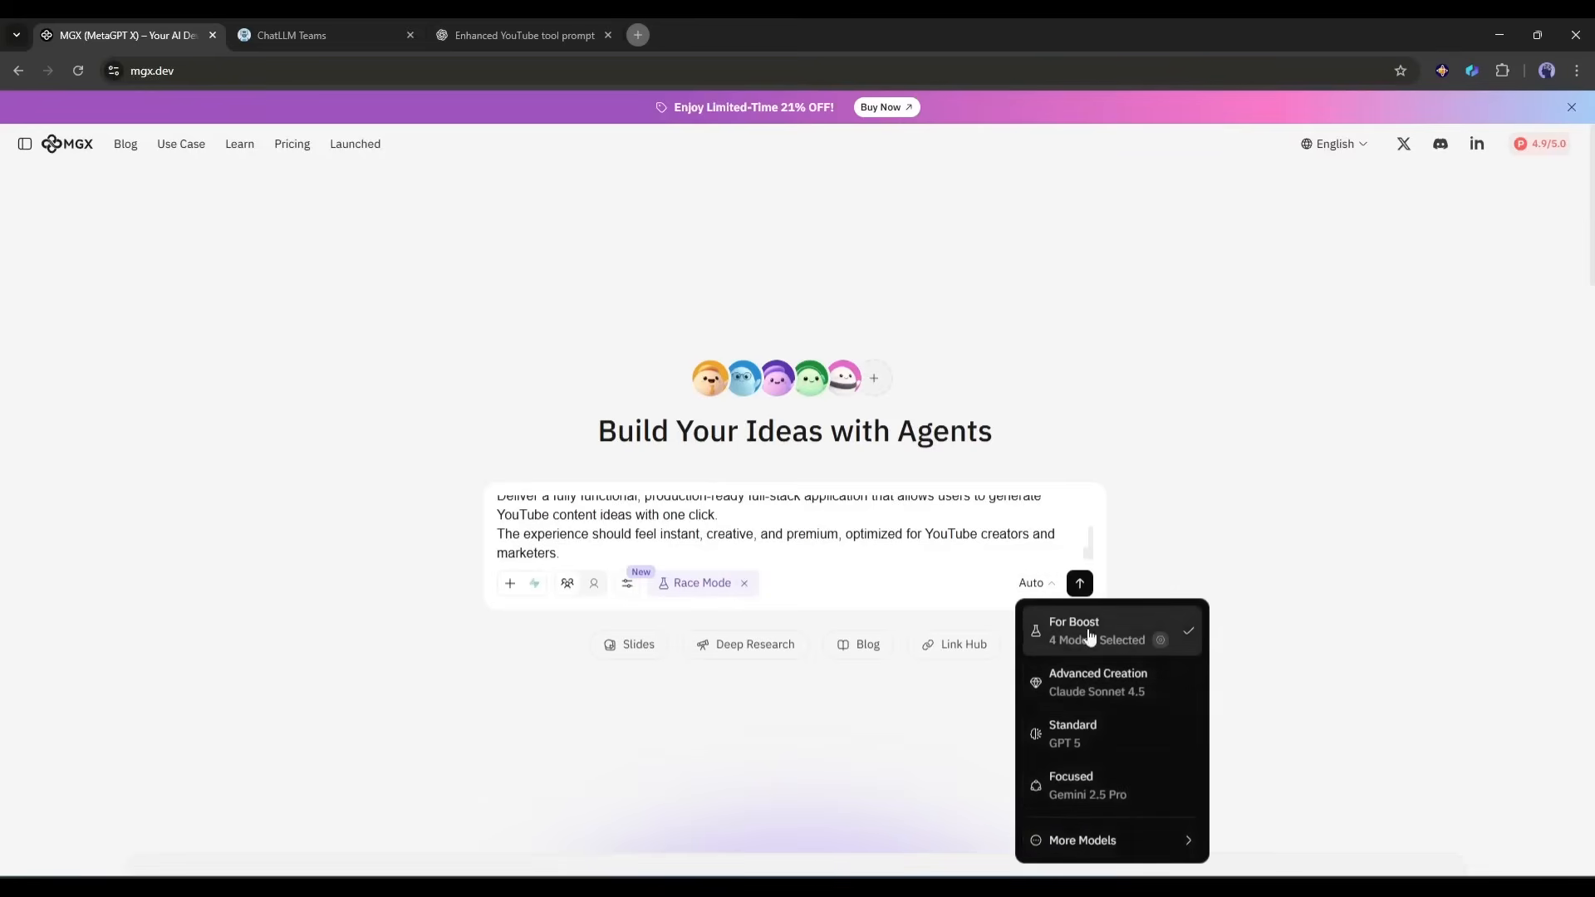
click(941, 604)
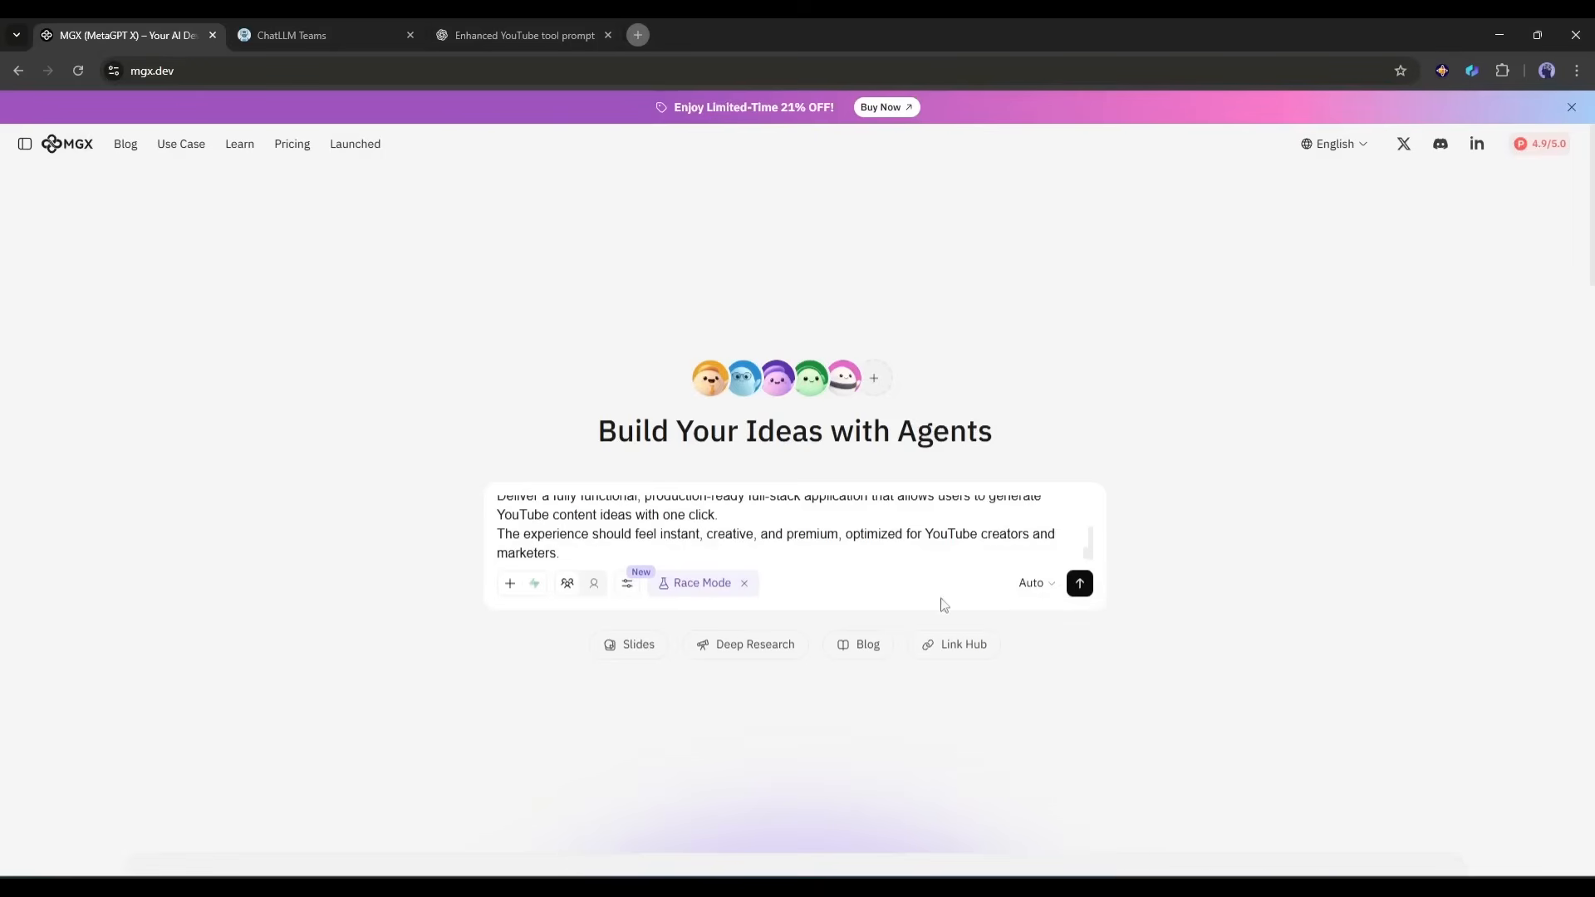
click(1080, 584)
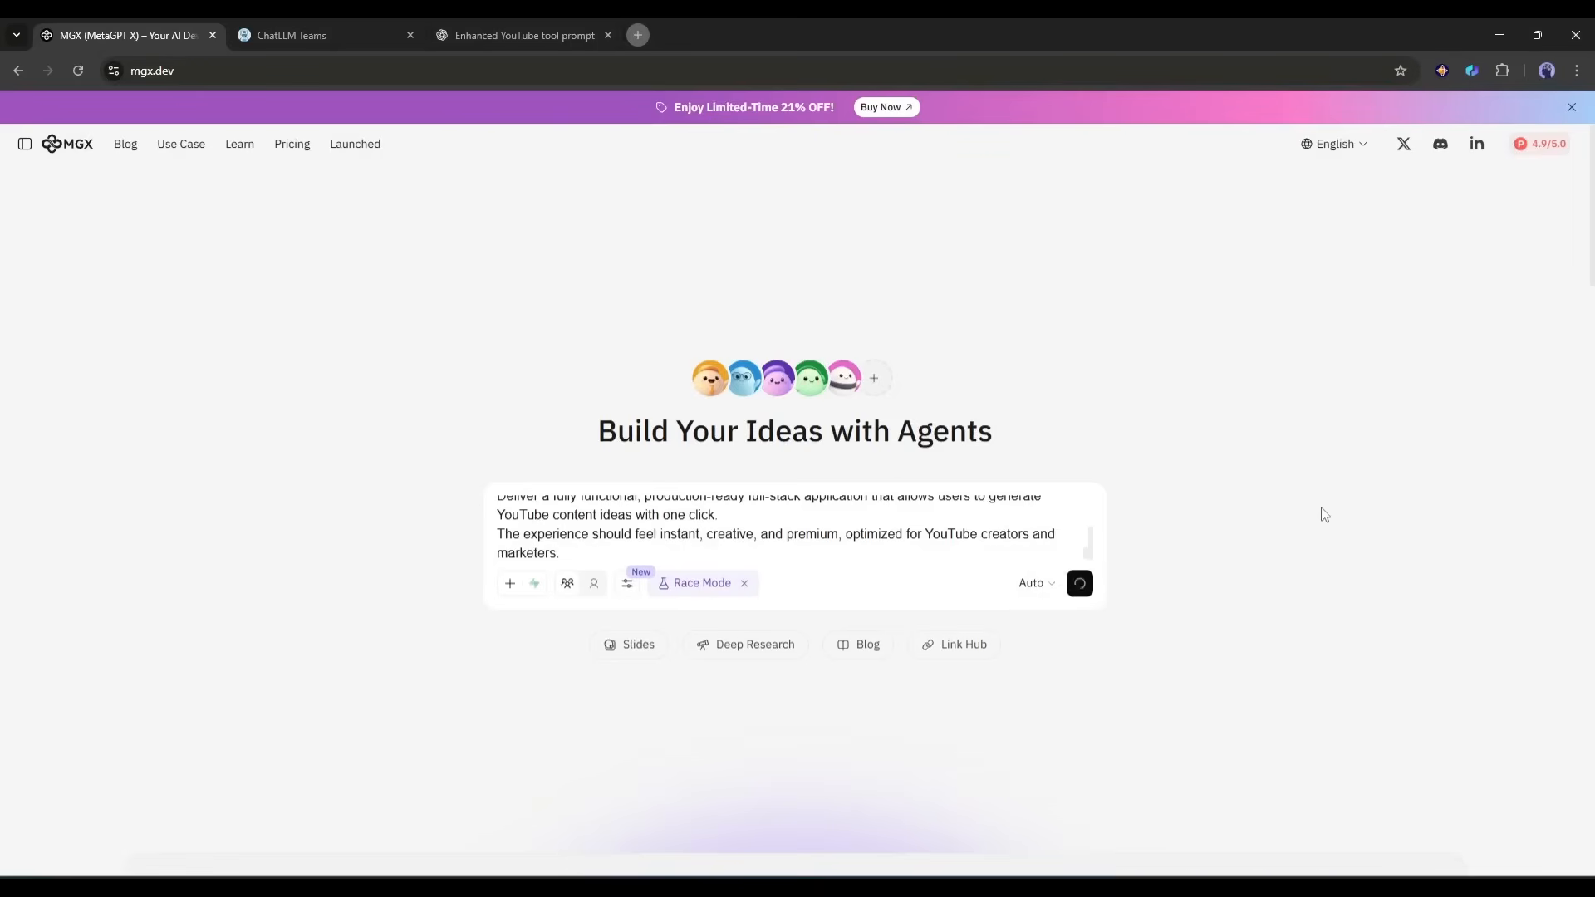
click(1079, 583)
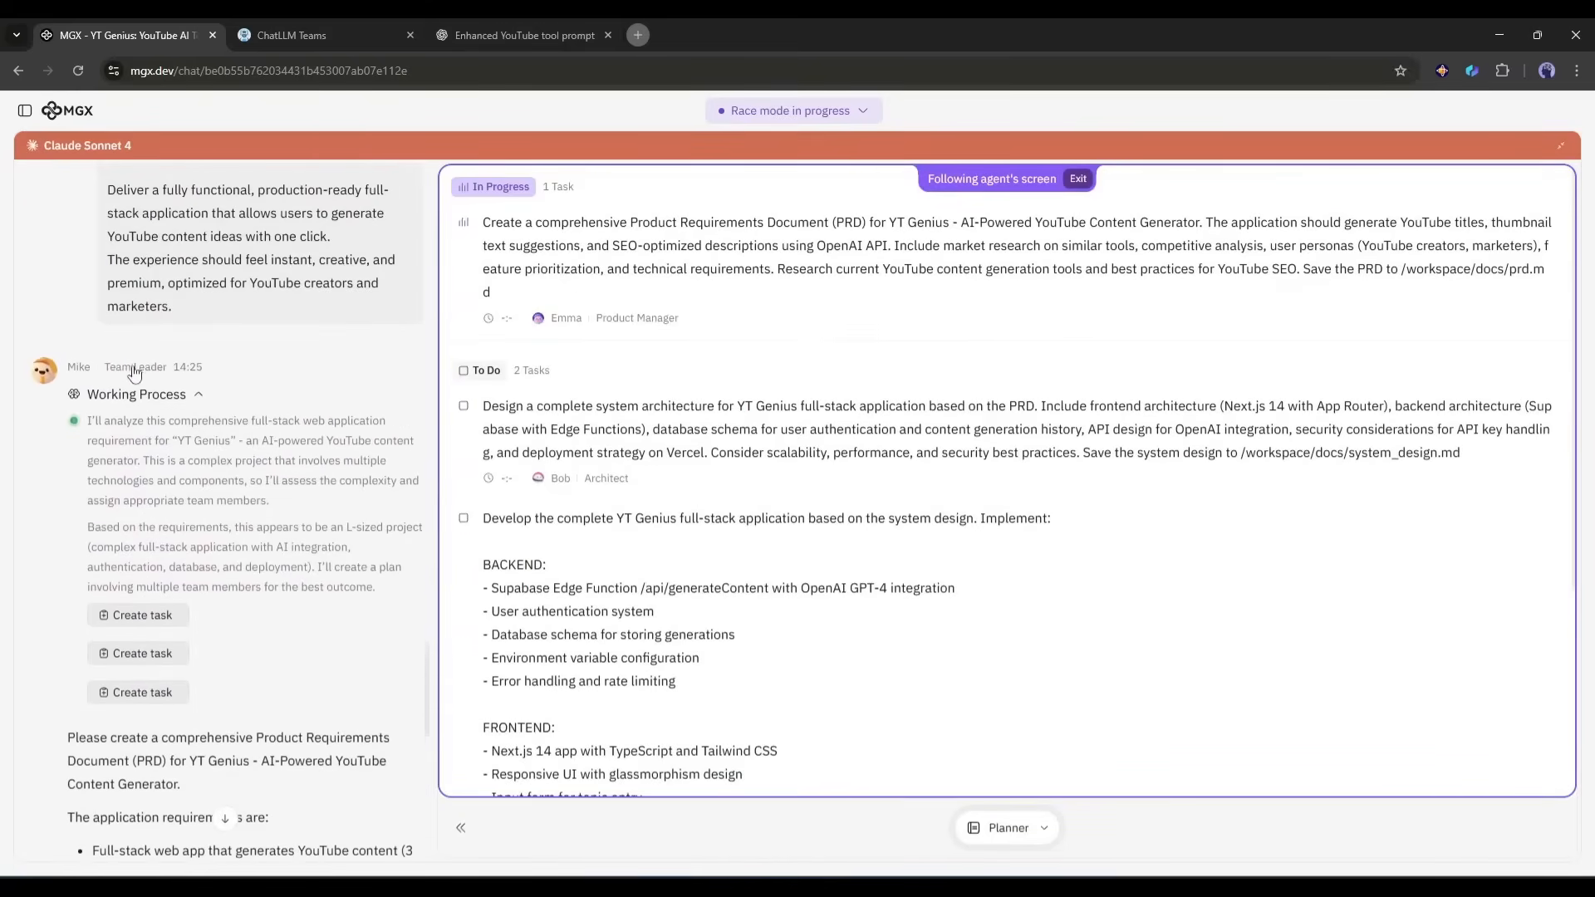
Follow the Claude Sonnet 4 race chat as the Planner and Editor produce tasks, docs and code.
scroll(down, 3)
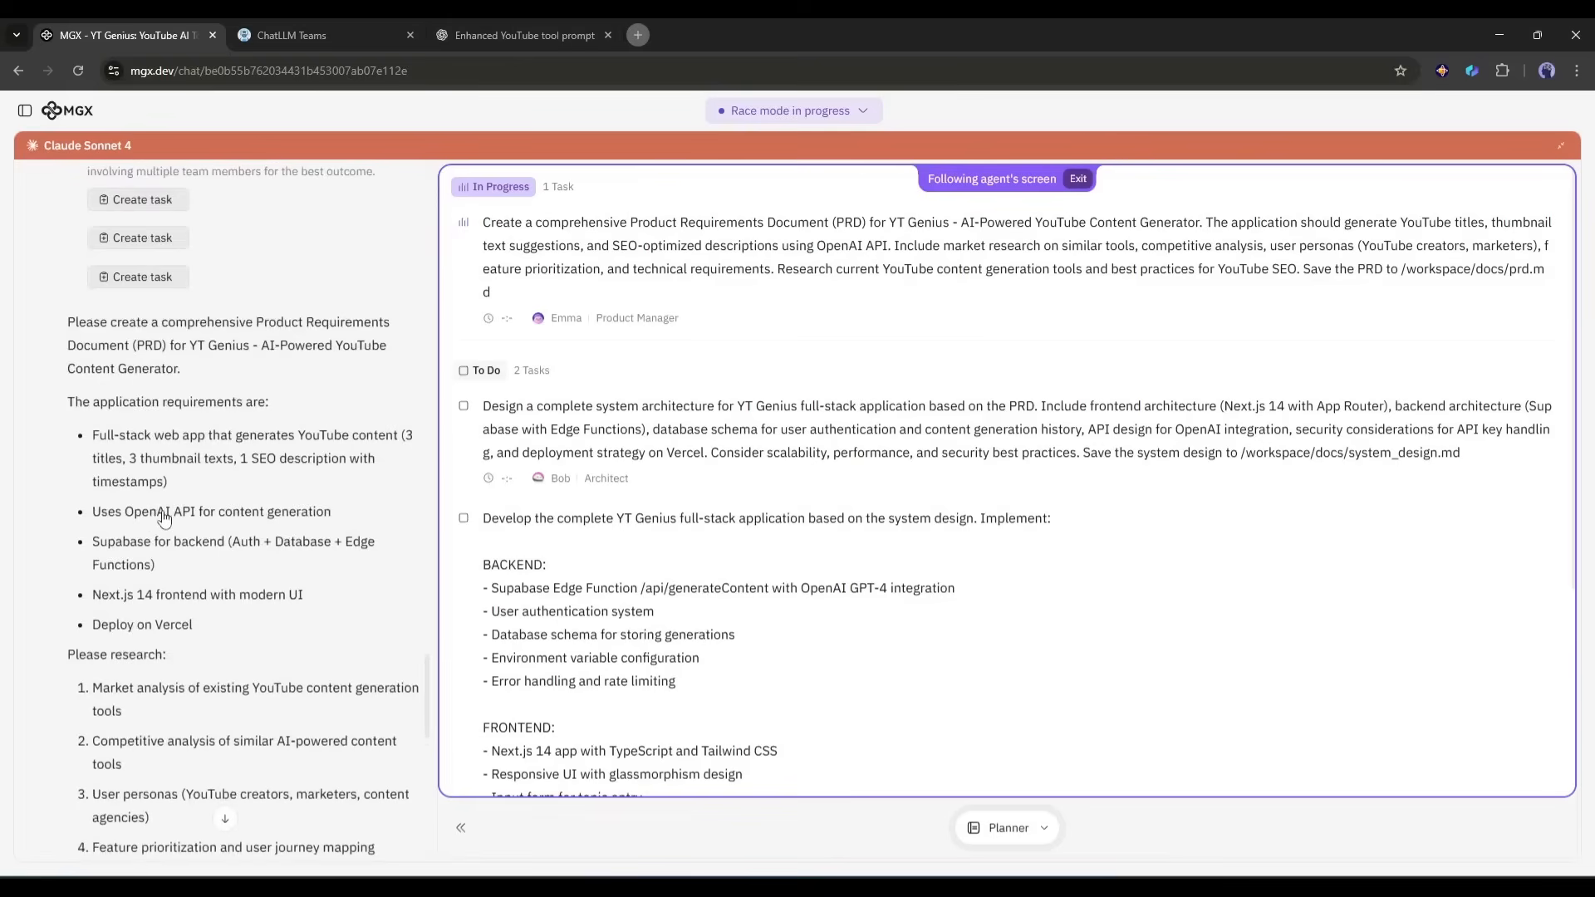
scroll(down, 3)
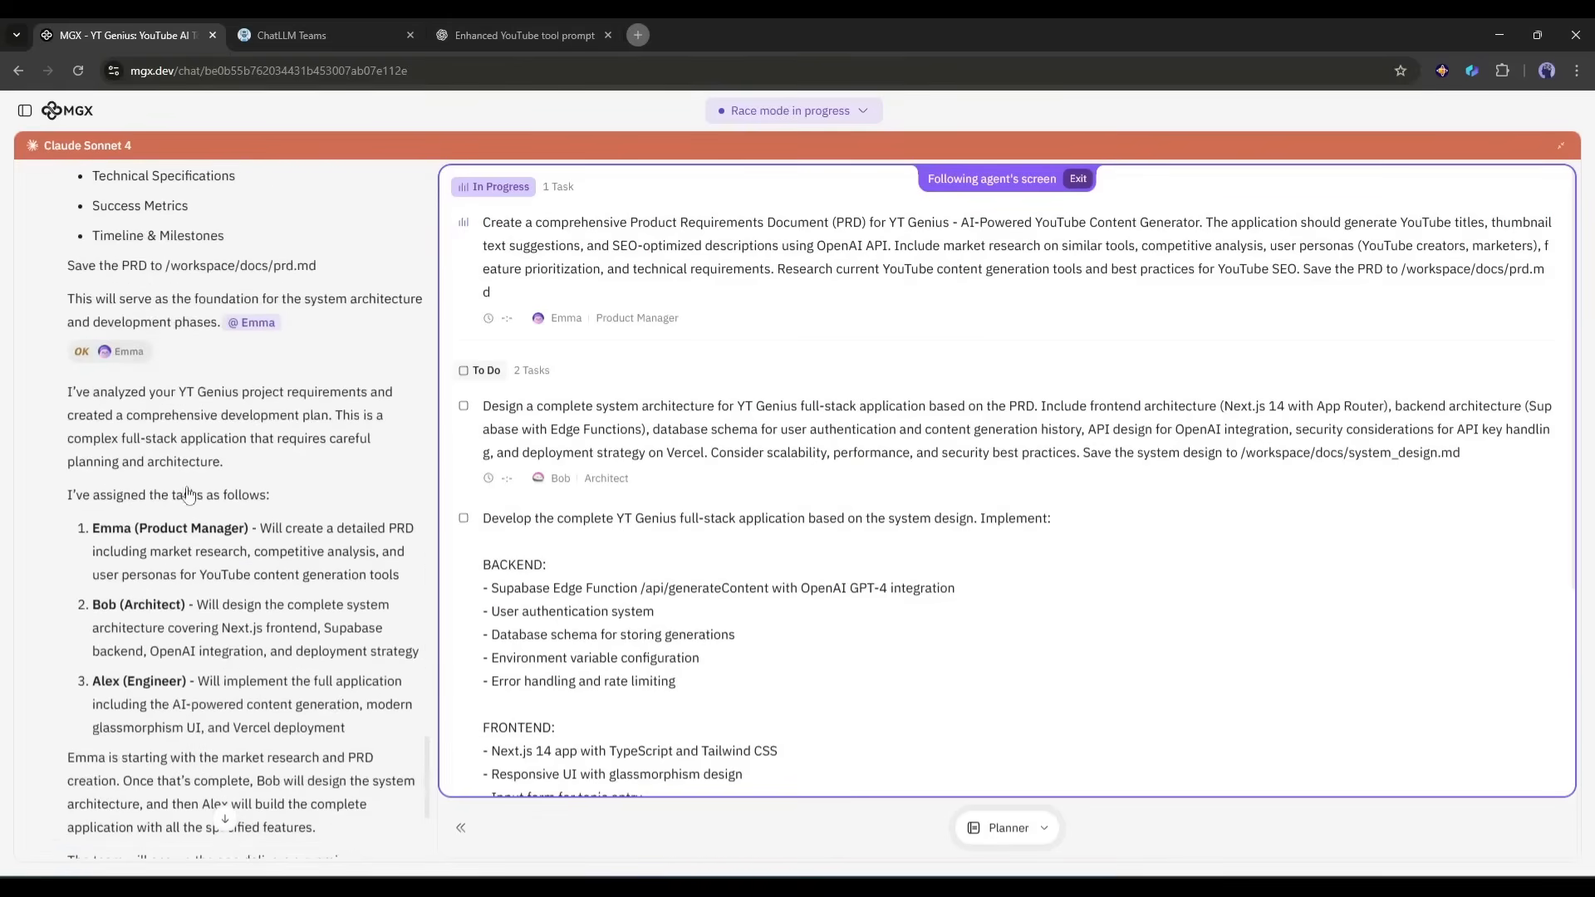
scroll(down, 3)
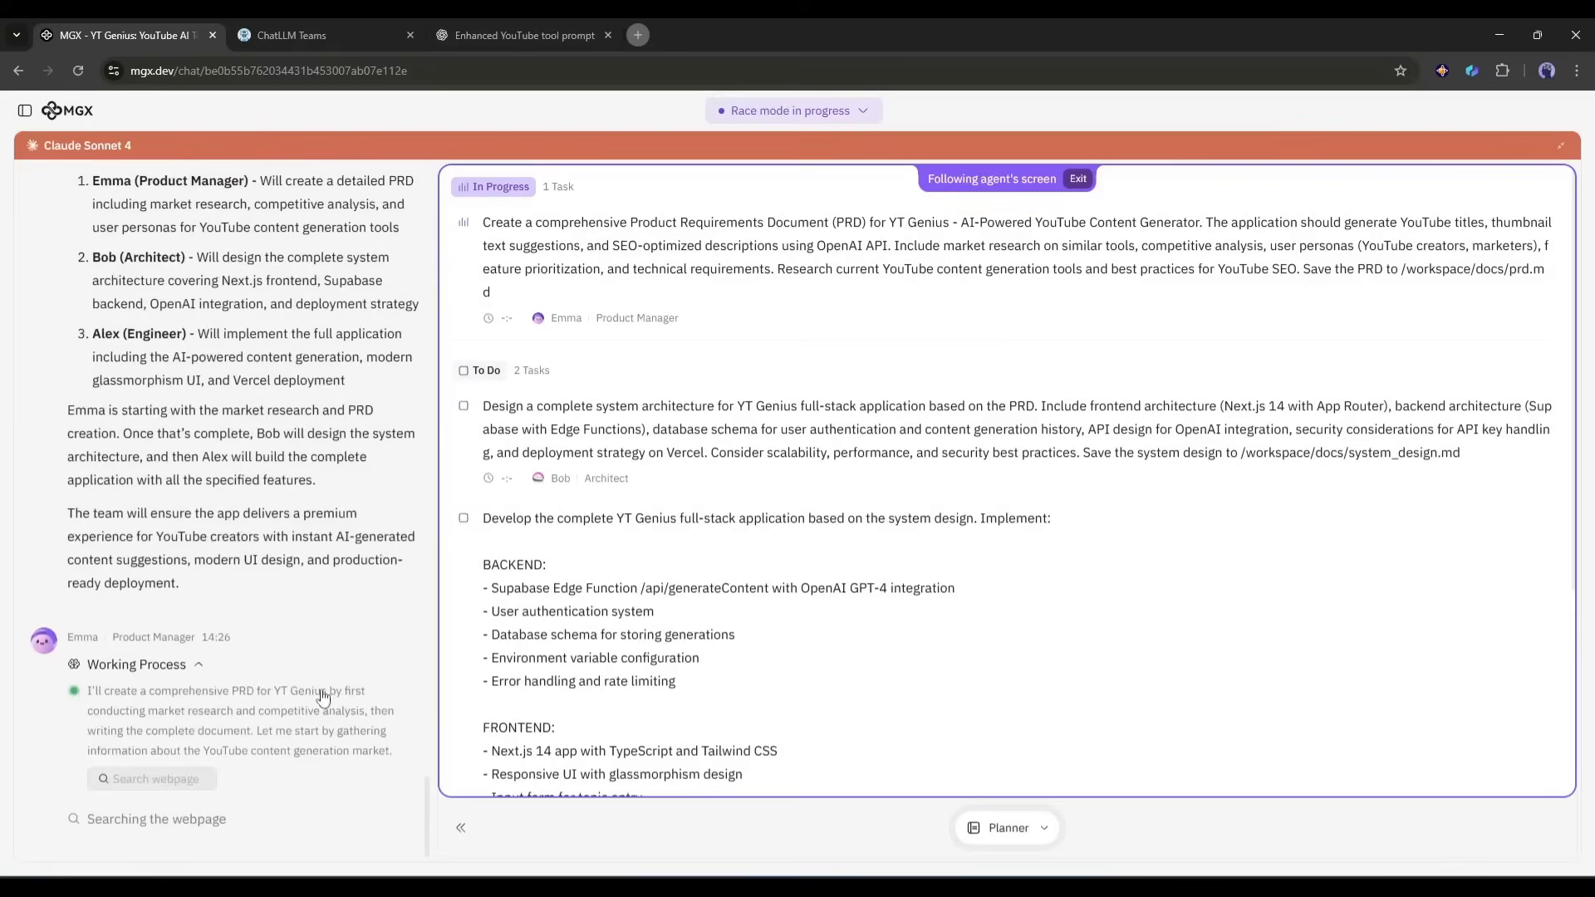
scroll(down, 3)
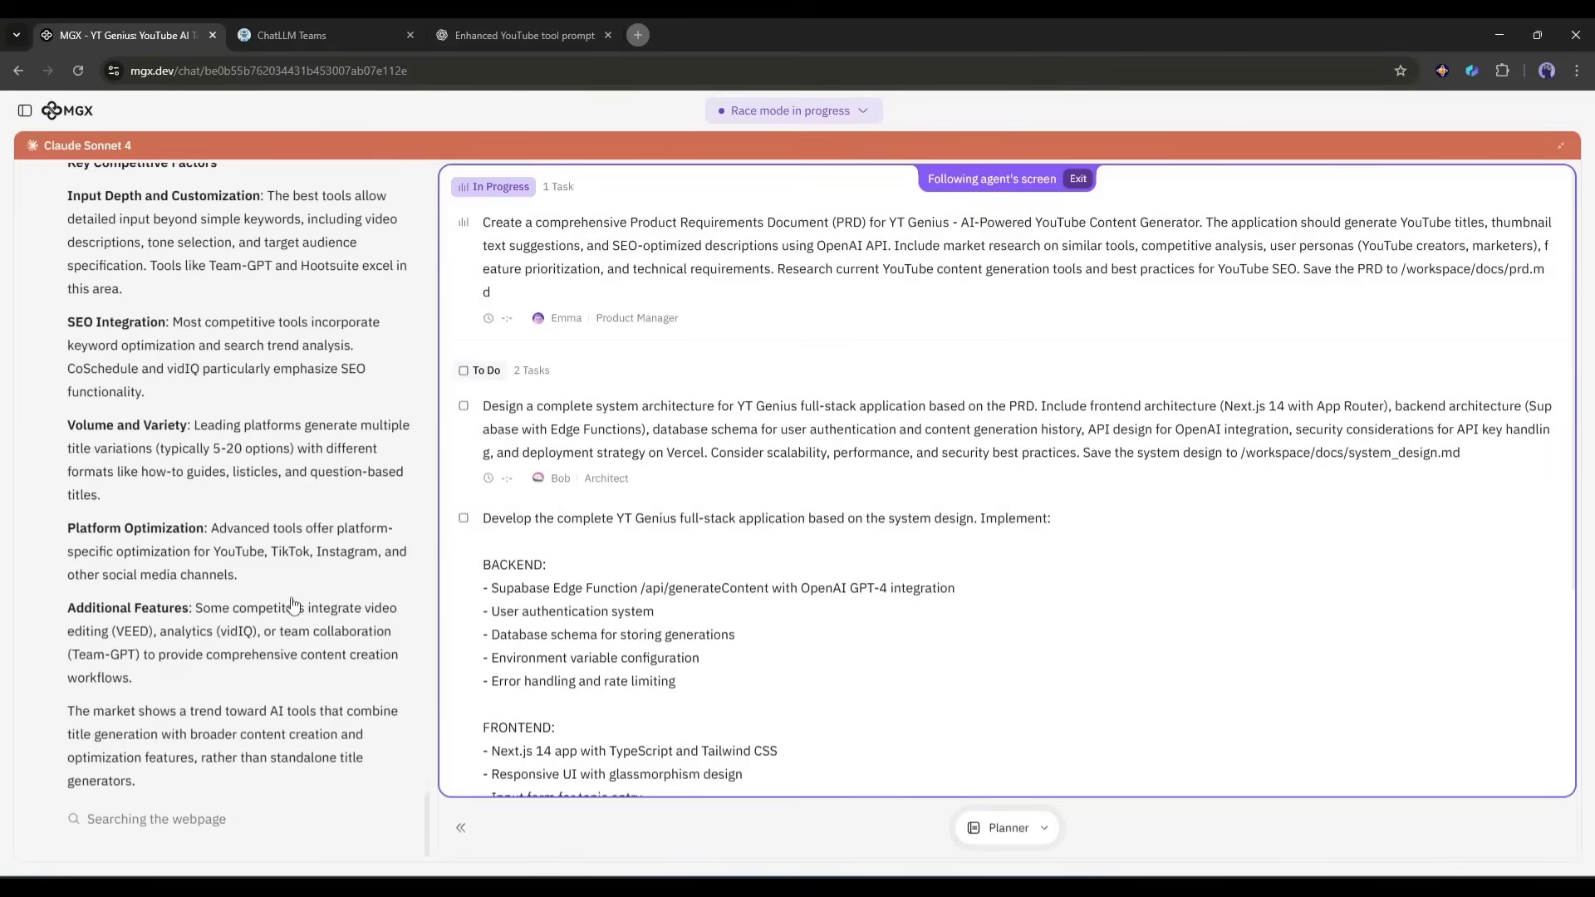
scroll(down, 3)
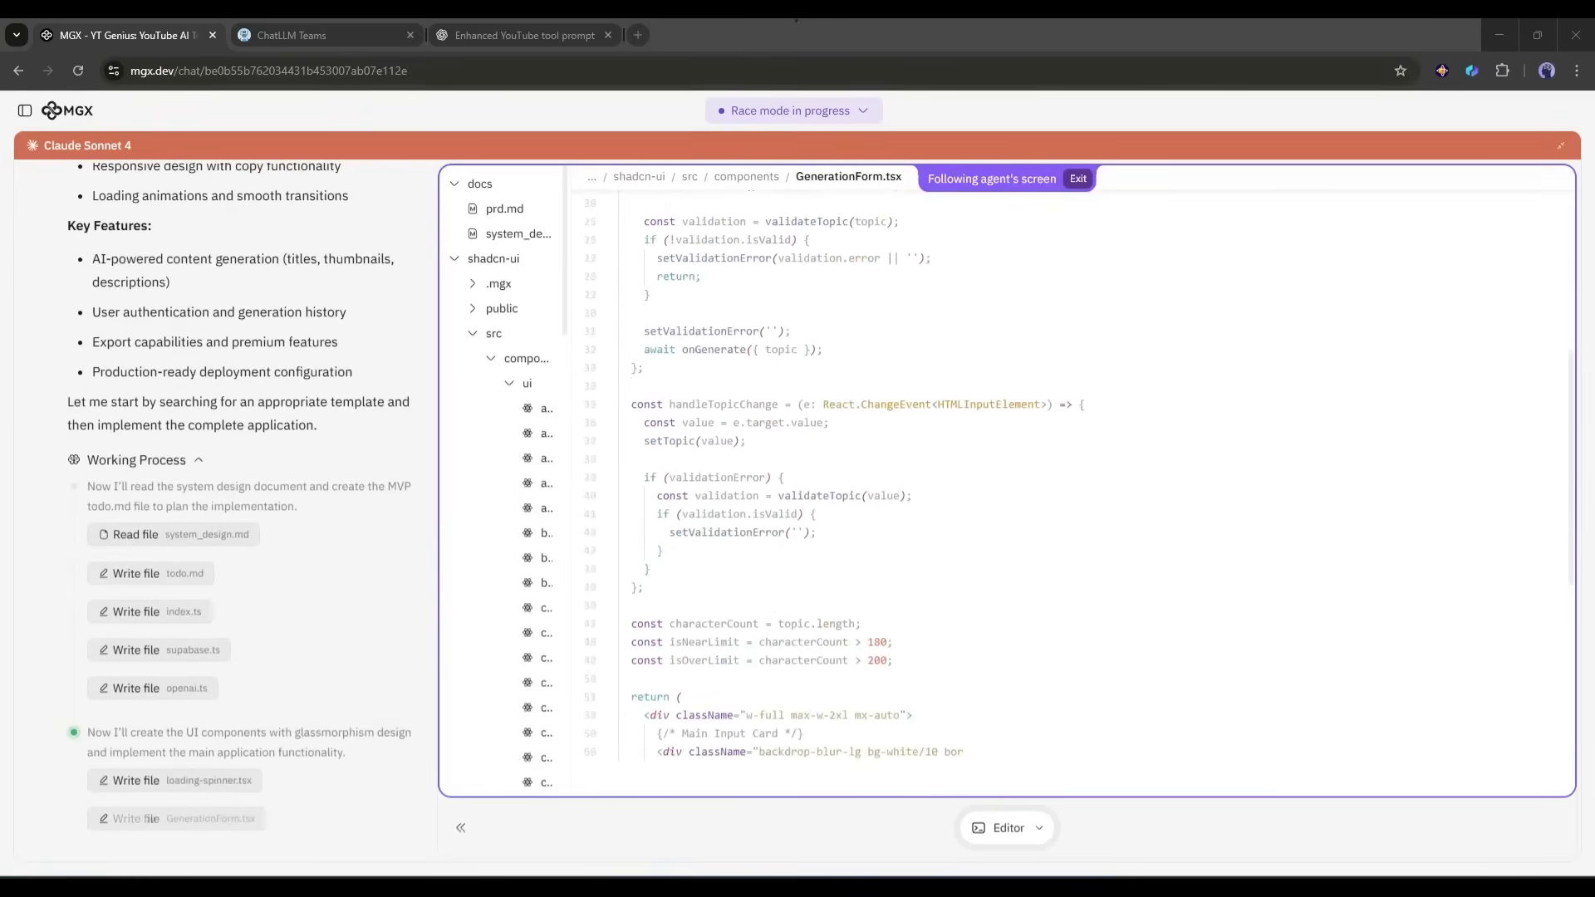
Watch the remaining files finish, arriving at the completed YouTube Content Generator preview with one console error.
scroll(down, 3)
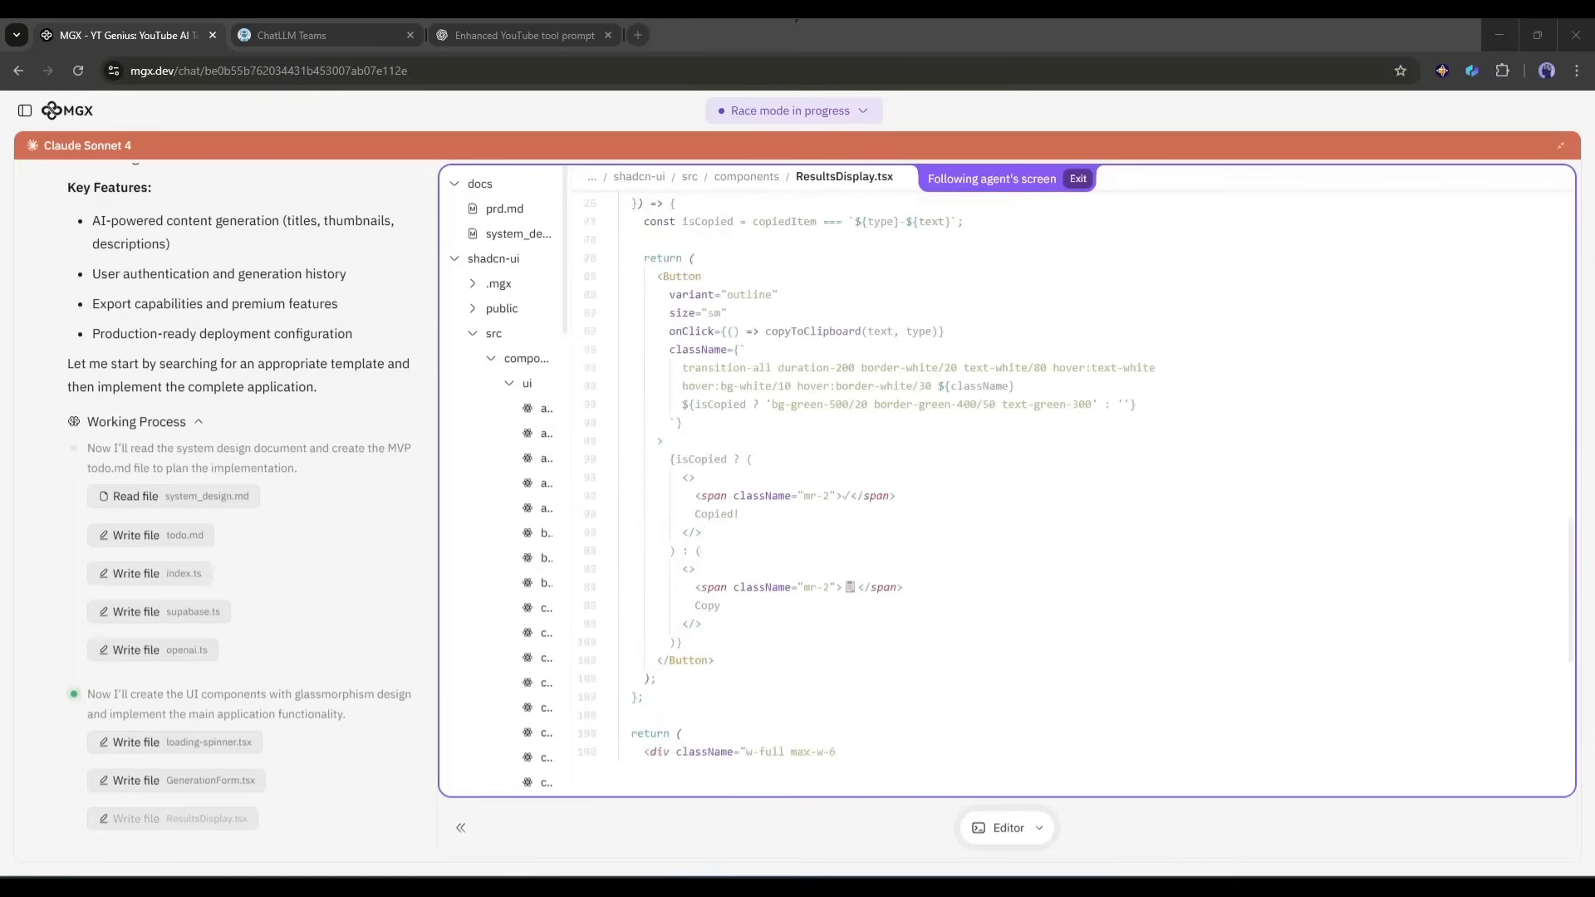
scroll(down, 3)
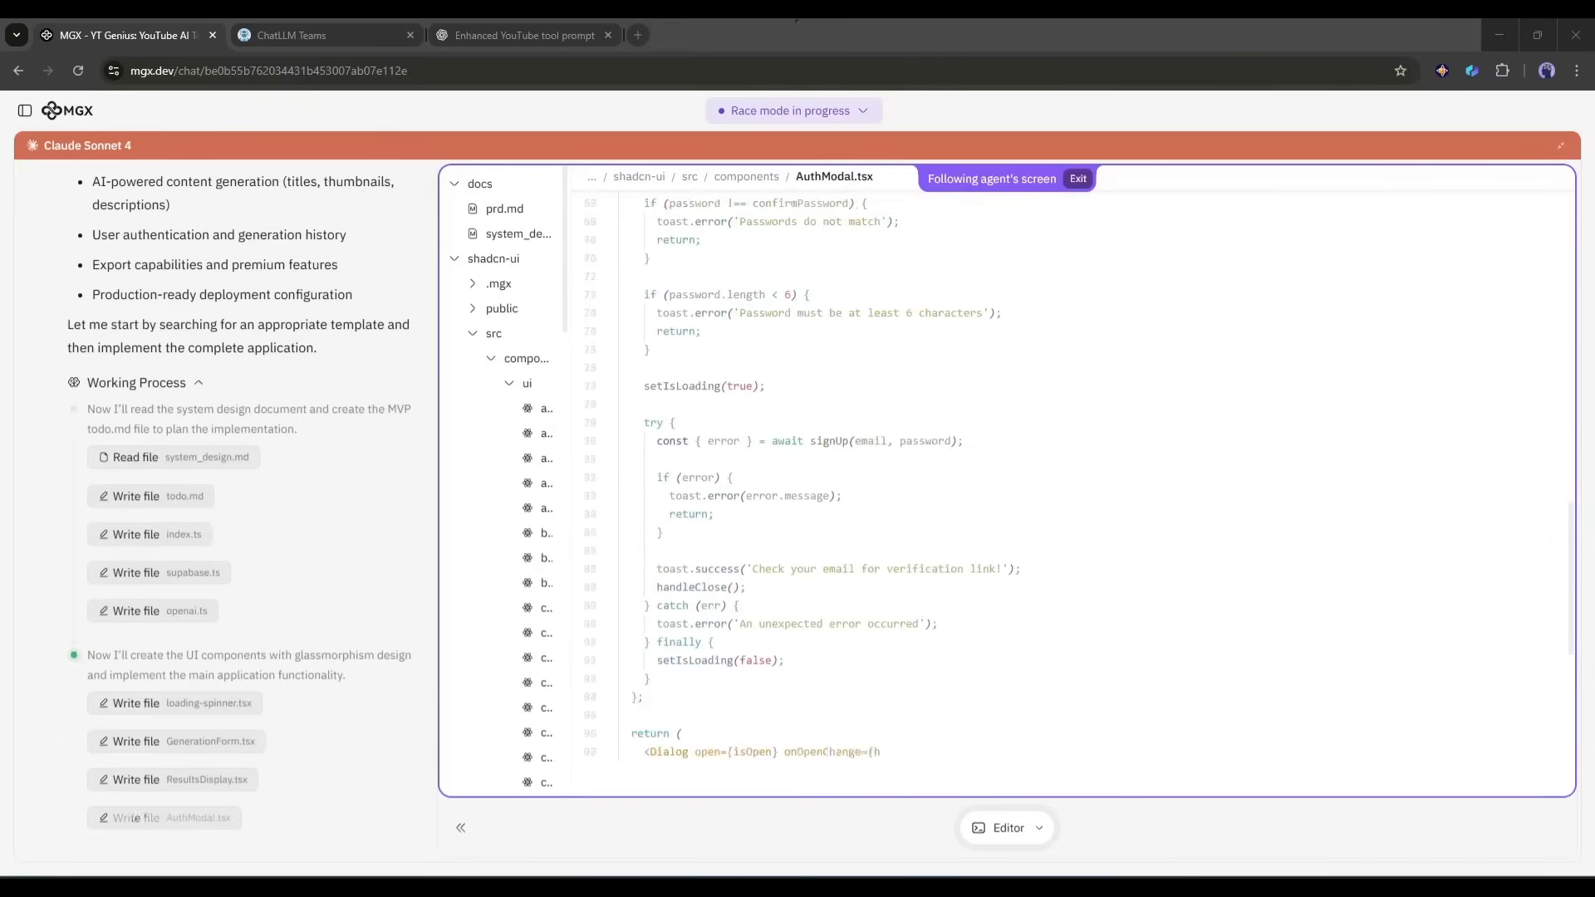
scroll(down, 3)
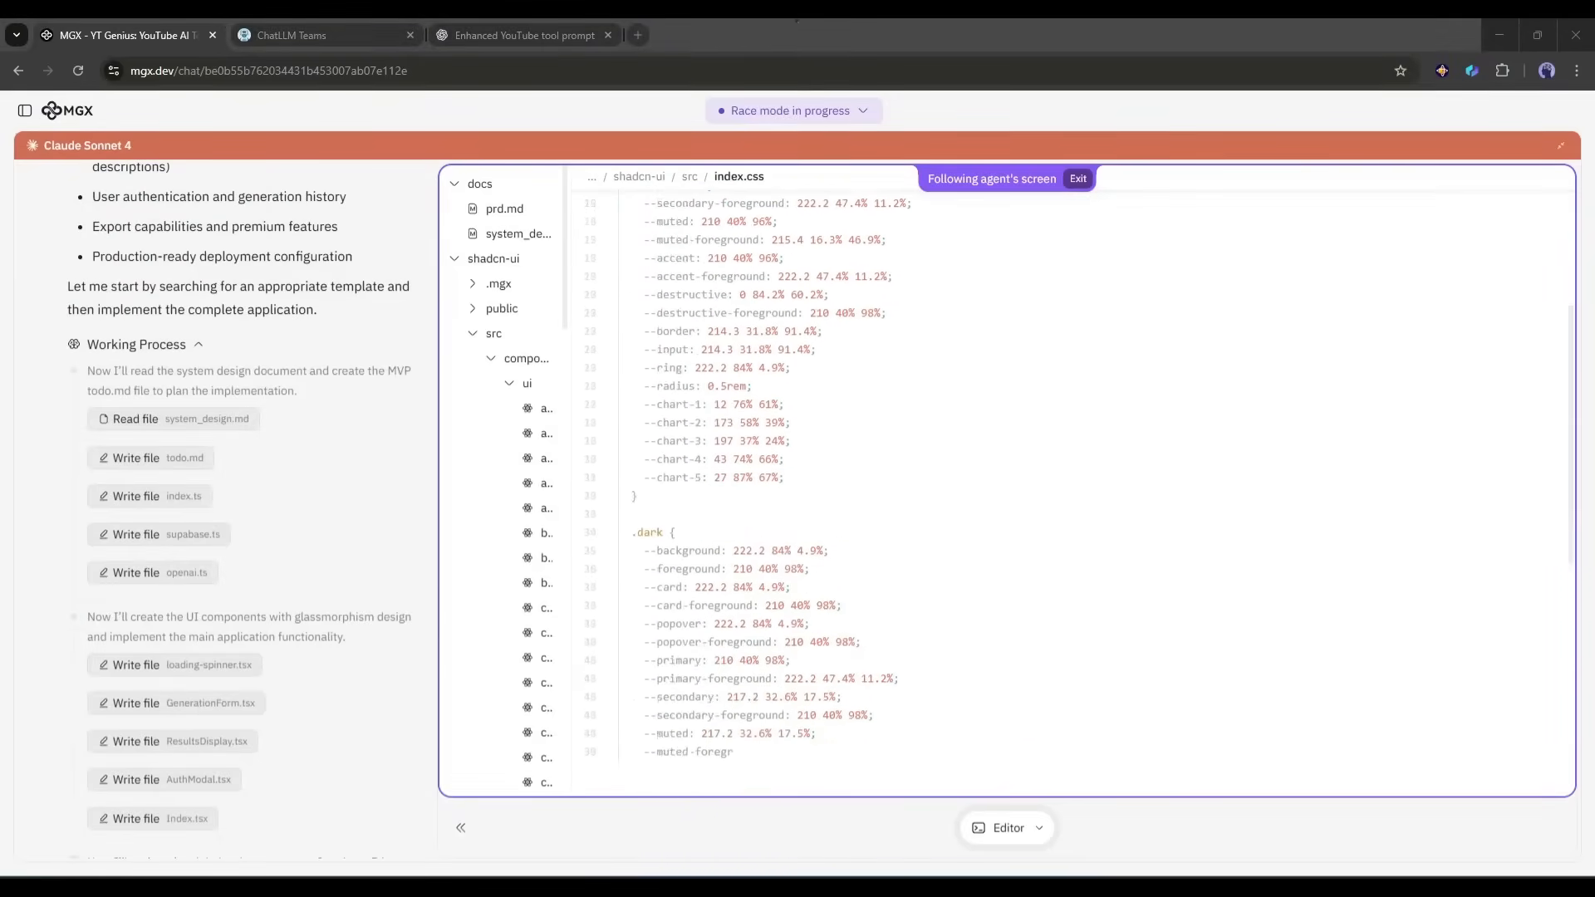
scroll(down, 3)
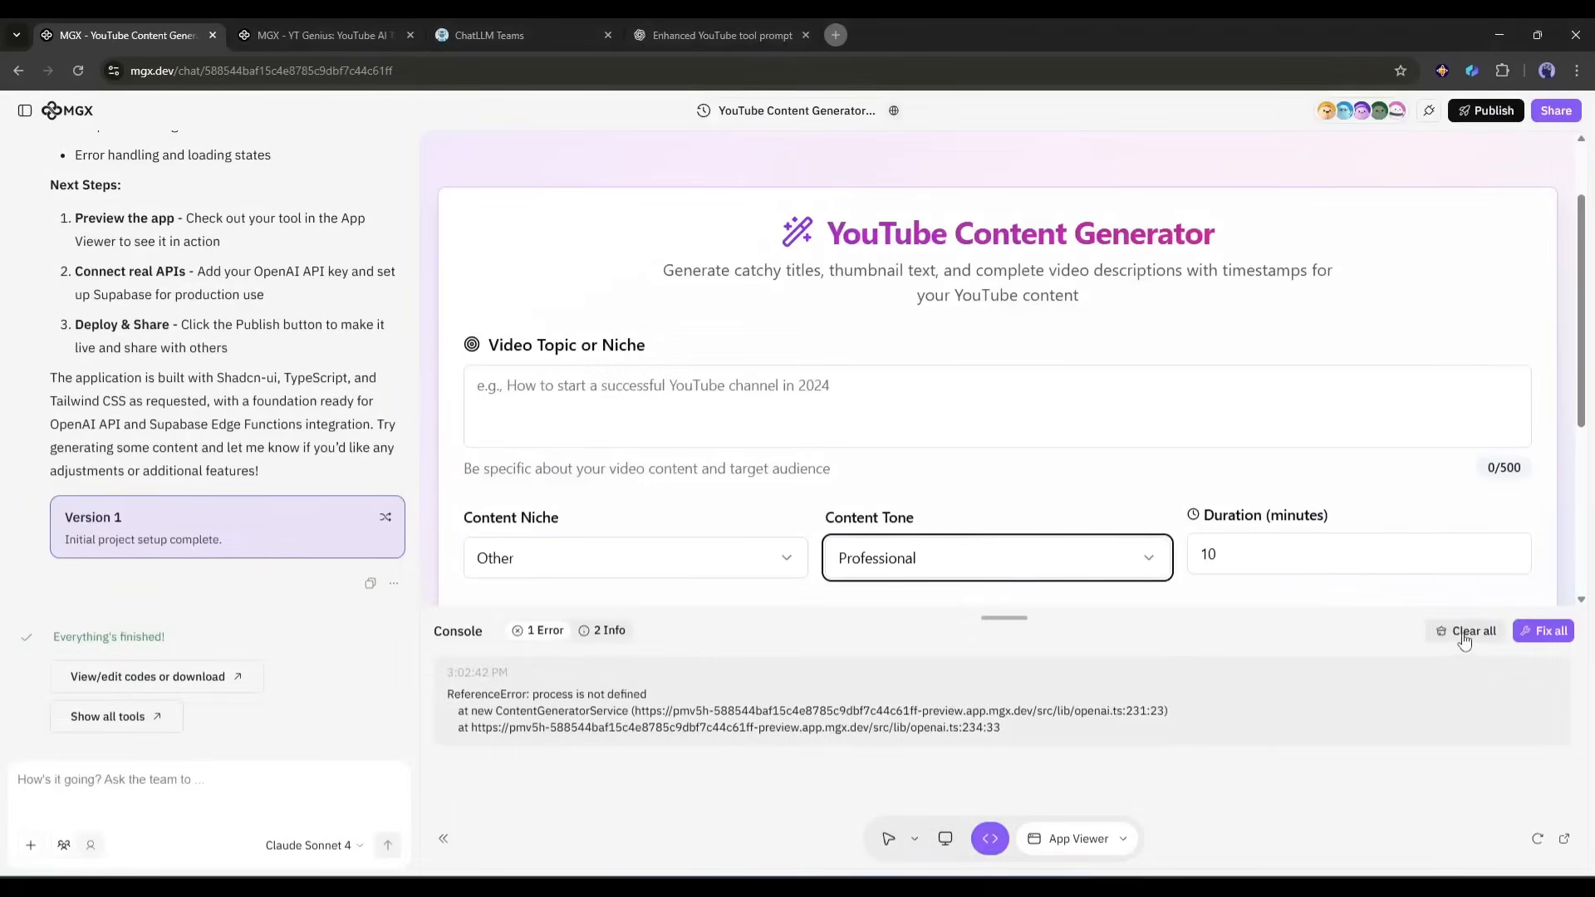
Clear the console error and enter the video topic 'How to start a profitable business in 2025'.
click(1472, 631)
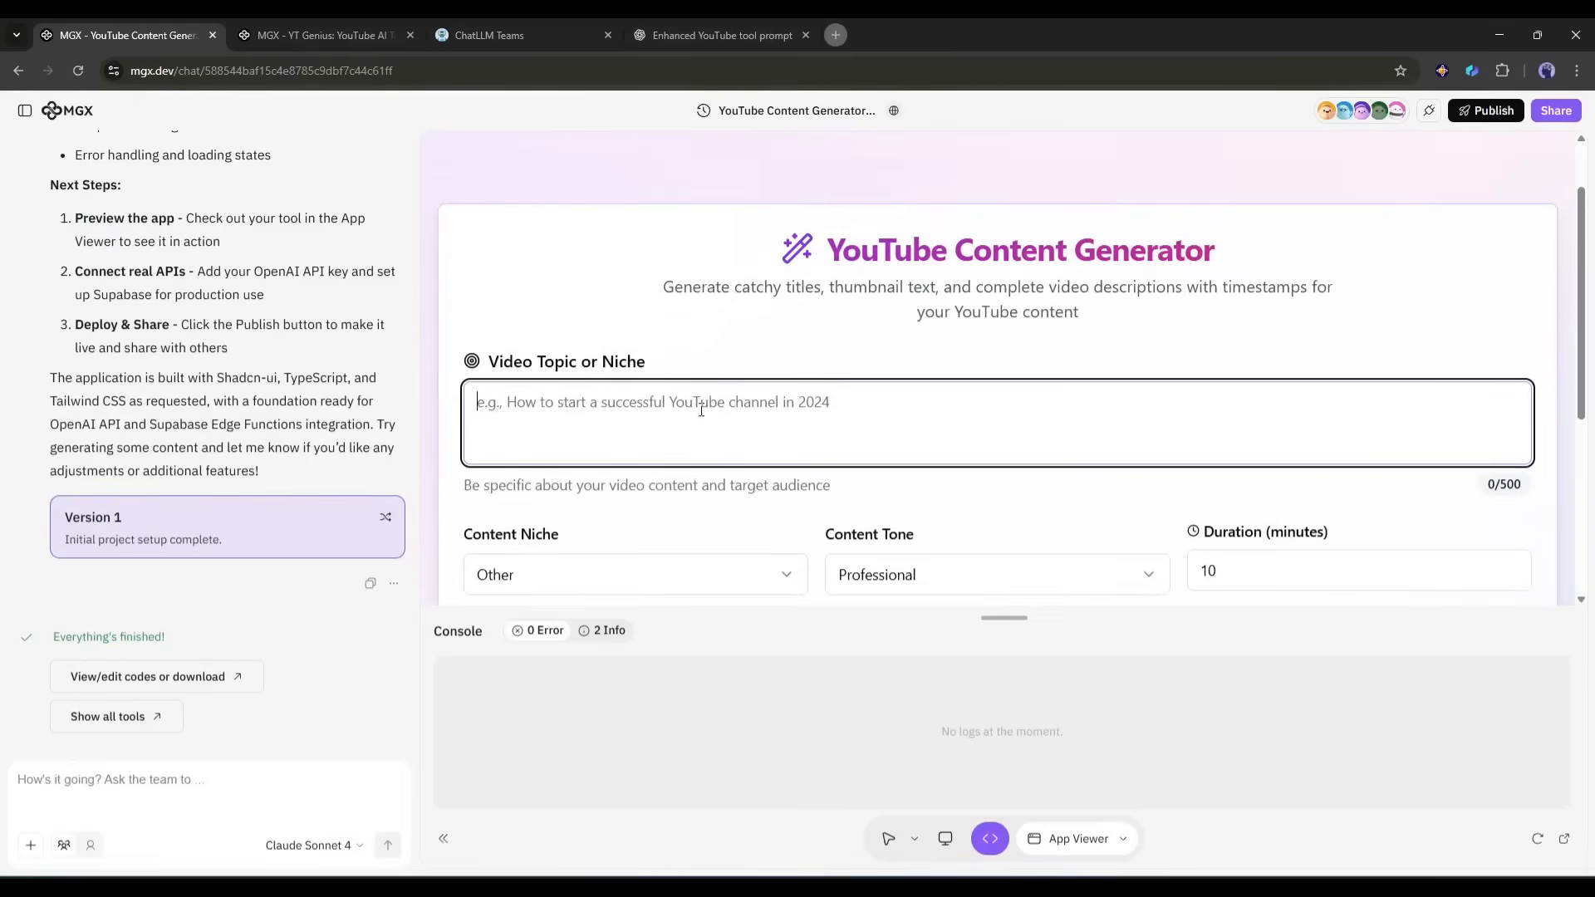
text(How to start a)
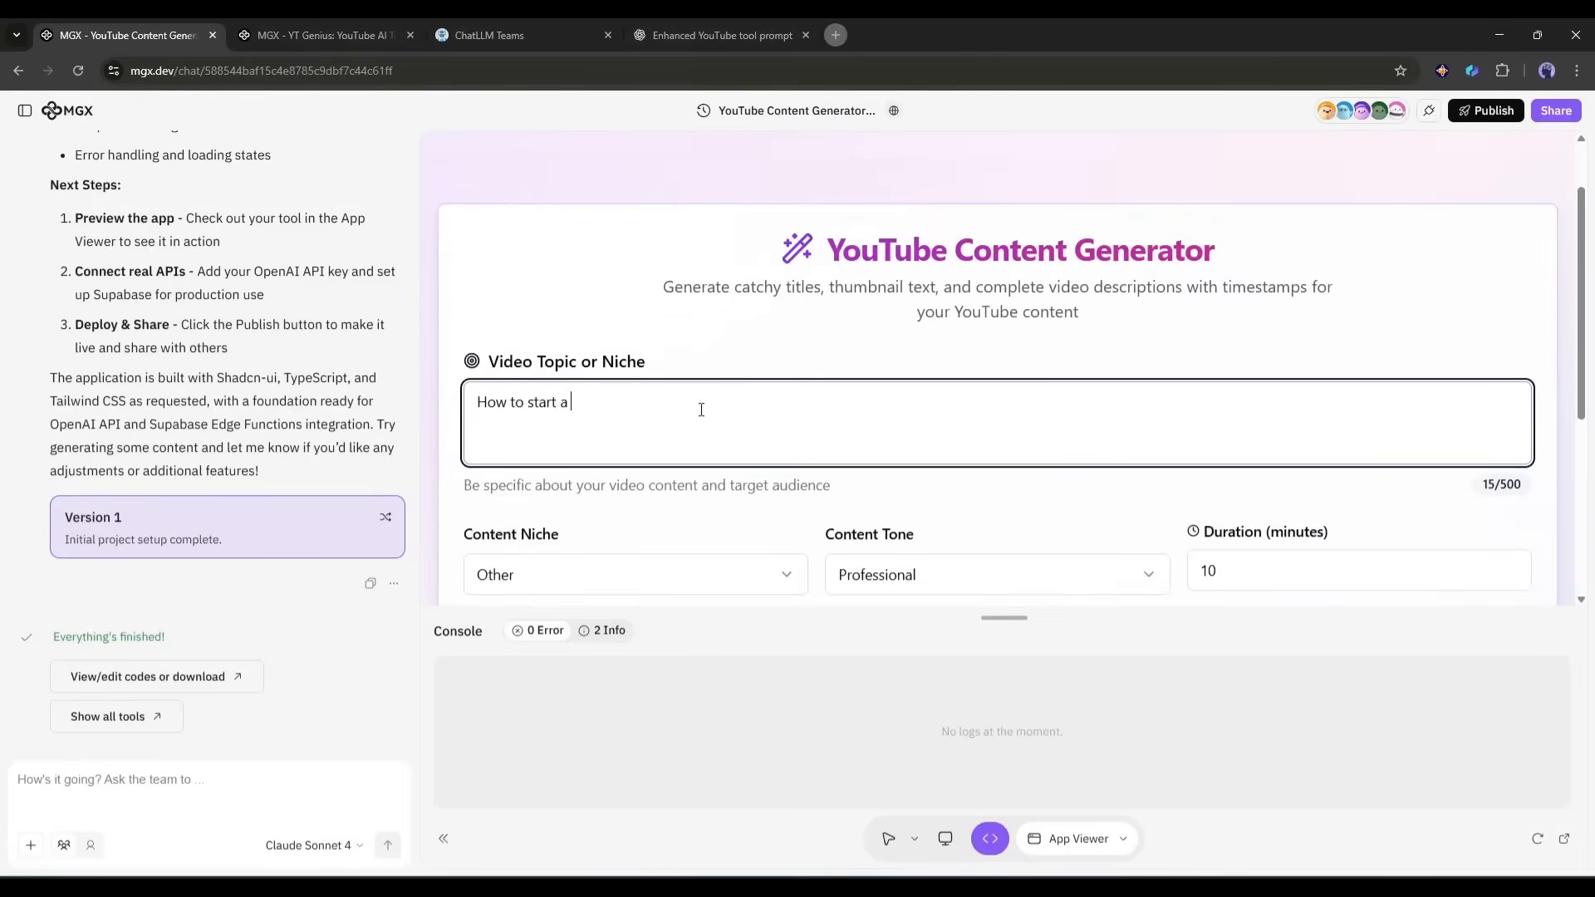
text(profitable b)
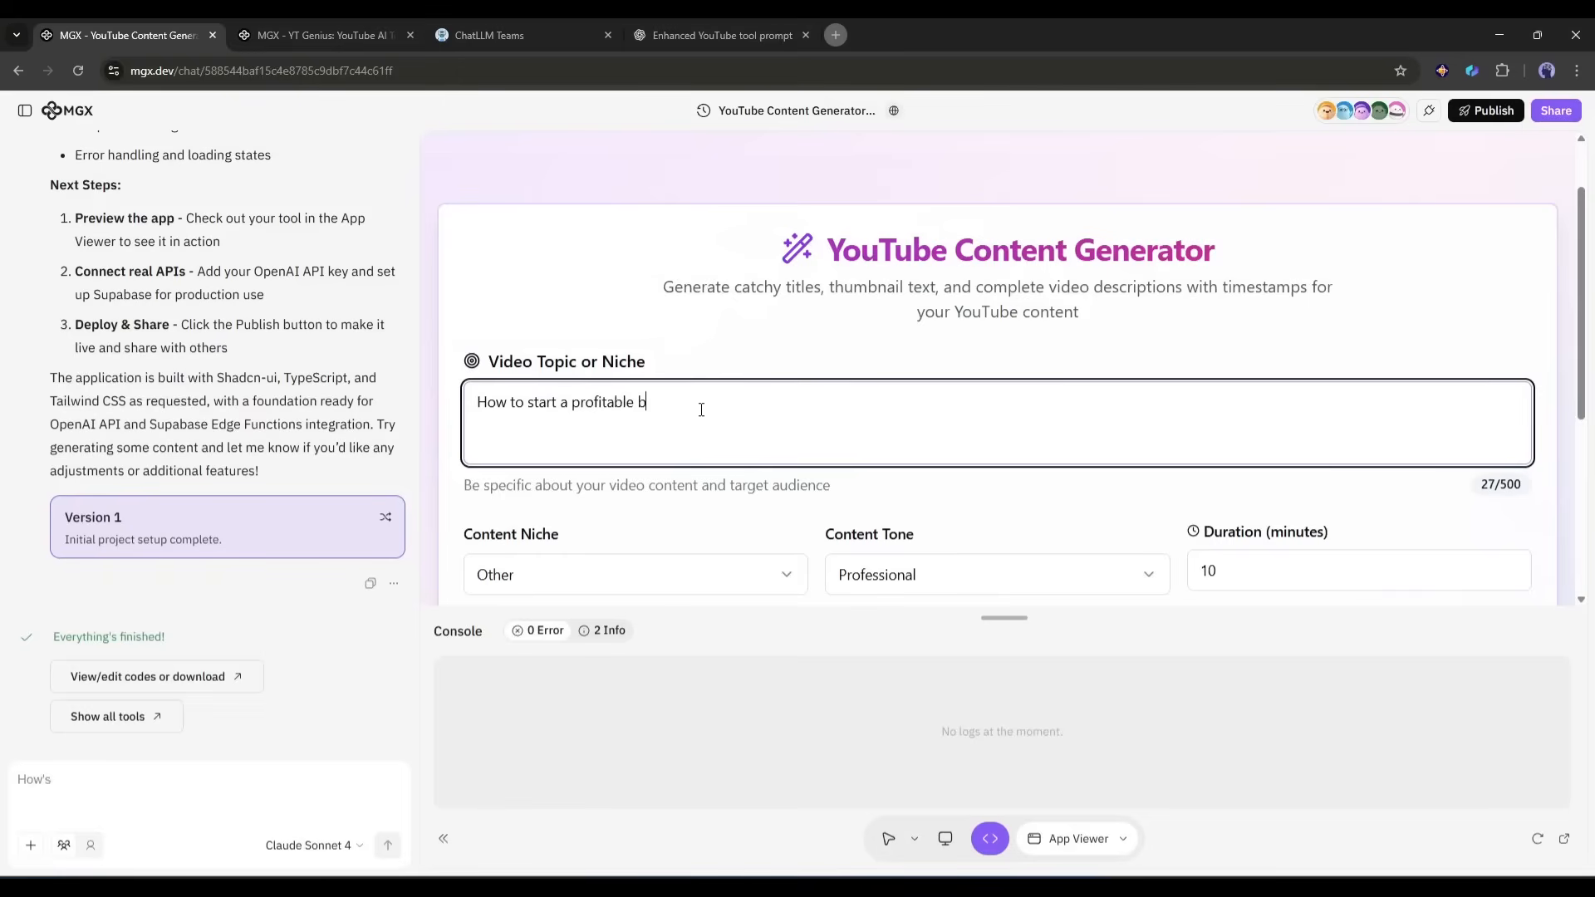
text(usiness in 2025)
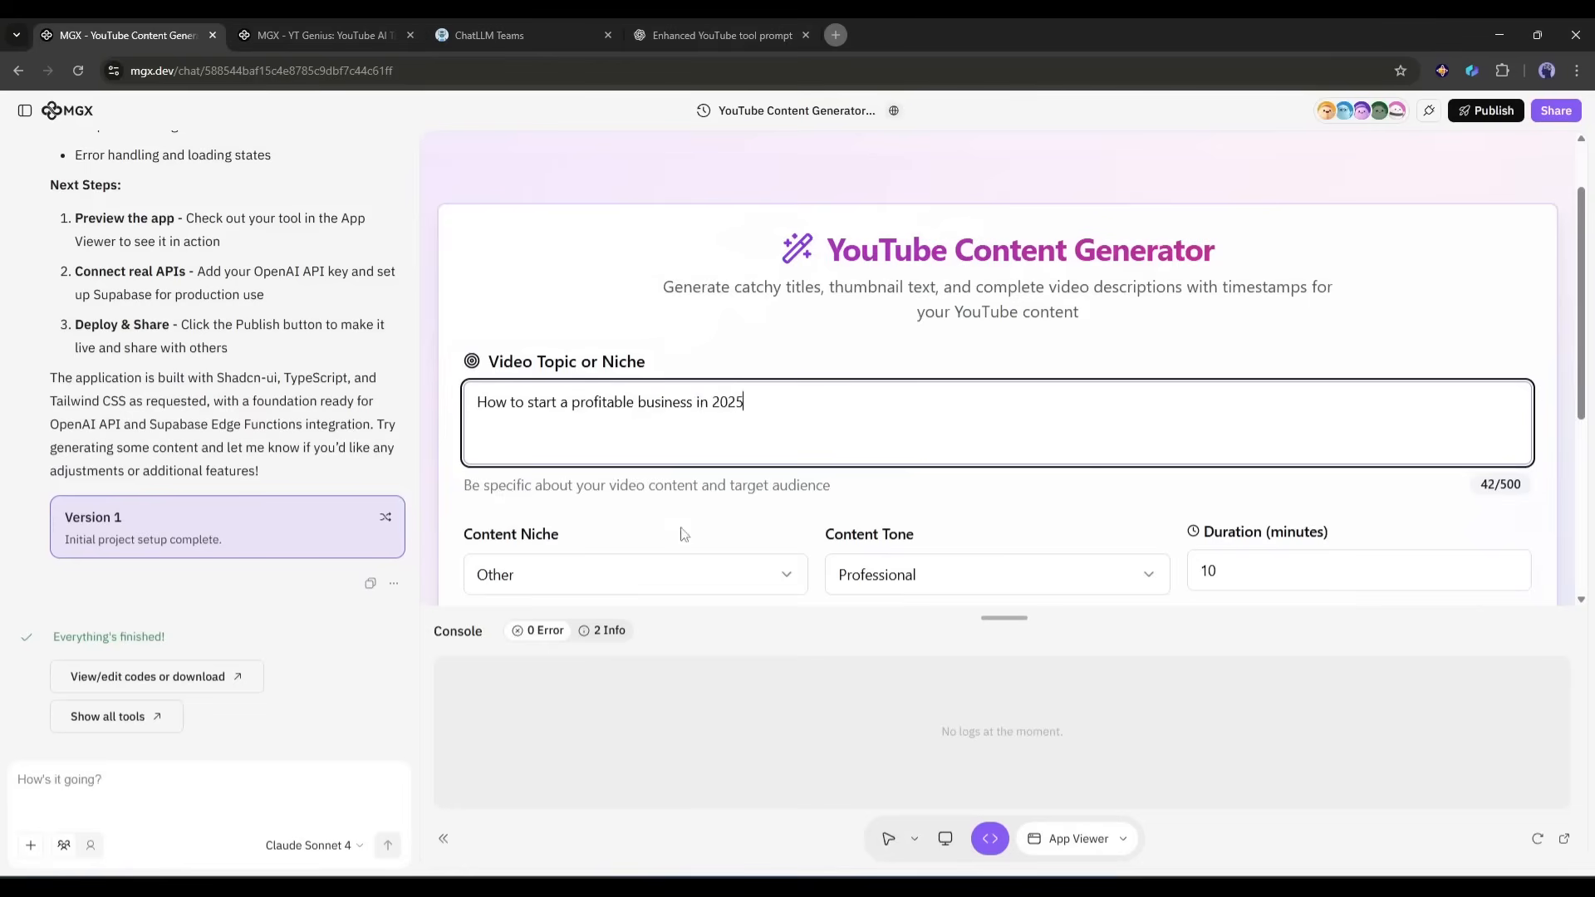
Generate content and review the Video Titles, Thumbnail Text, Description and Timestamps results.
click(995, 575)
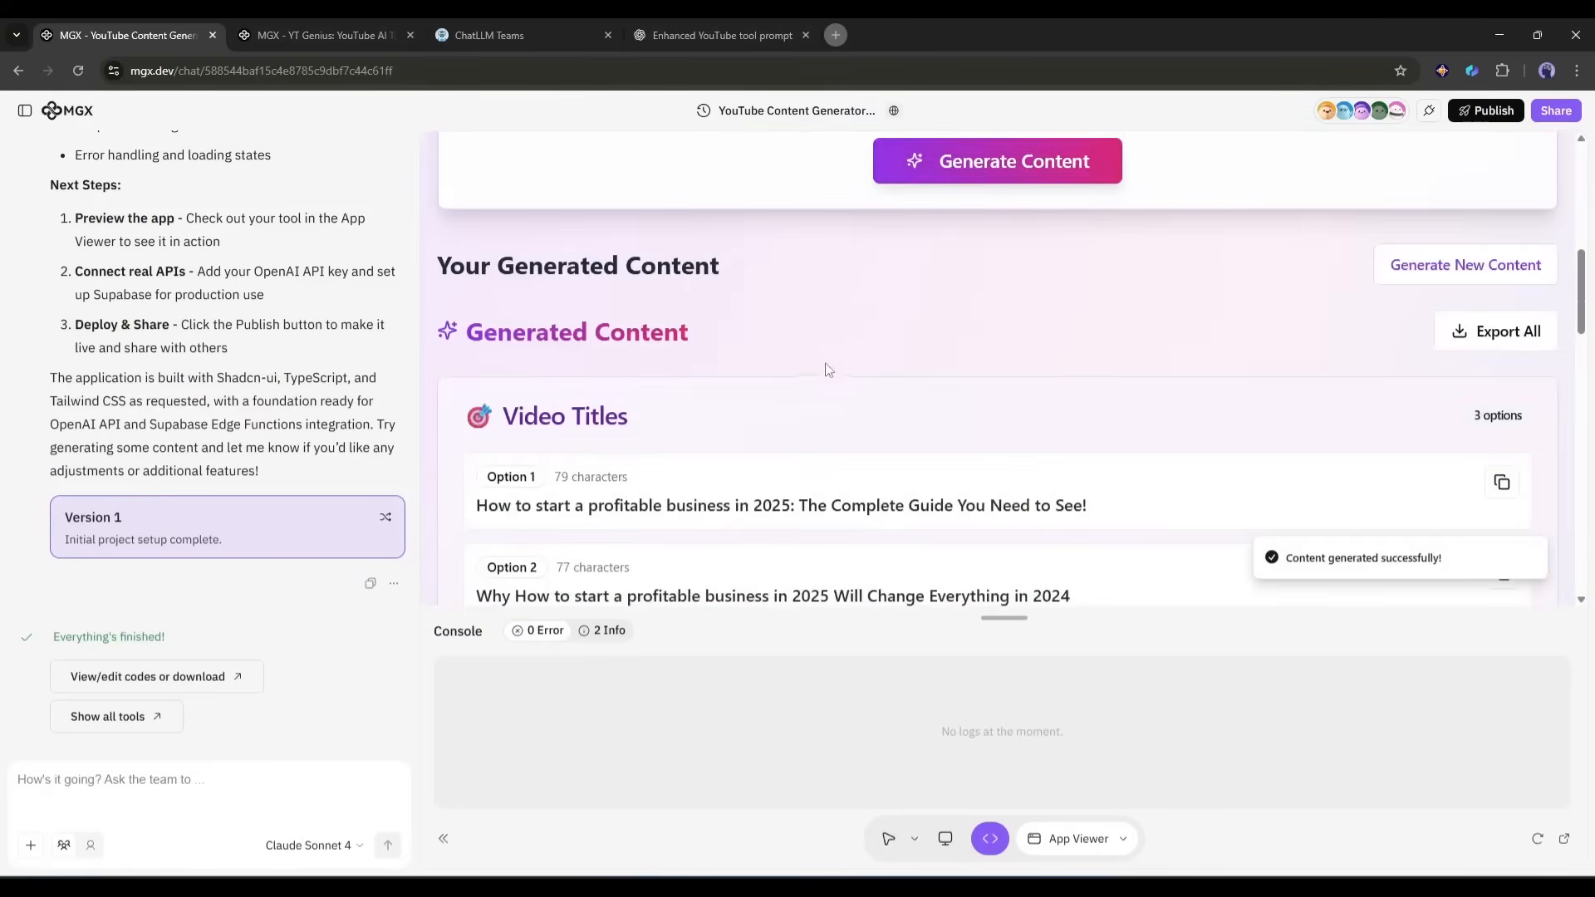
scroll(down, 3)
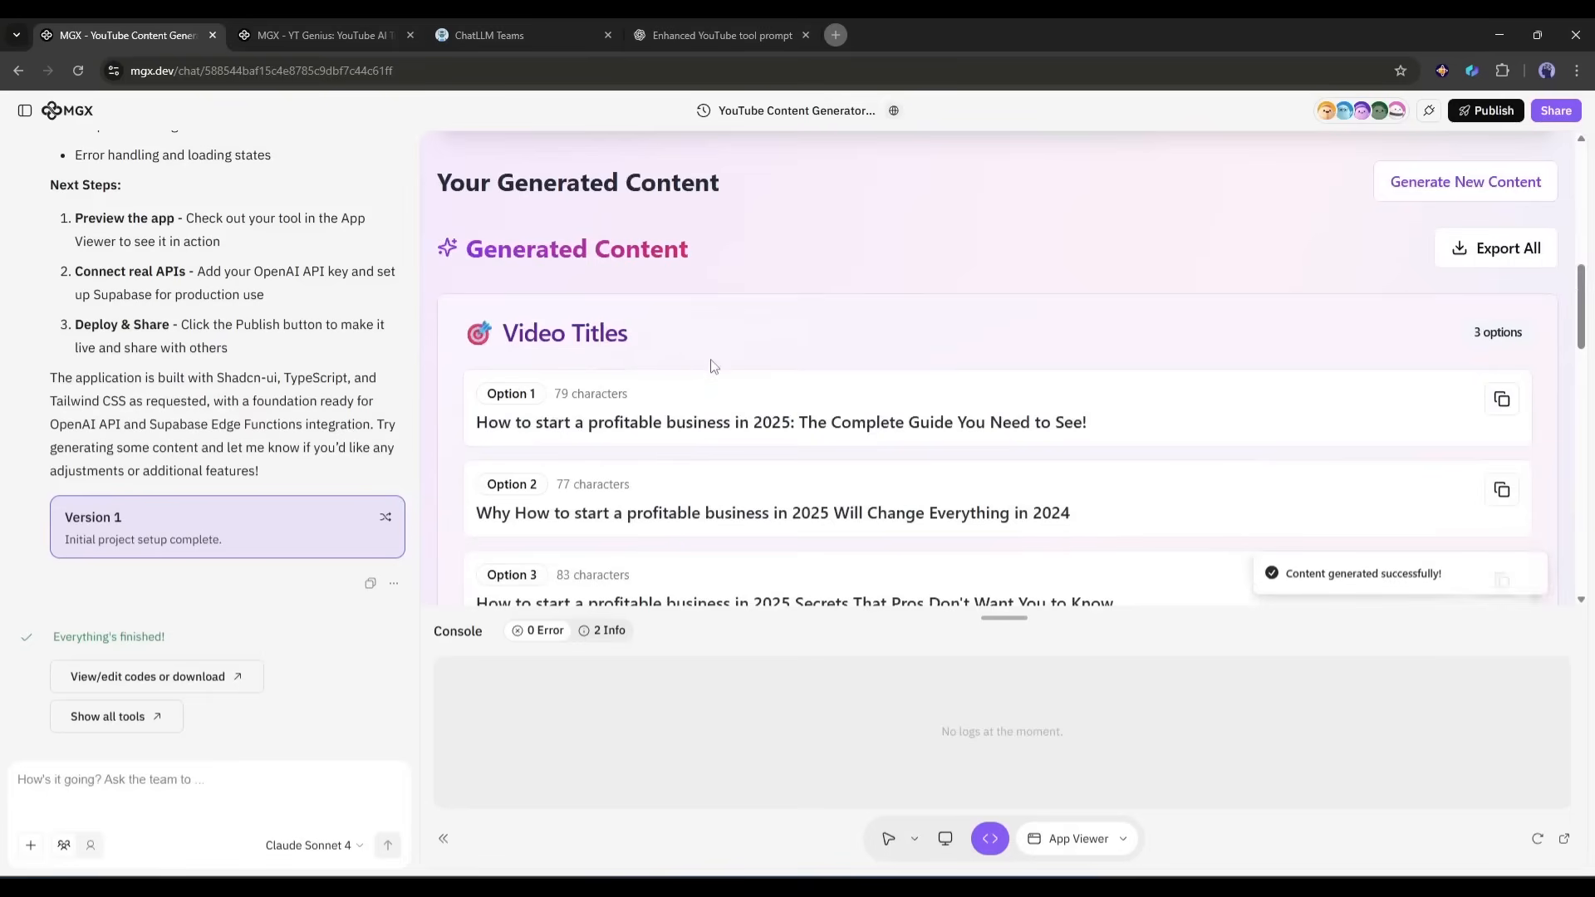
mouse_move(704, 367)
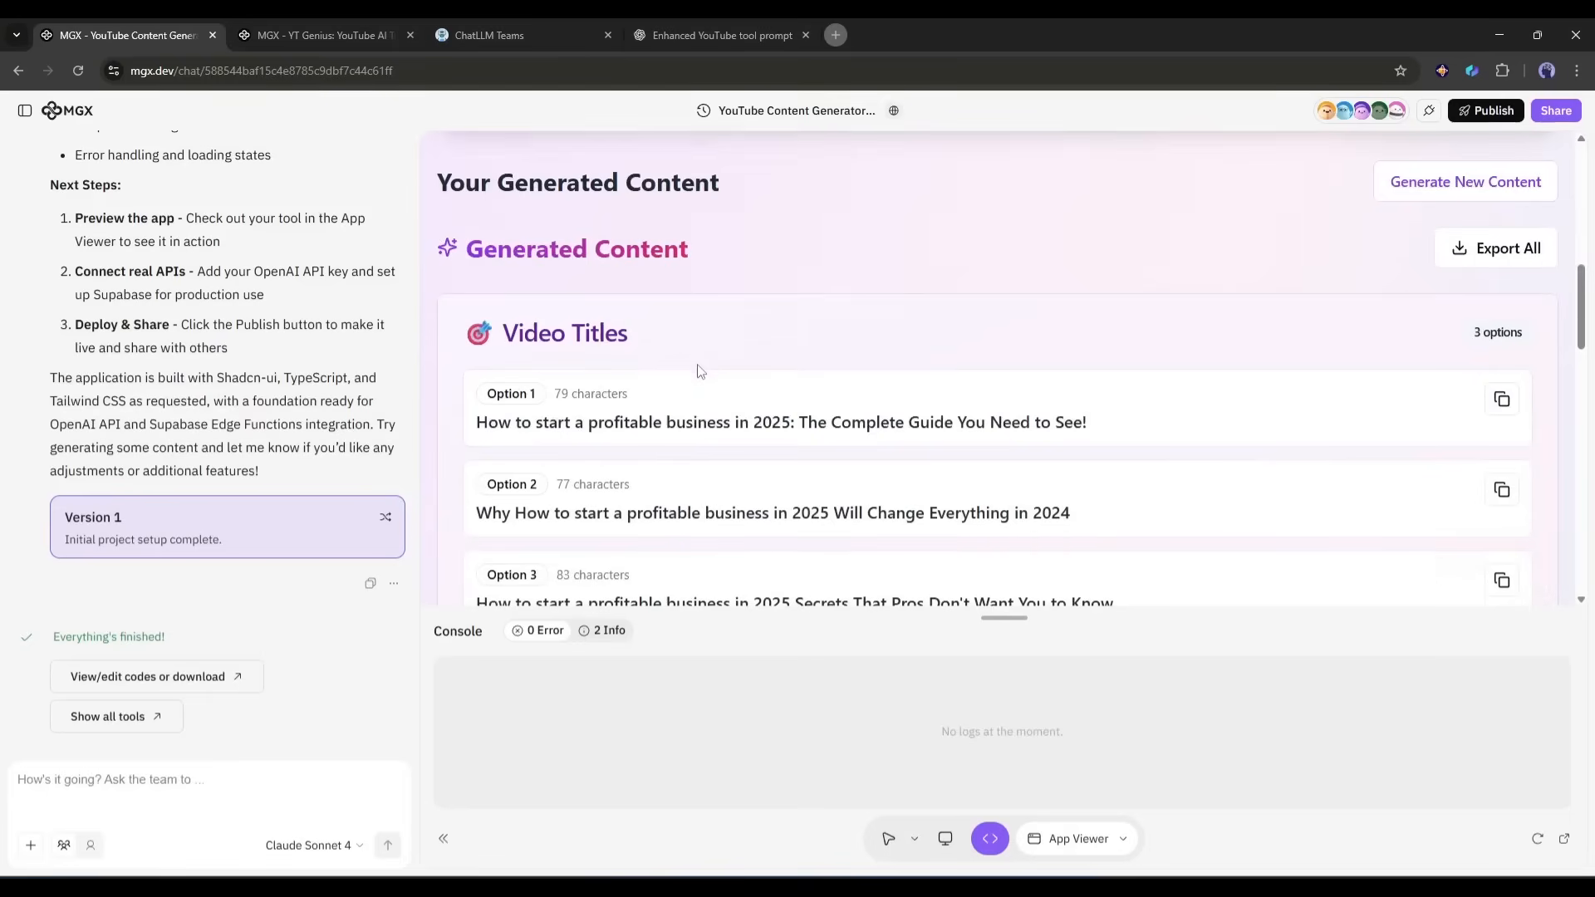
scroll(down, 3)
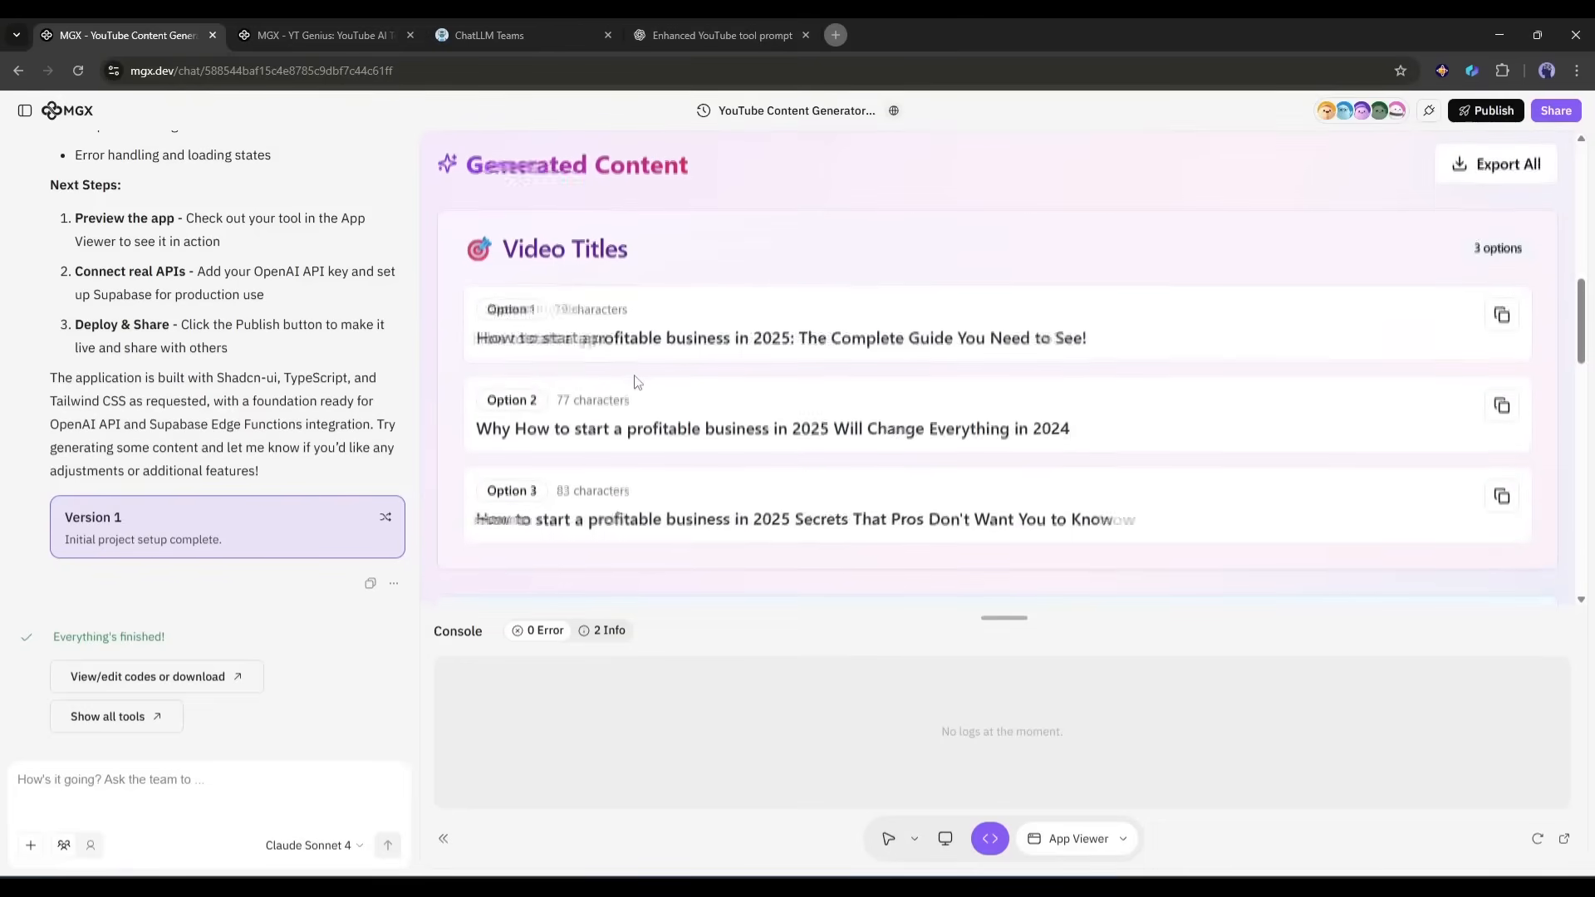
scroll(down, 3)
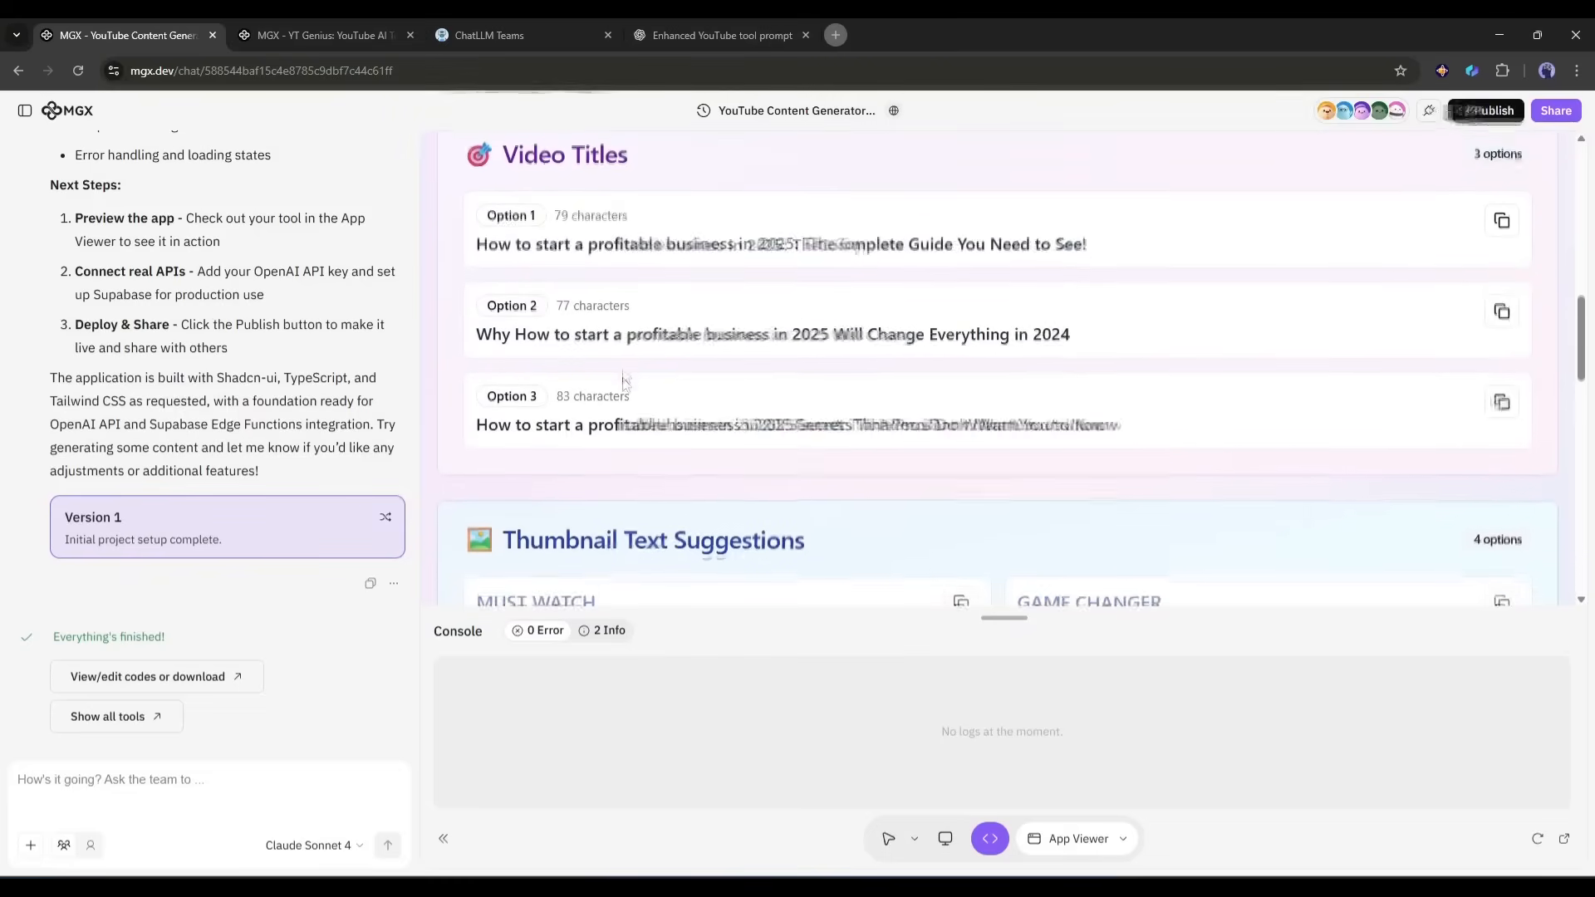
scroll(down, 3)
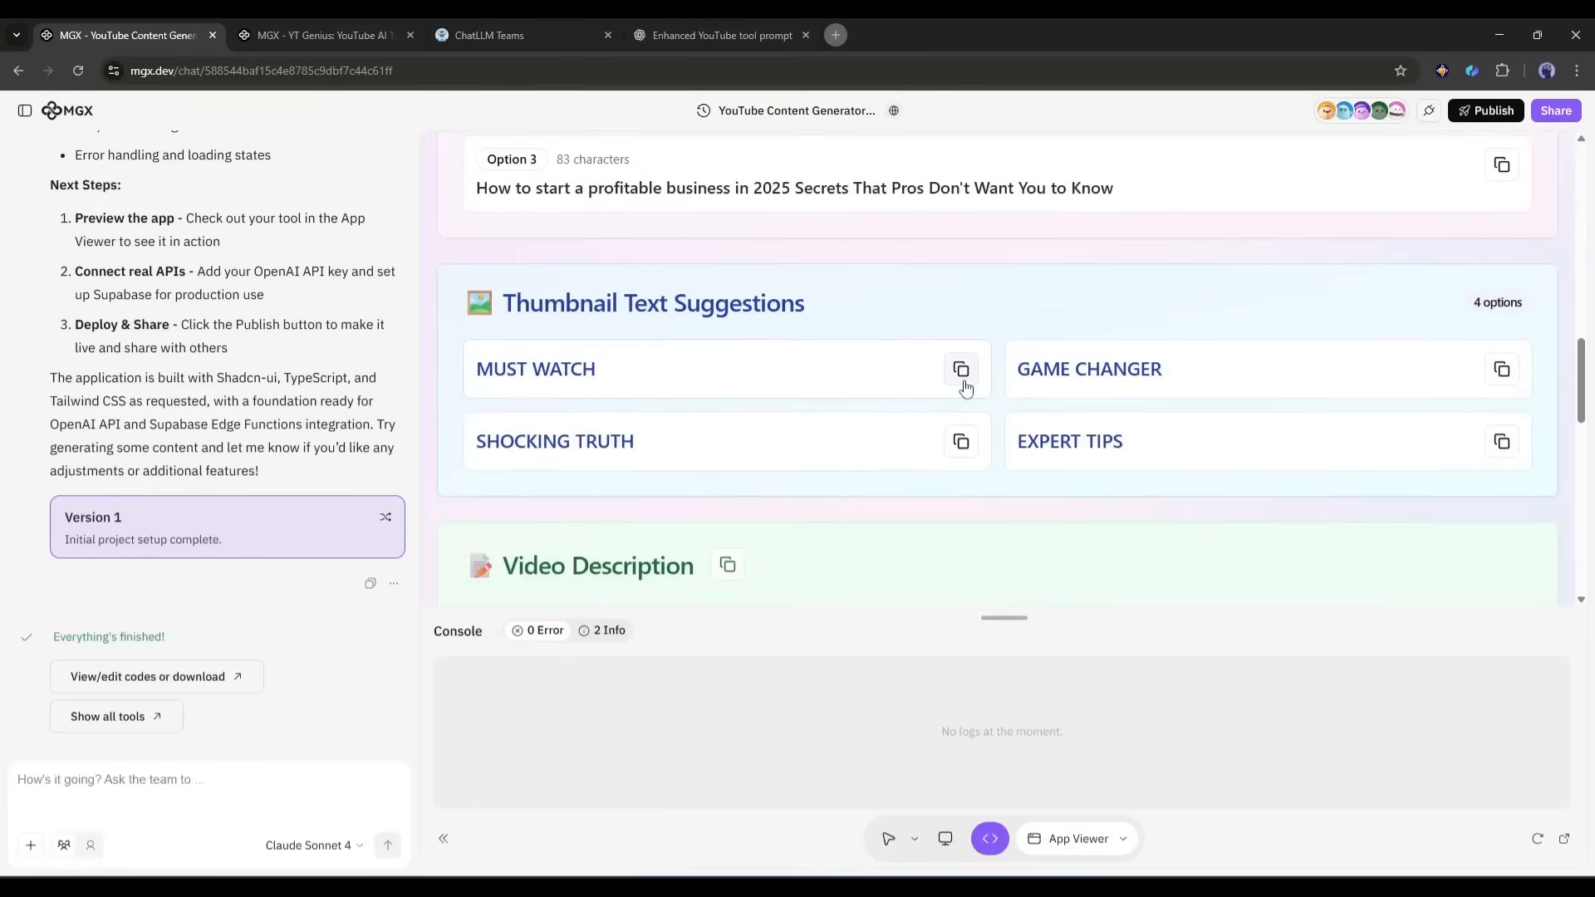
mouse_move(753, 354)
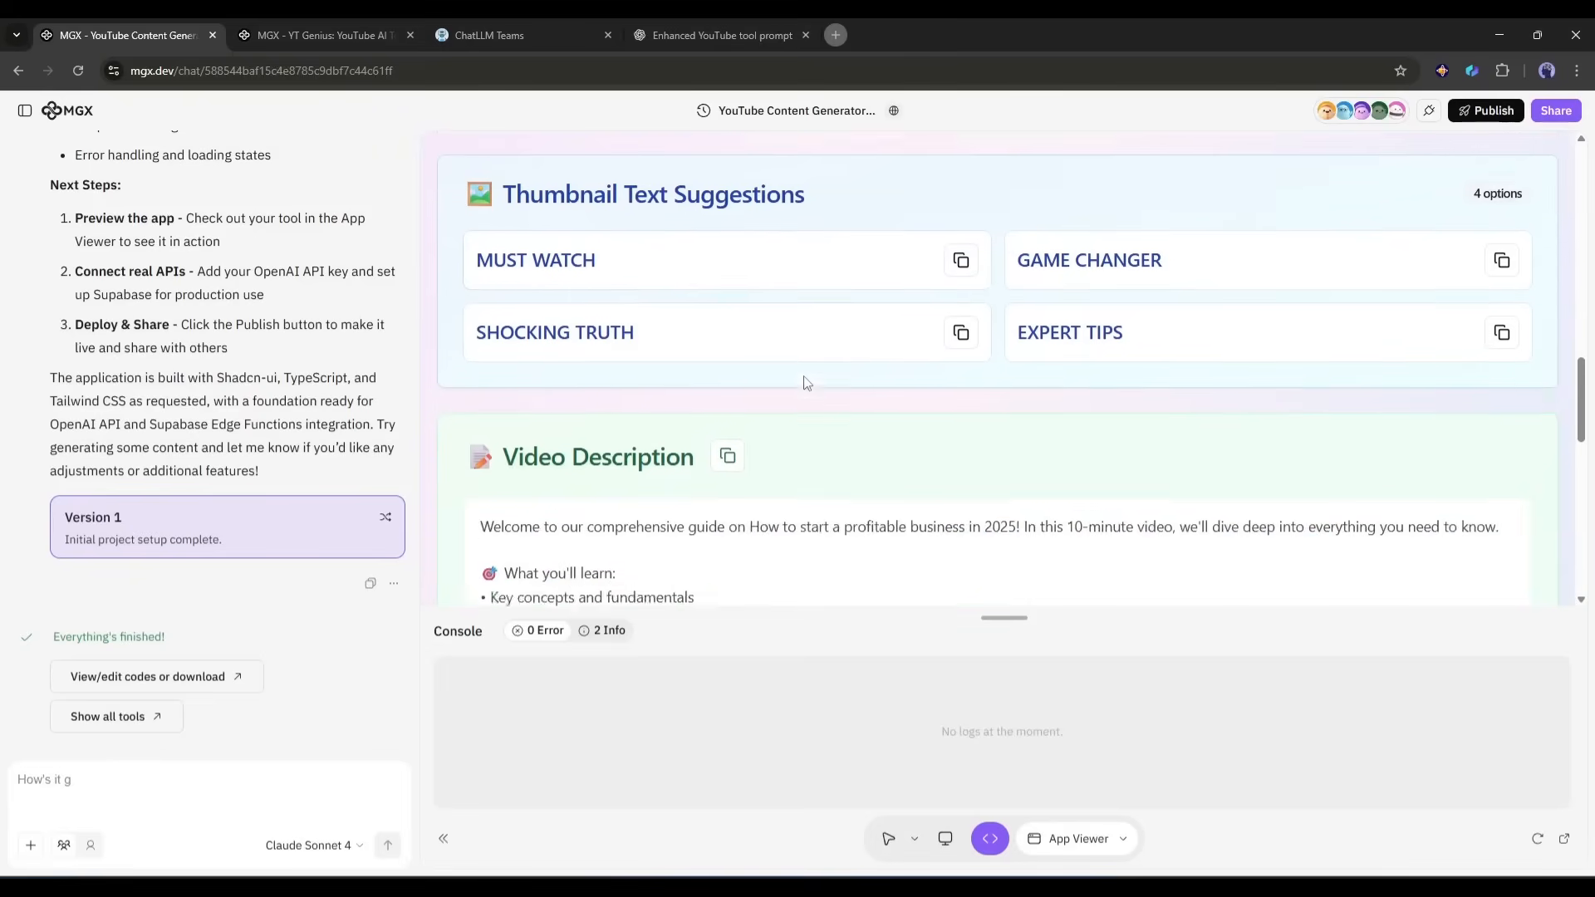
scroll(down, 3)
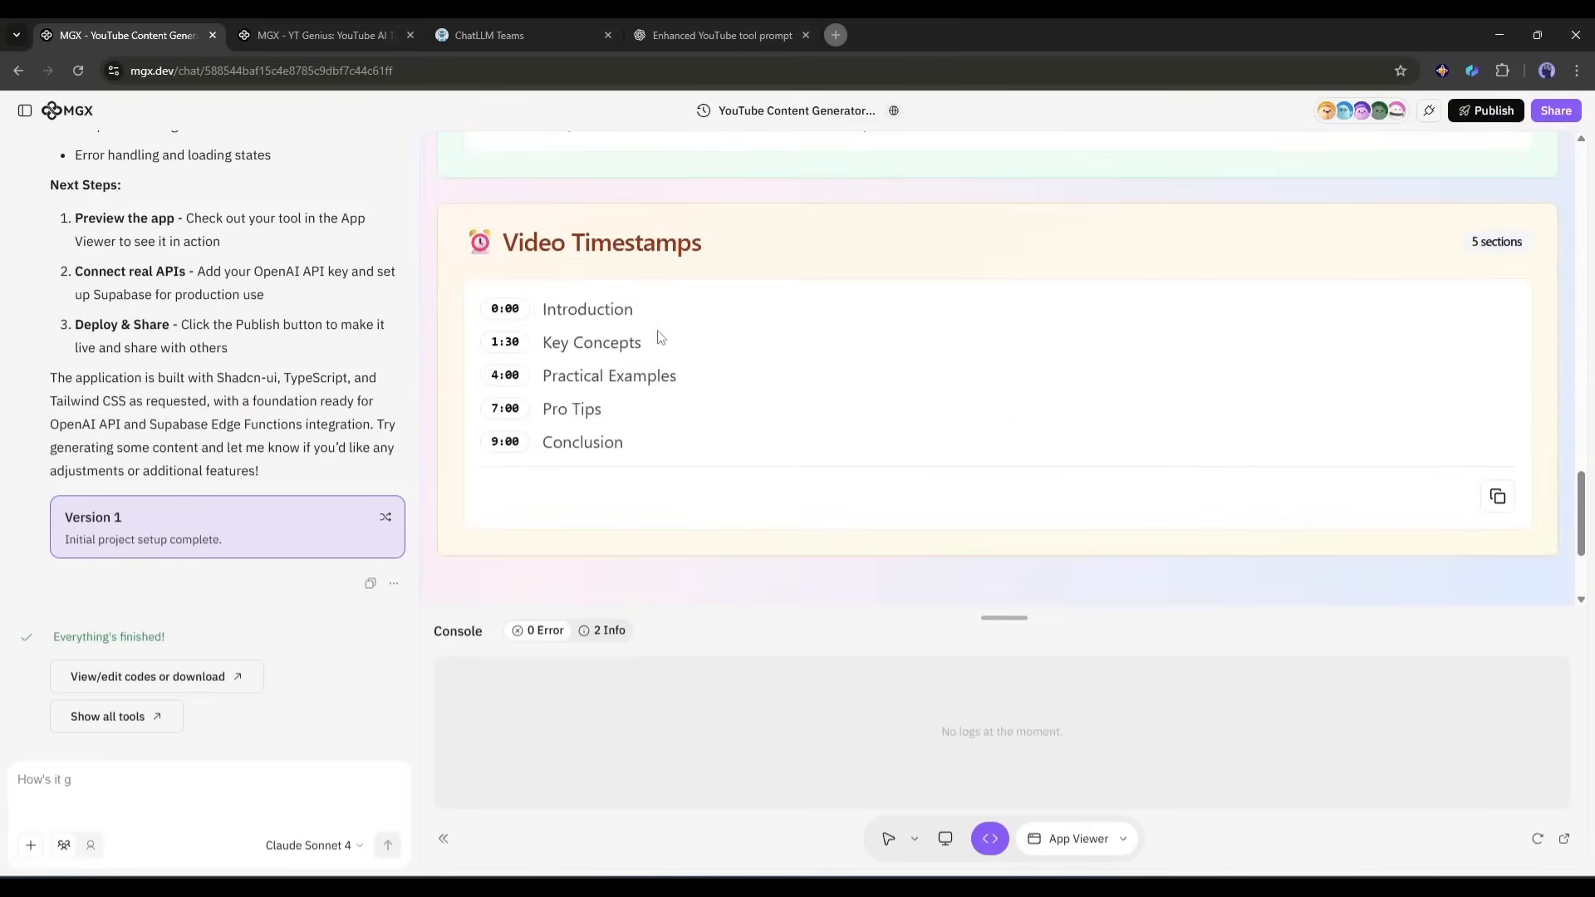
scroll(down, 3)
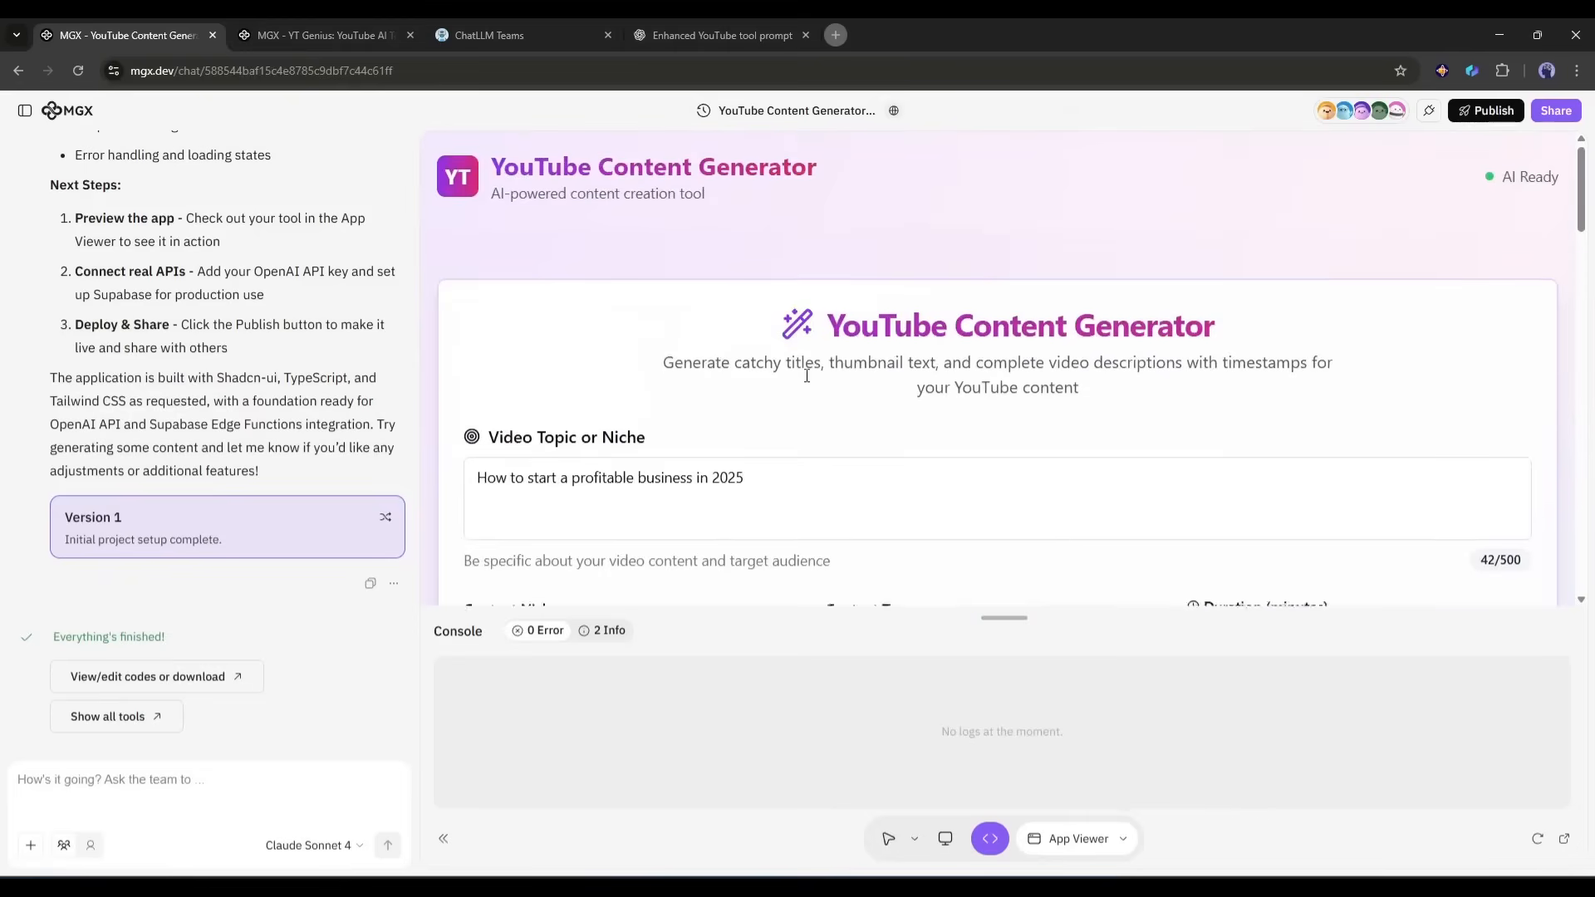
scroll(down, 3)
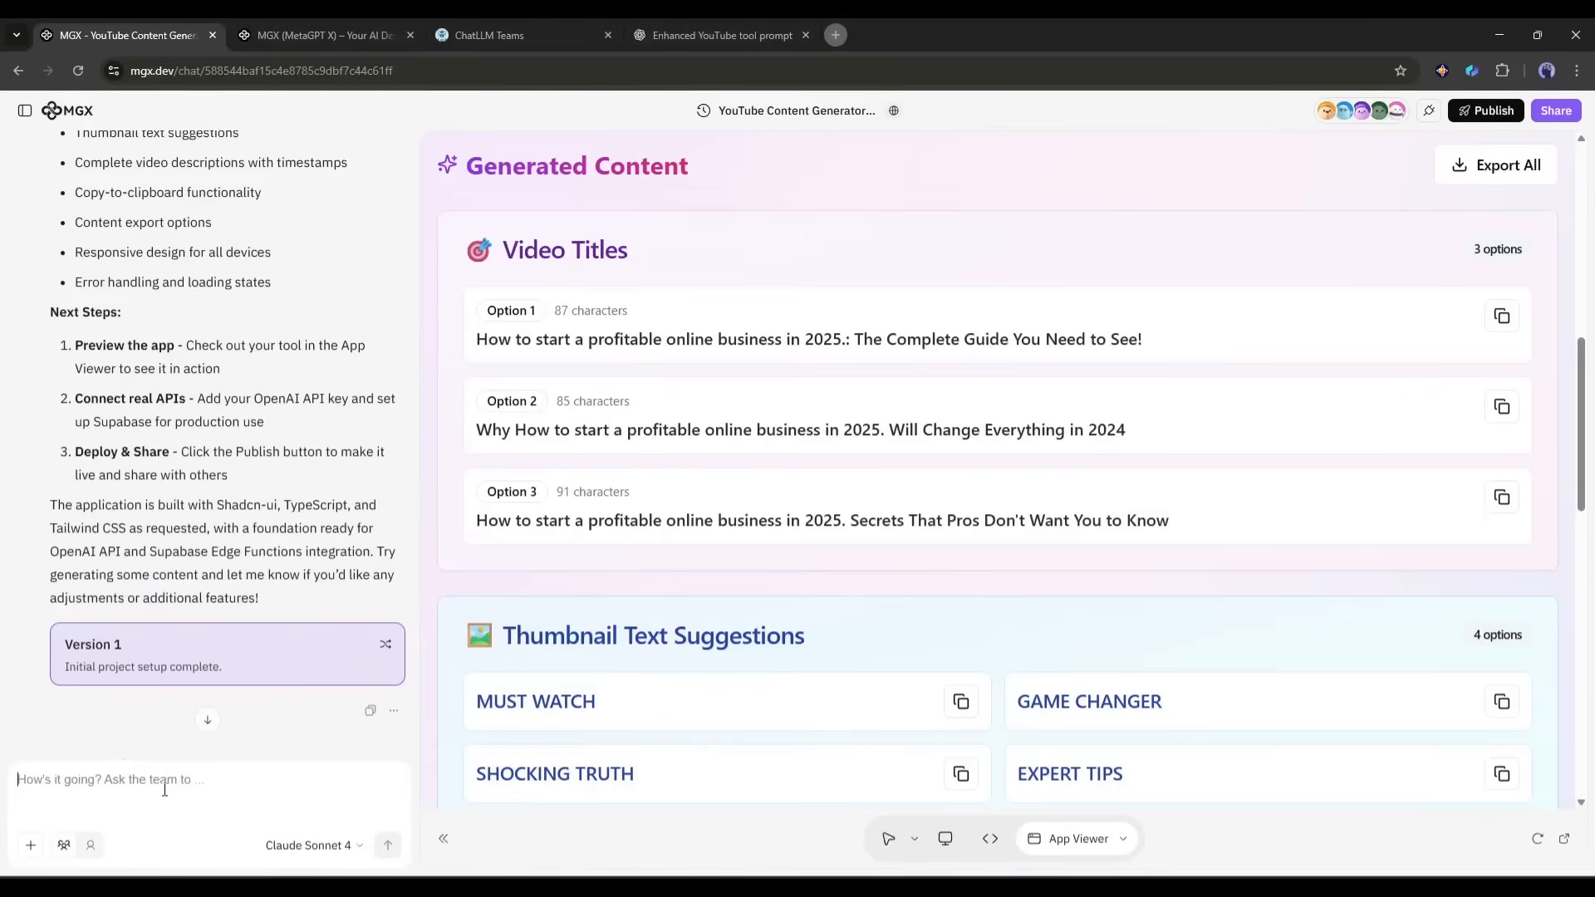
Request a cosmic space-theme restyle and view the deployed Cosmic Content Generator in its own tab.
text(Give the)
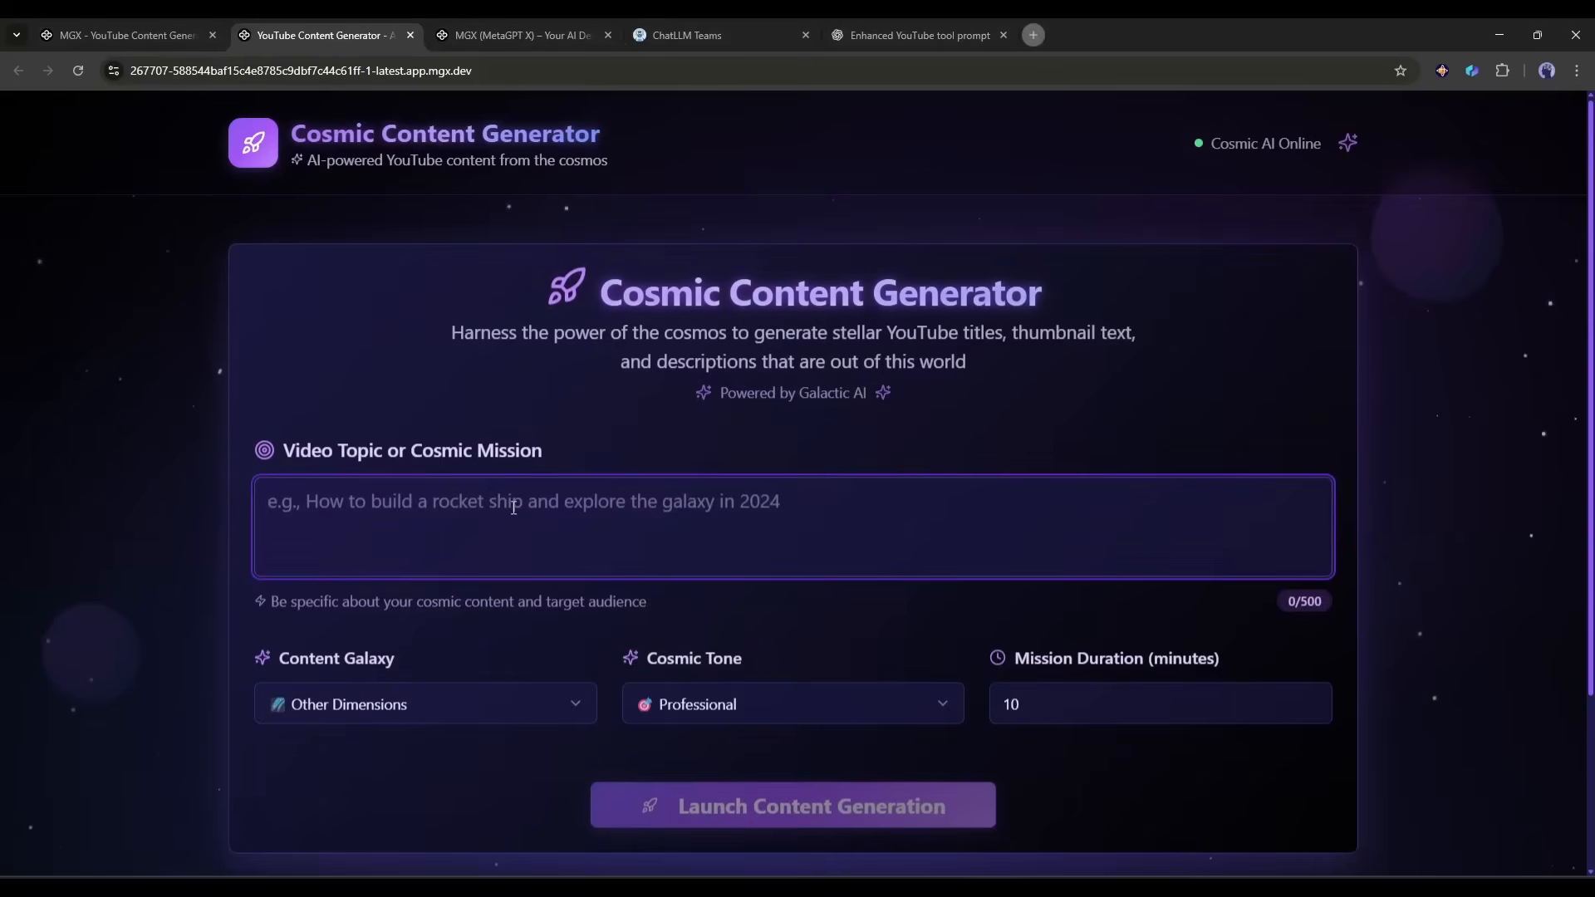
Launch content generation for 'best AI tools for productivity' and review the cosmic-styled results.
text(best AI)
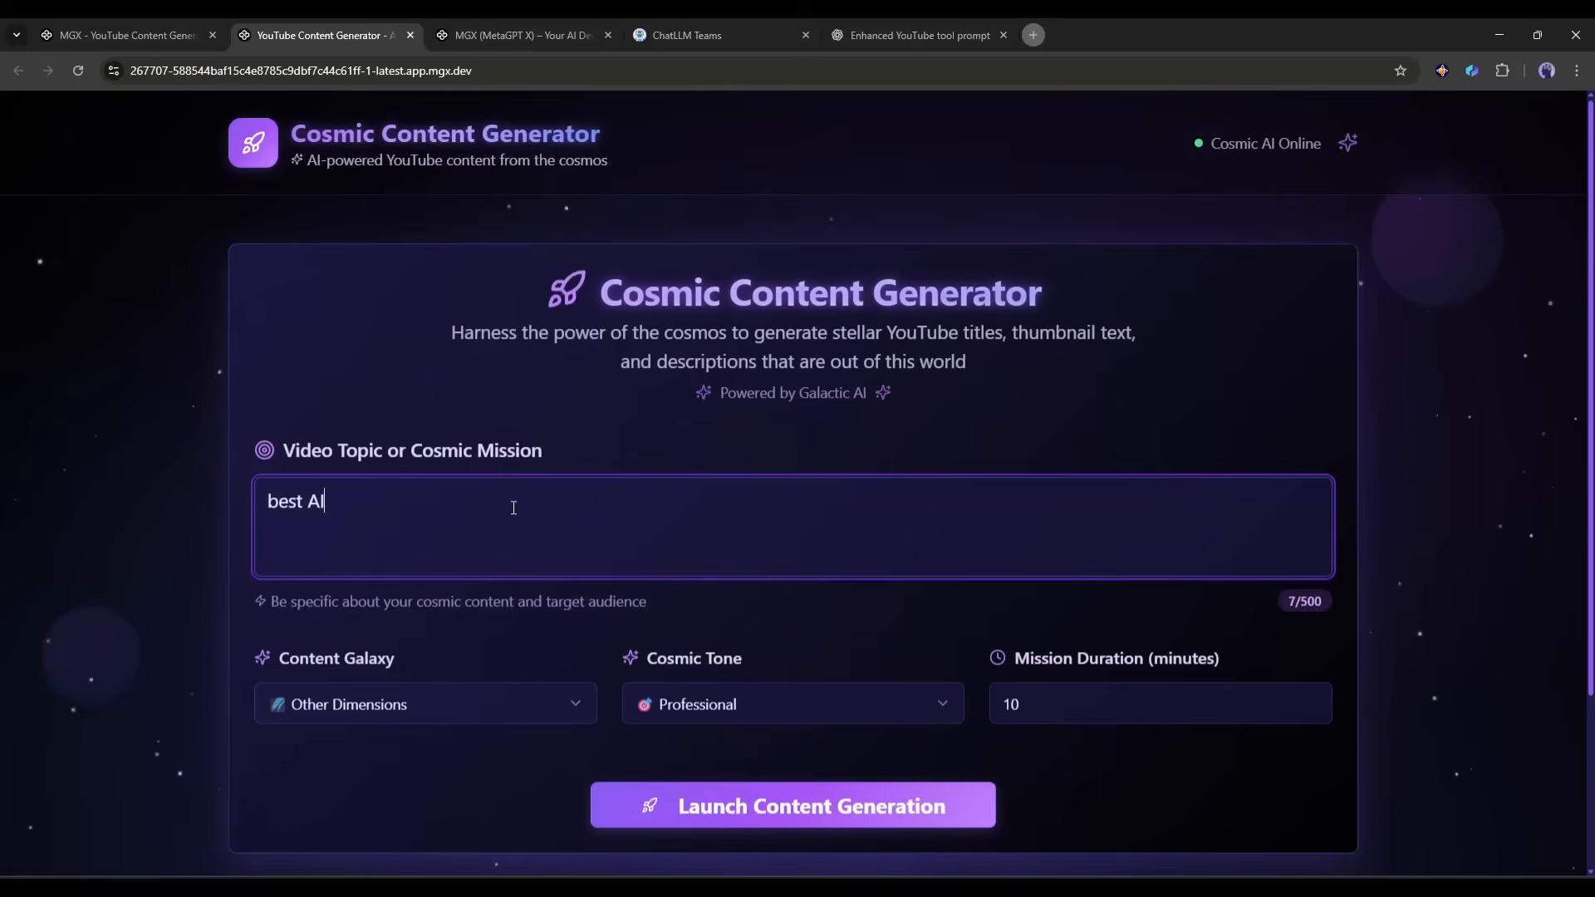
text(tools for productivity)
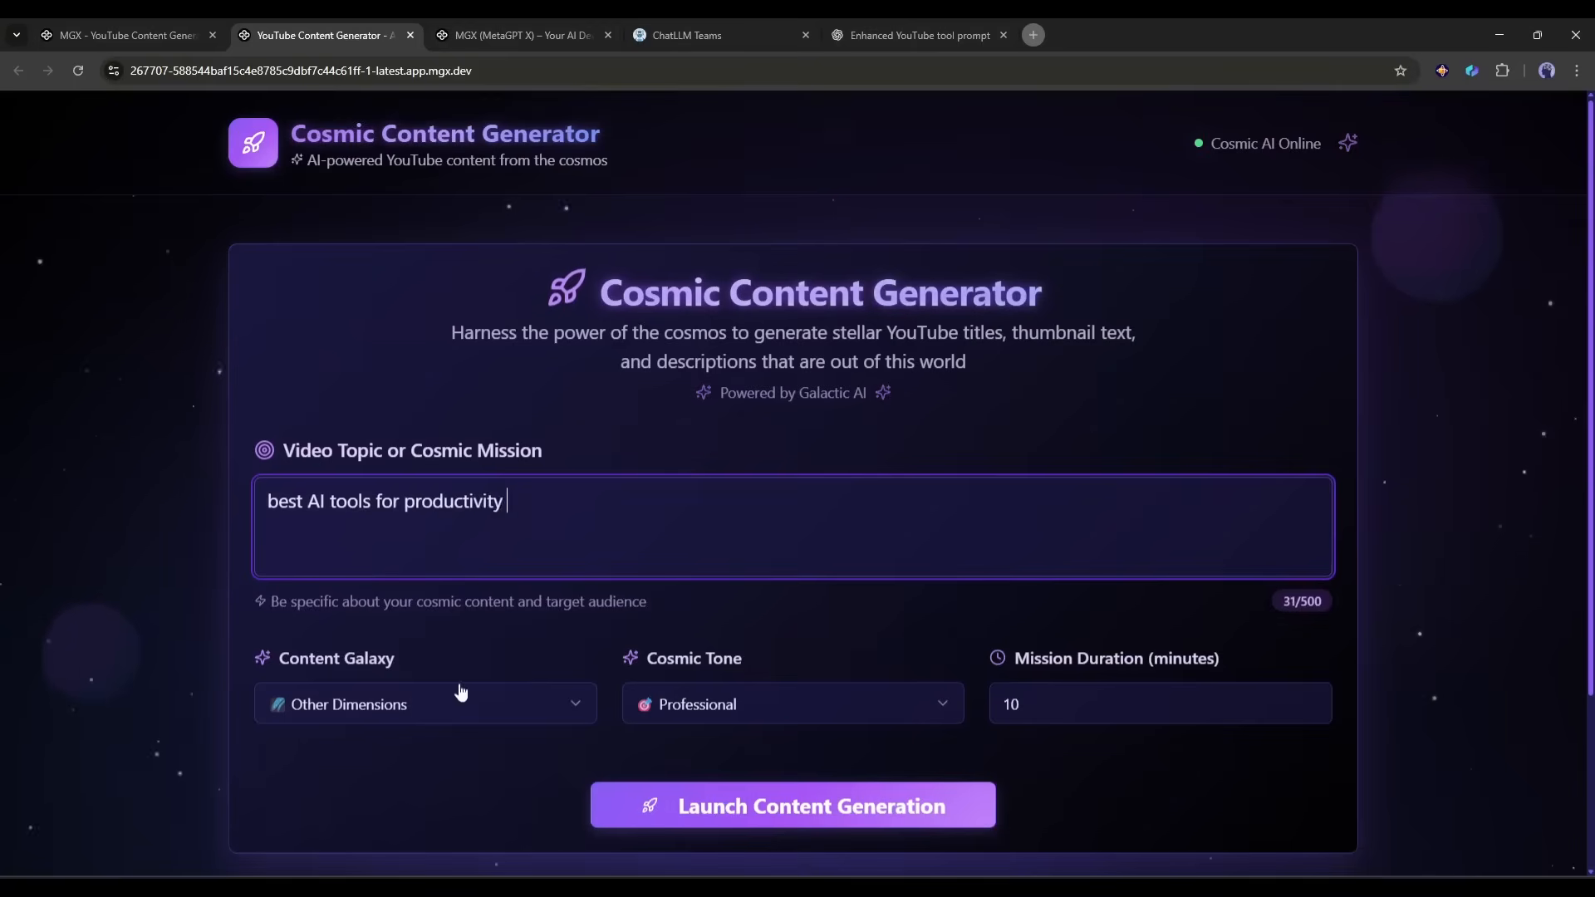
click(792, 805)
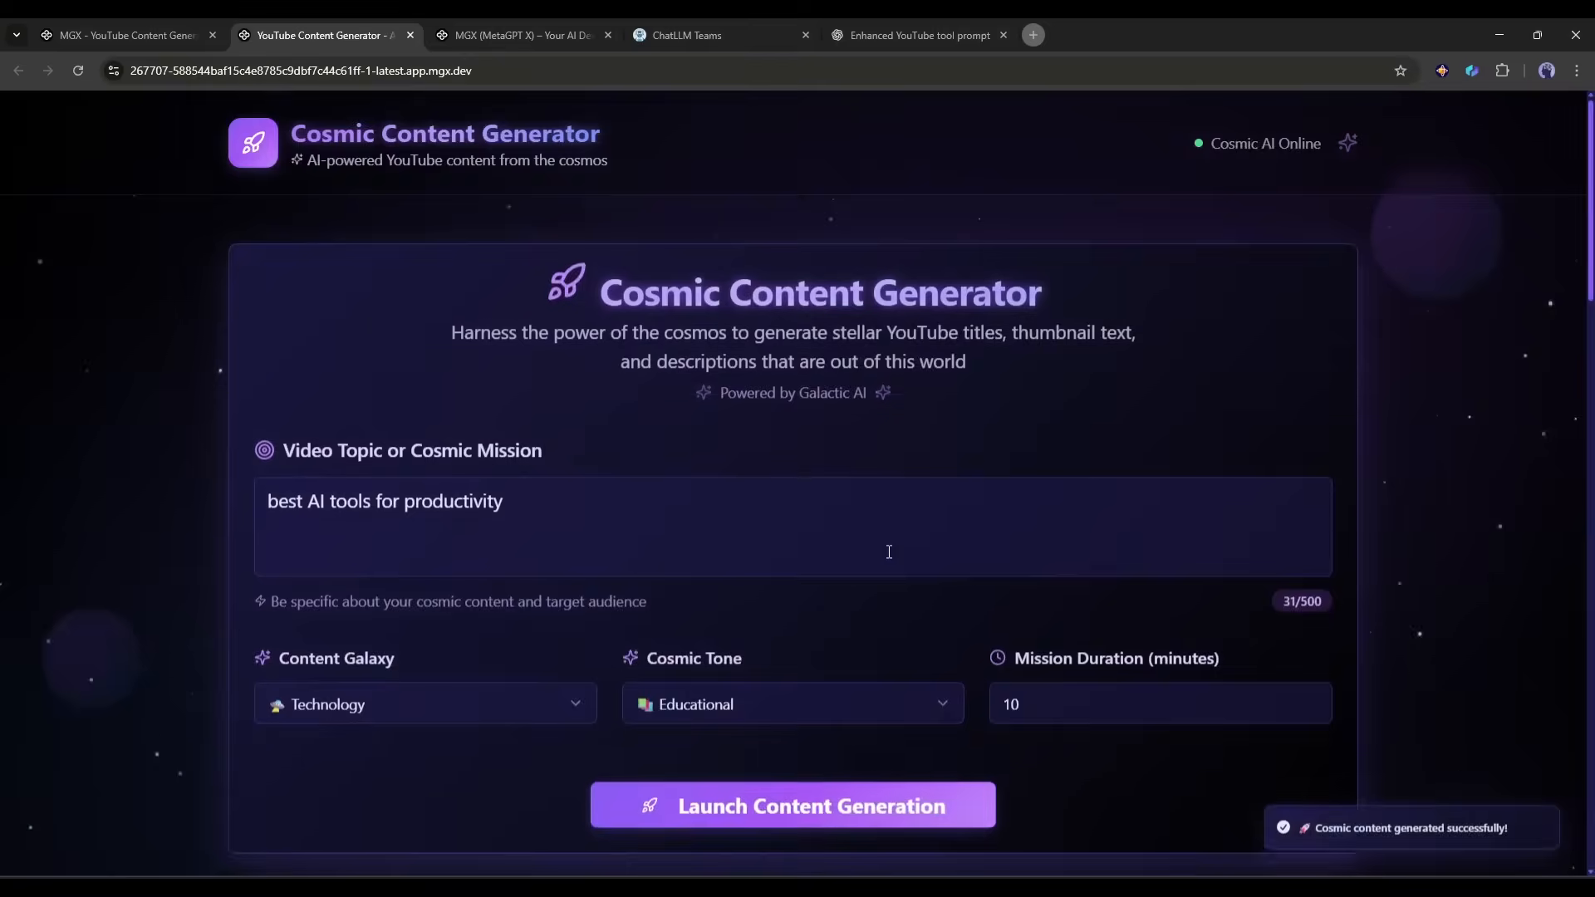
scroll(down, 3)
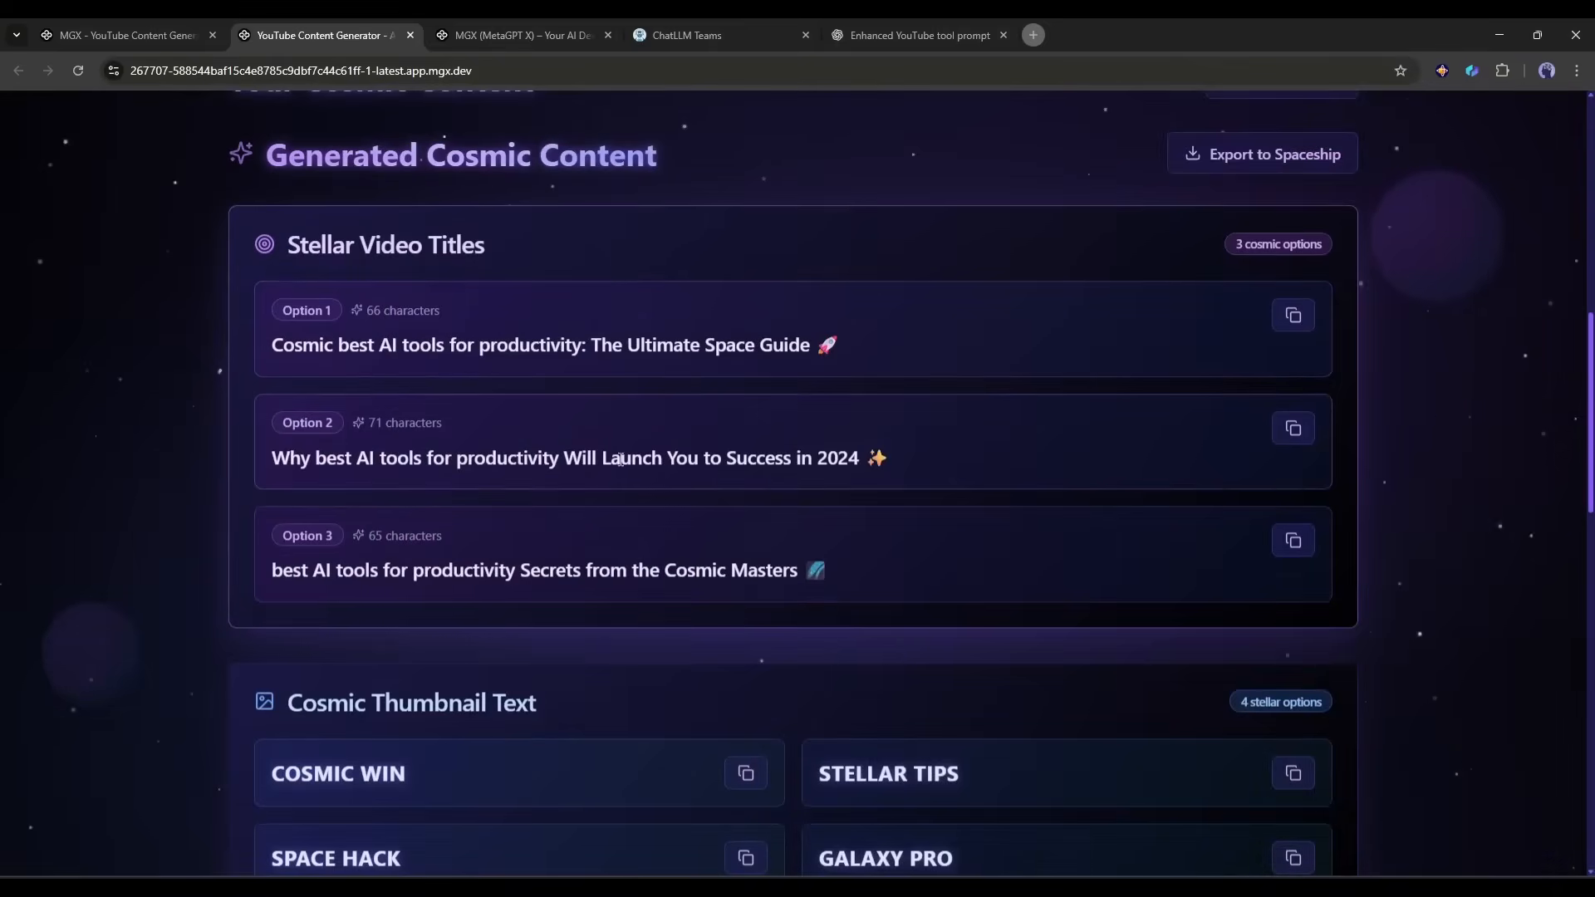
scroll(down, 3)
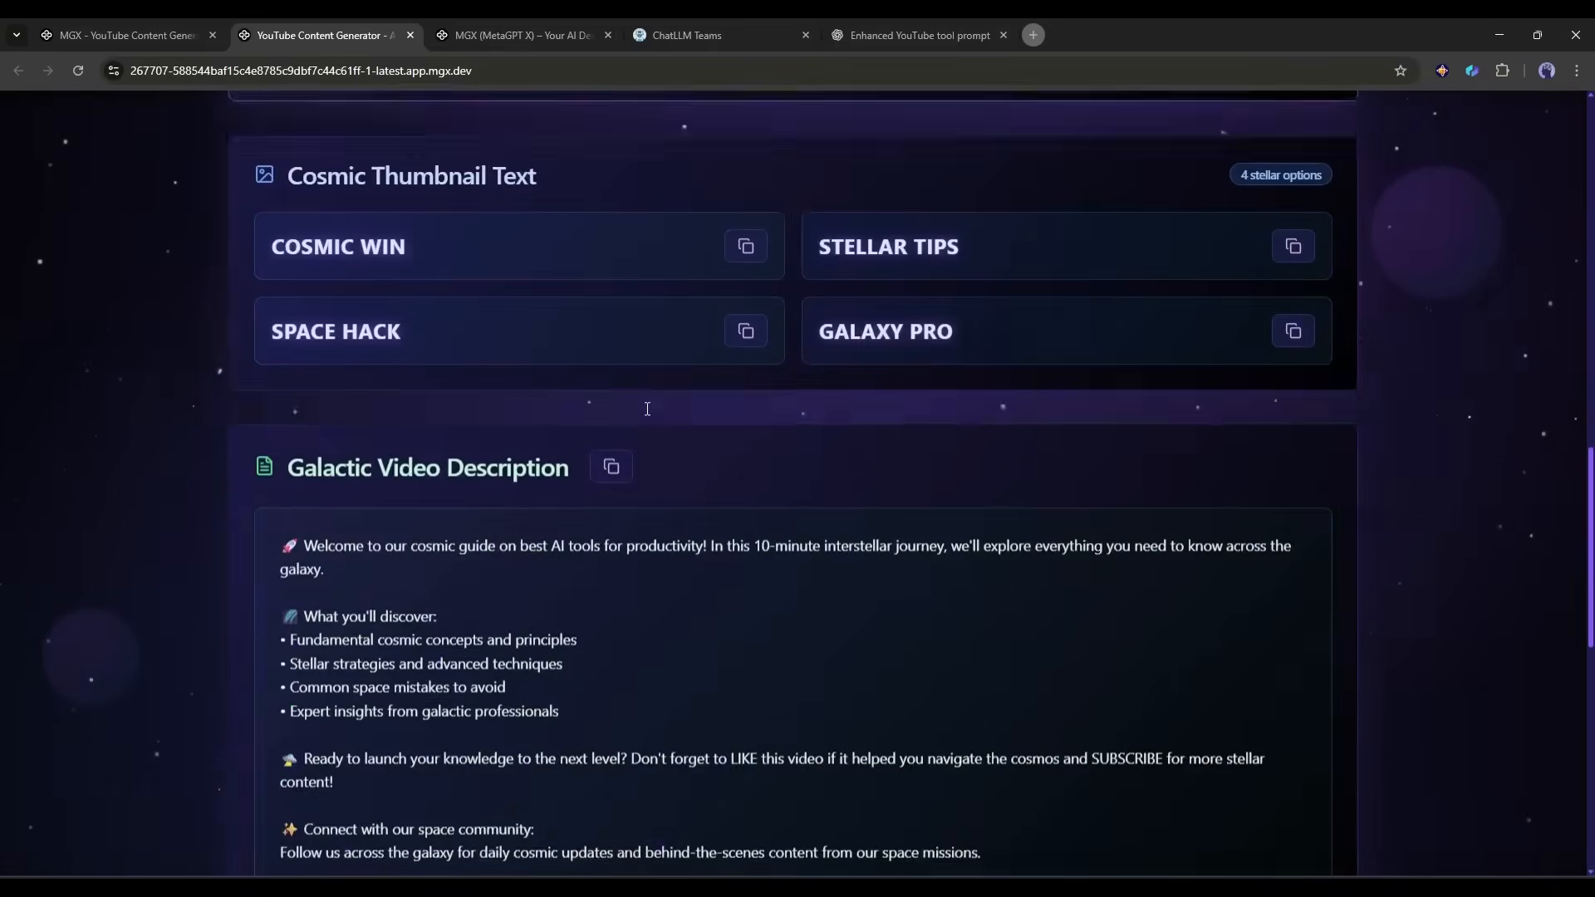
scroll(down, 3)
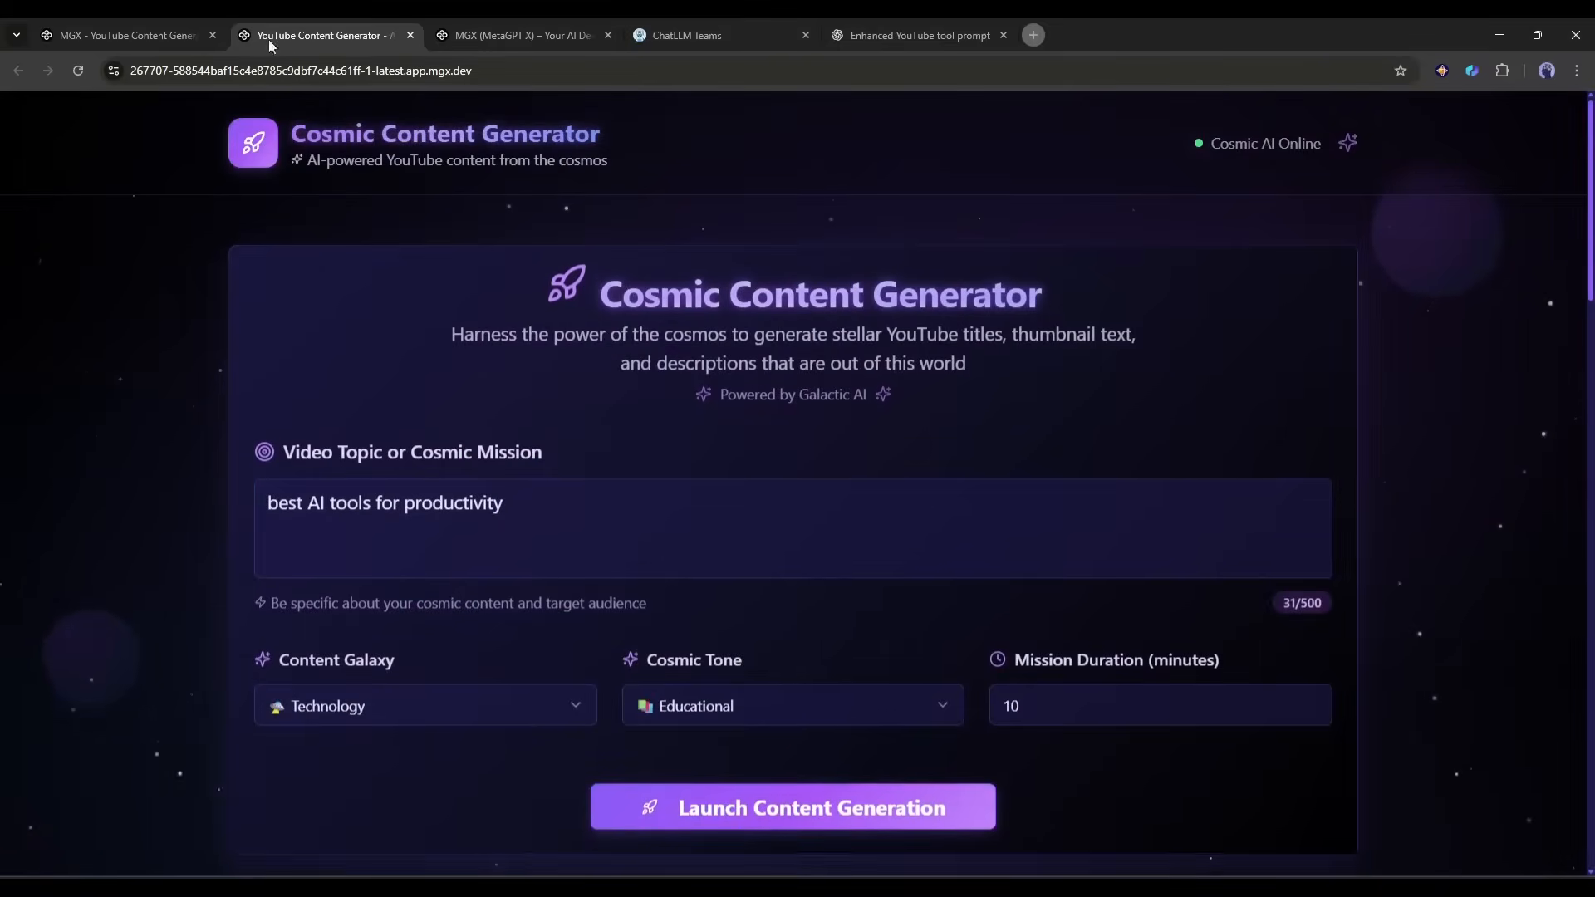
Start a new project and write the Apex Digital agency site prompt: six projects, testimonials, Supabase contact form, blue-and-white, fully responsive.
click(127, 35)
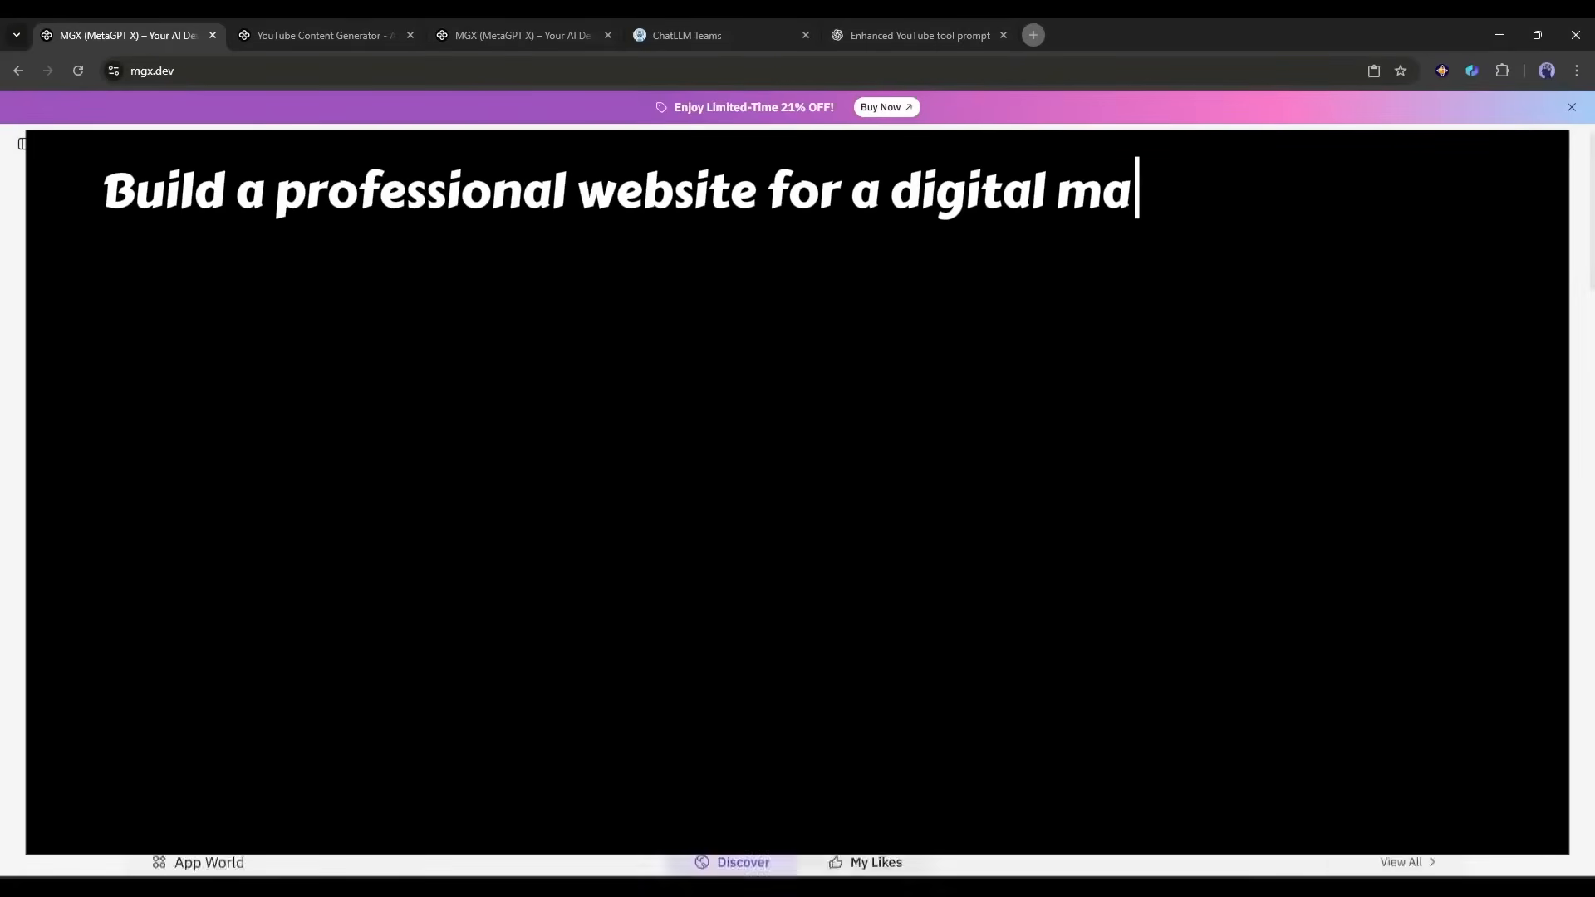
text(rketing agency called 'Apex Digital.' Inc)
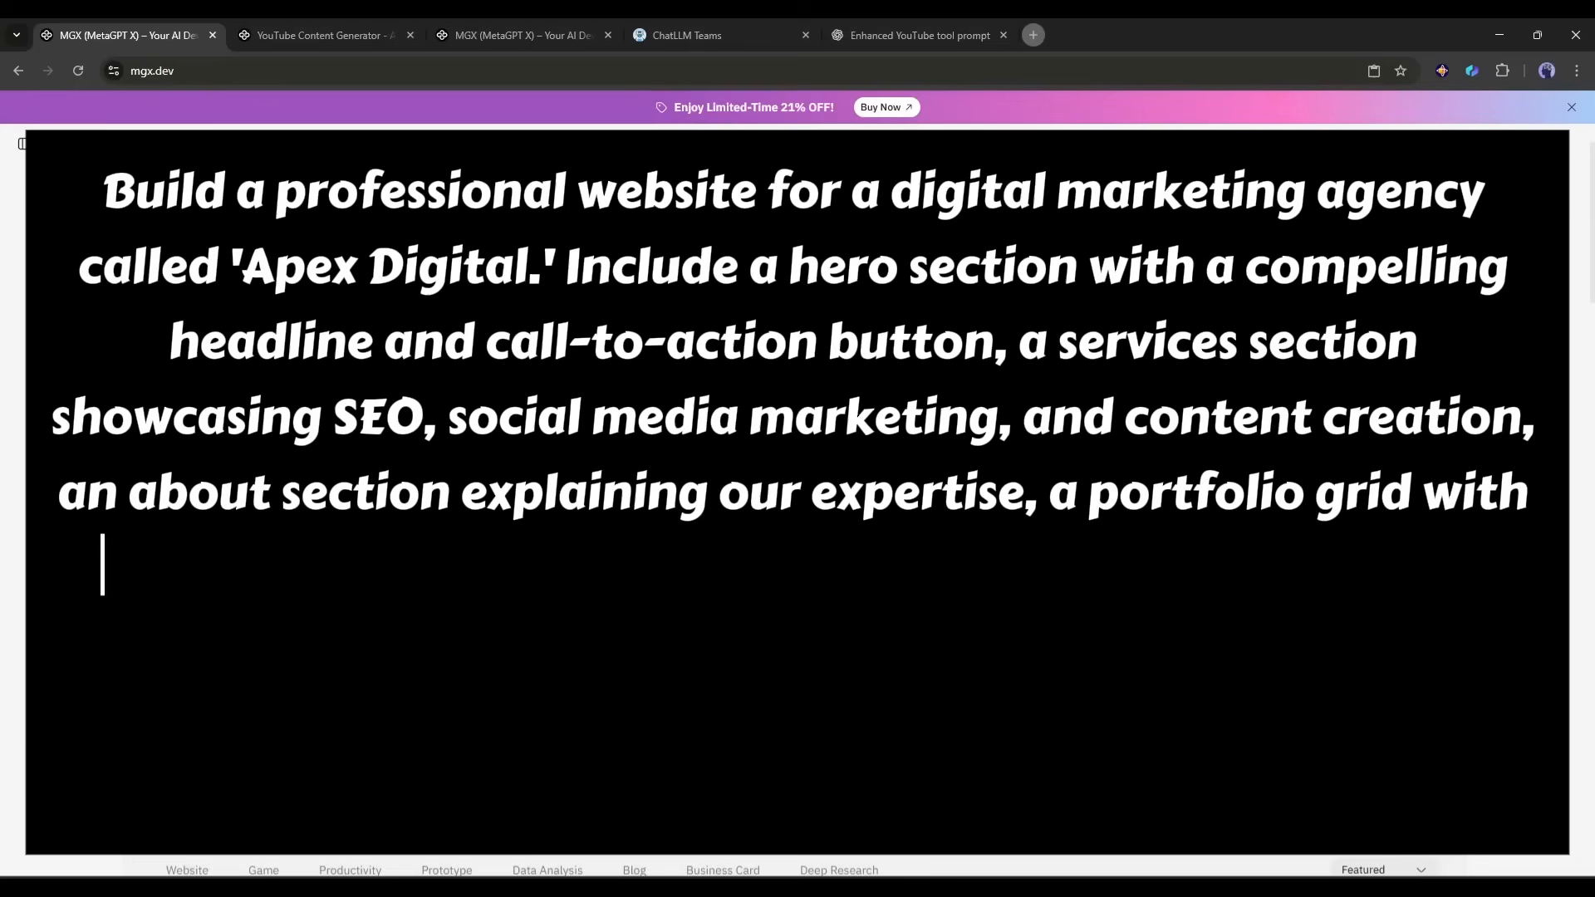
text(six project examples, client testimonials,)
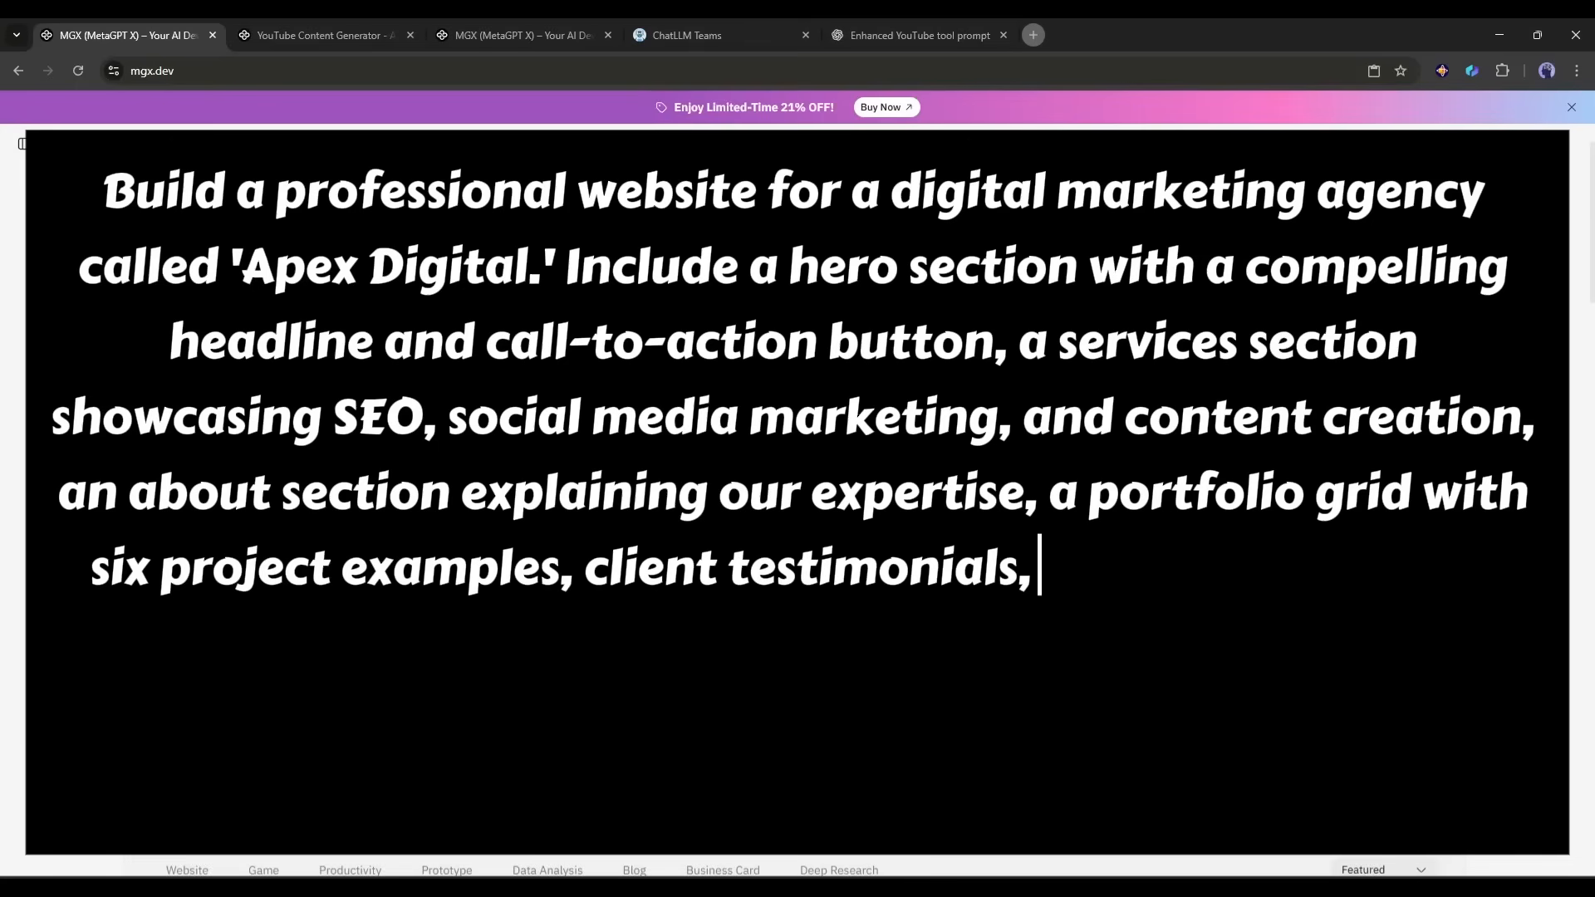
text(and a contact form that stores submissions)
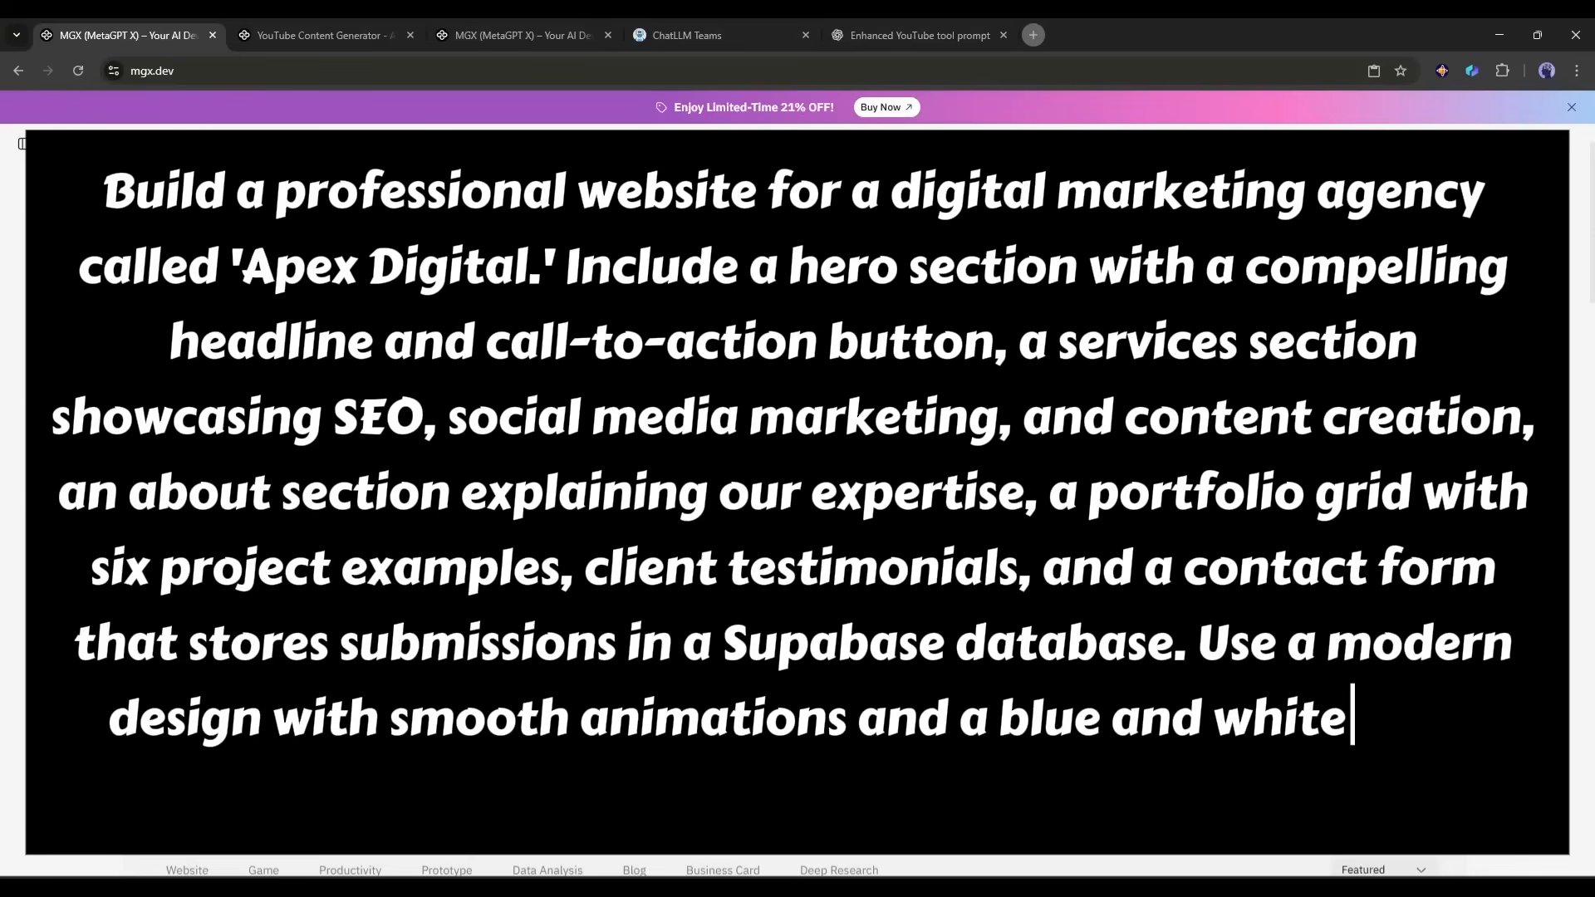
text(color scheme. Make it fully responsive.)
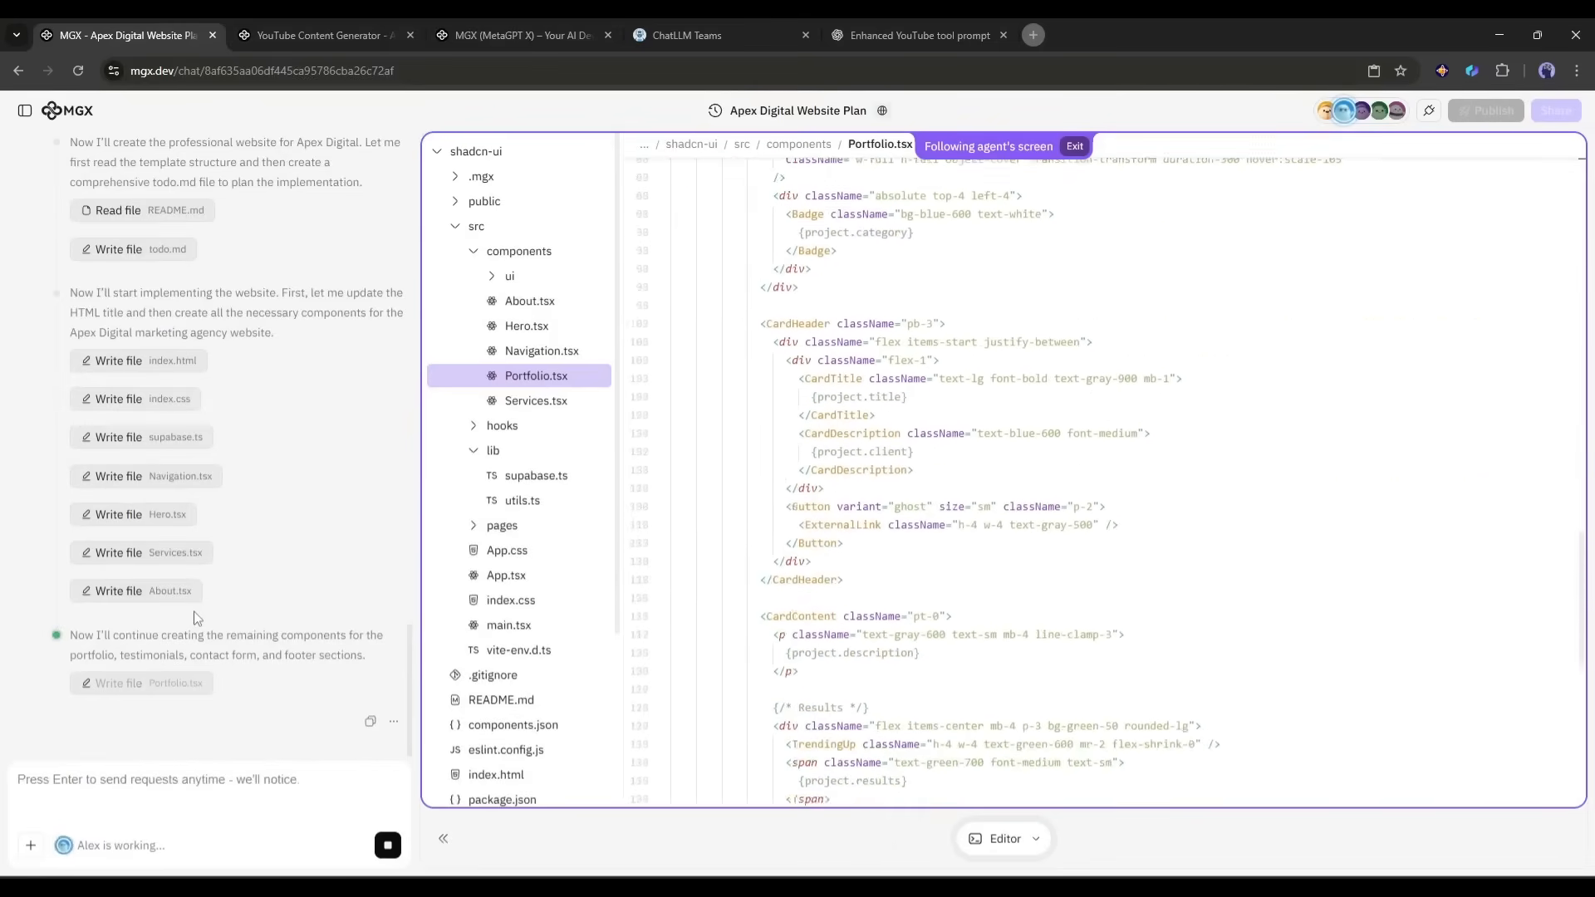
Scroll the finished Apex Digital Website Dev chat to review the agents' completed work.
scroll(down, 3)
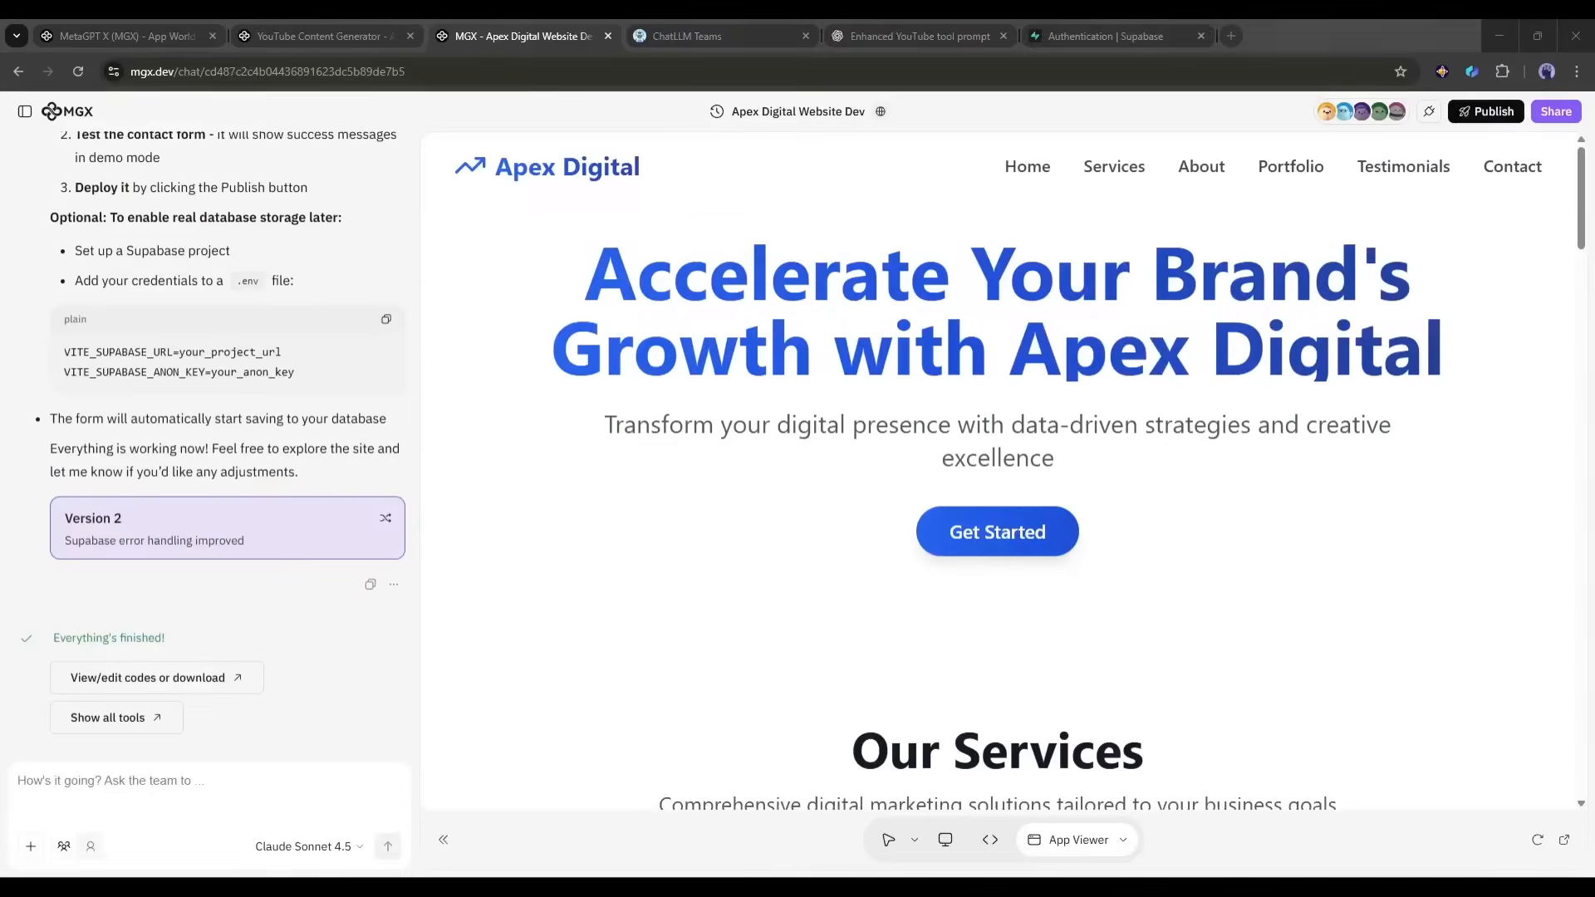
mouse_move(1564, 840)
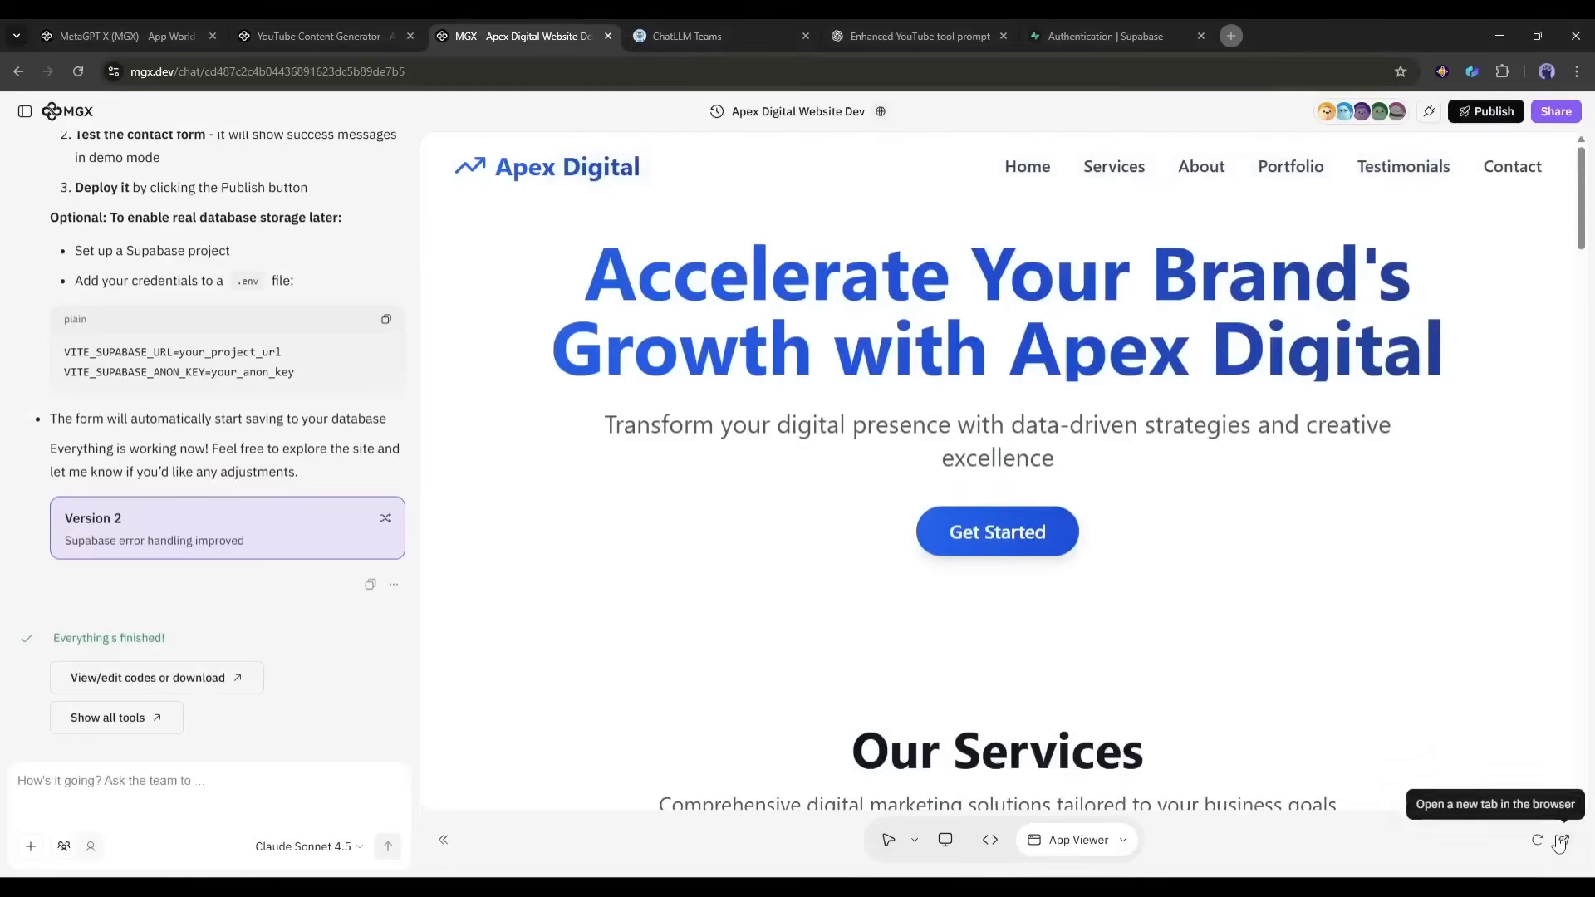
View the deployed Apex Digital site in its own tab and scroll through Services and About.
click(1561, 840)
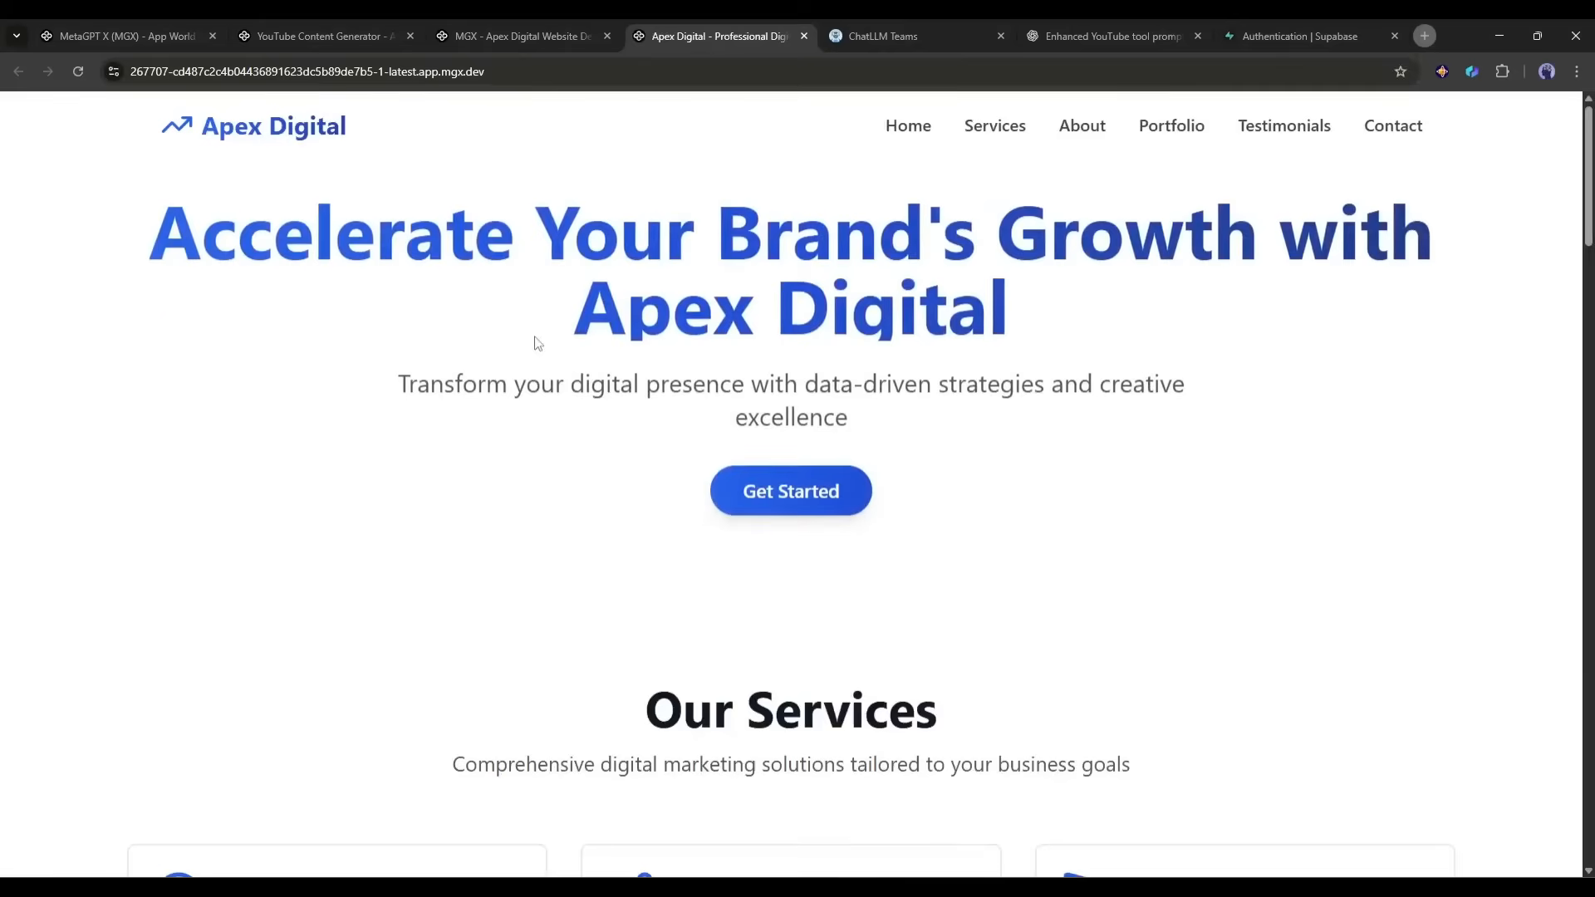
scroll(down, 3)
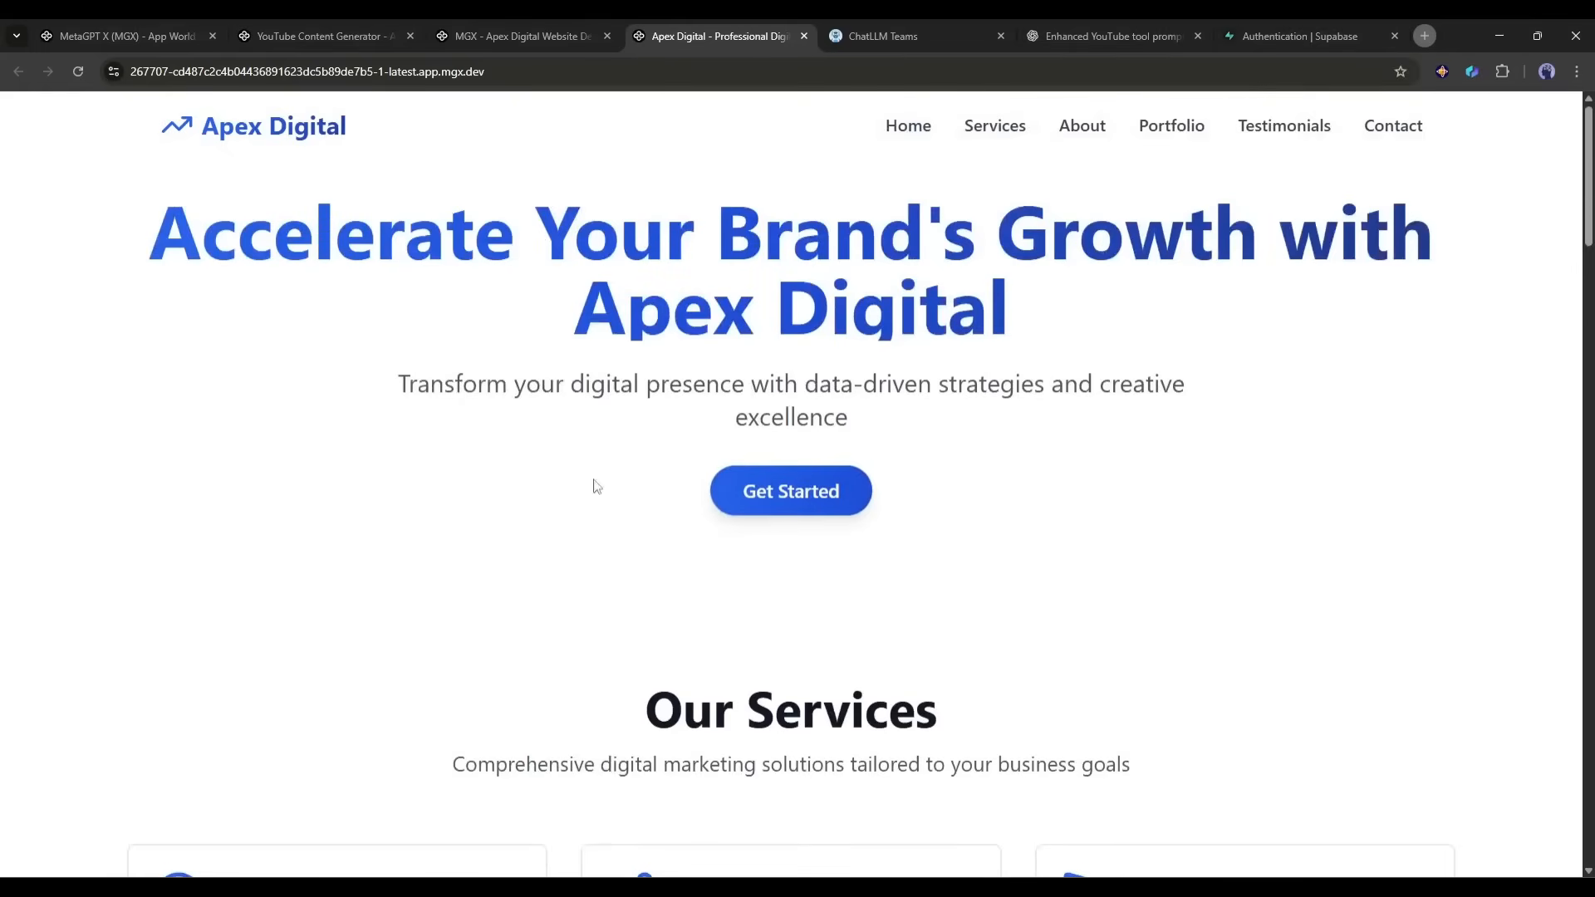
scroll(down, 3)
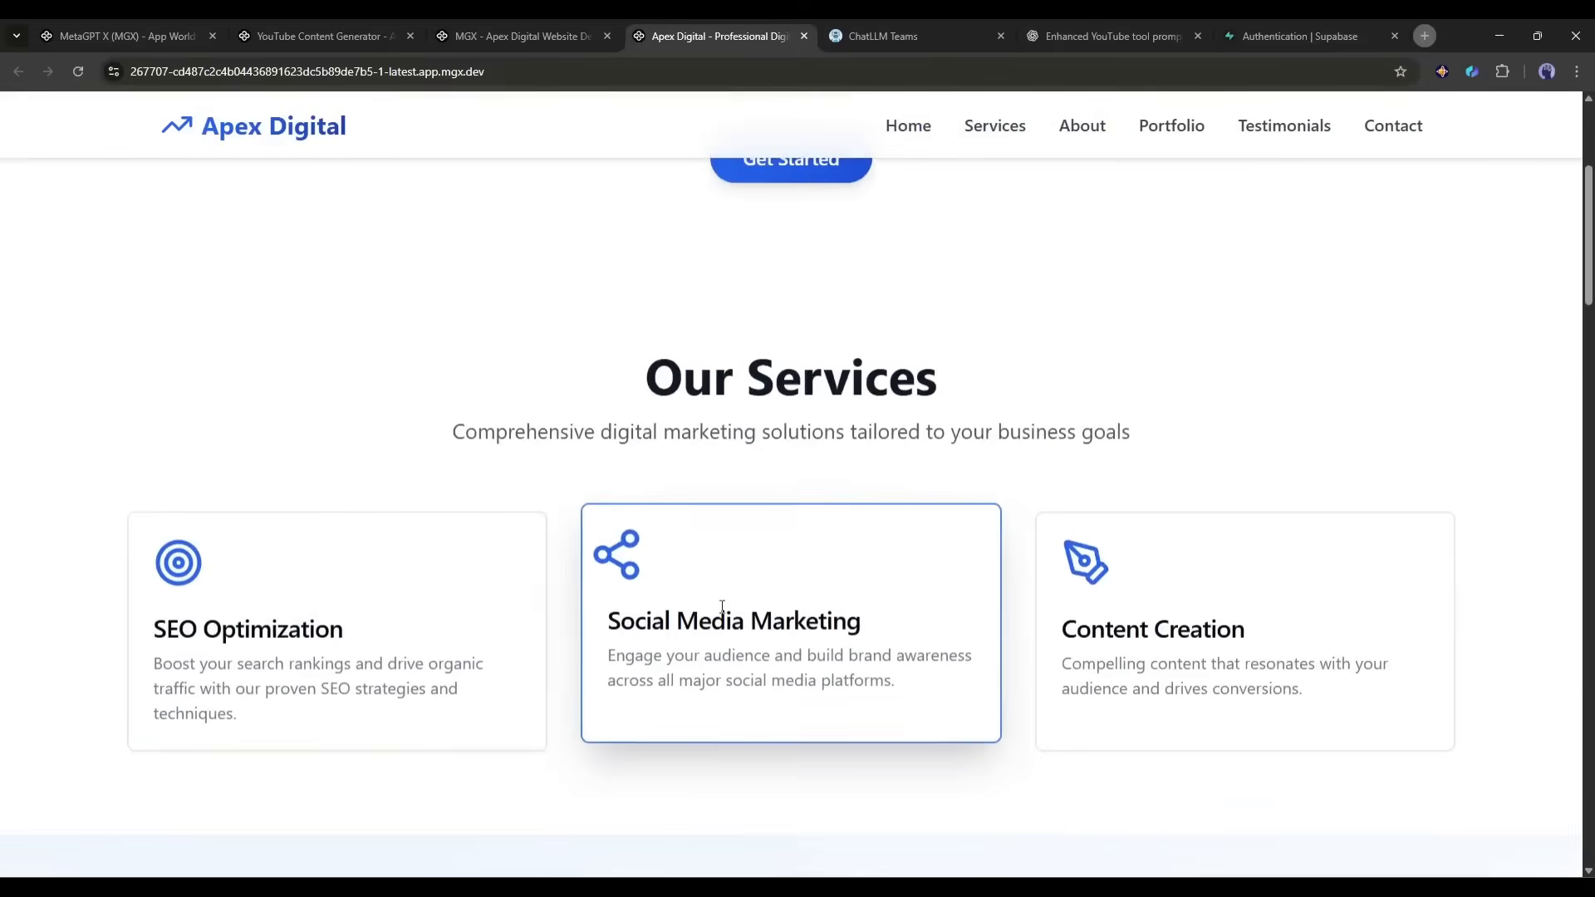
scroll(down, 3)
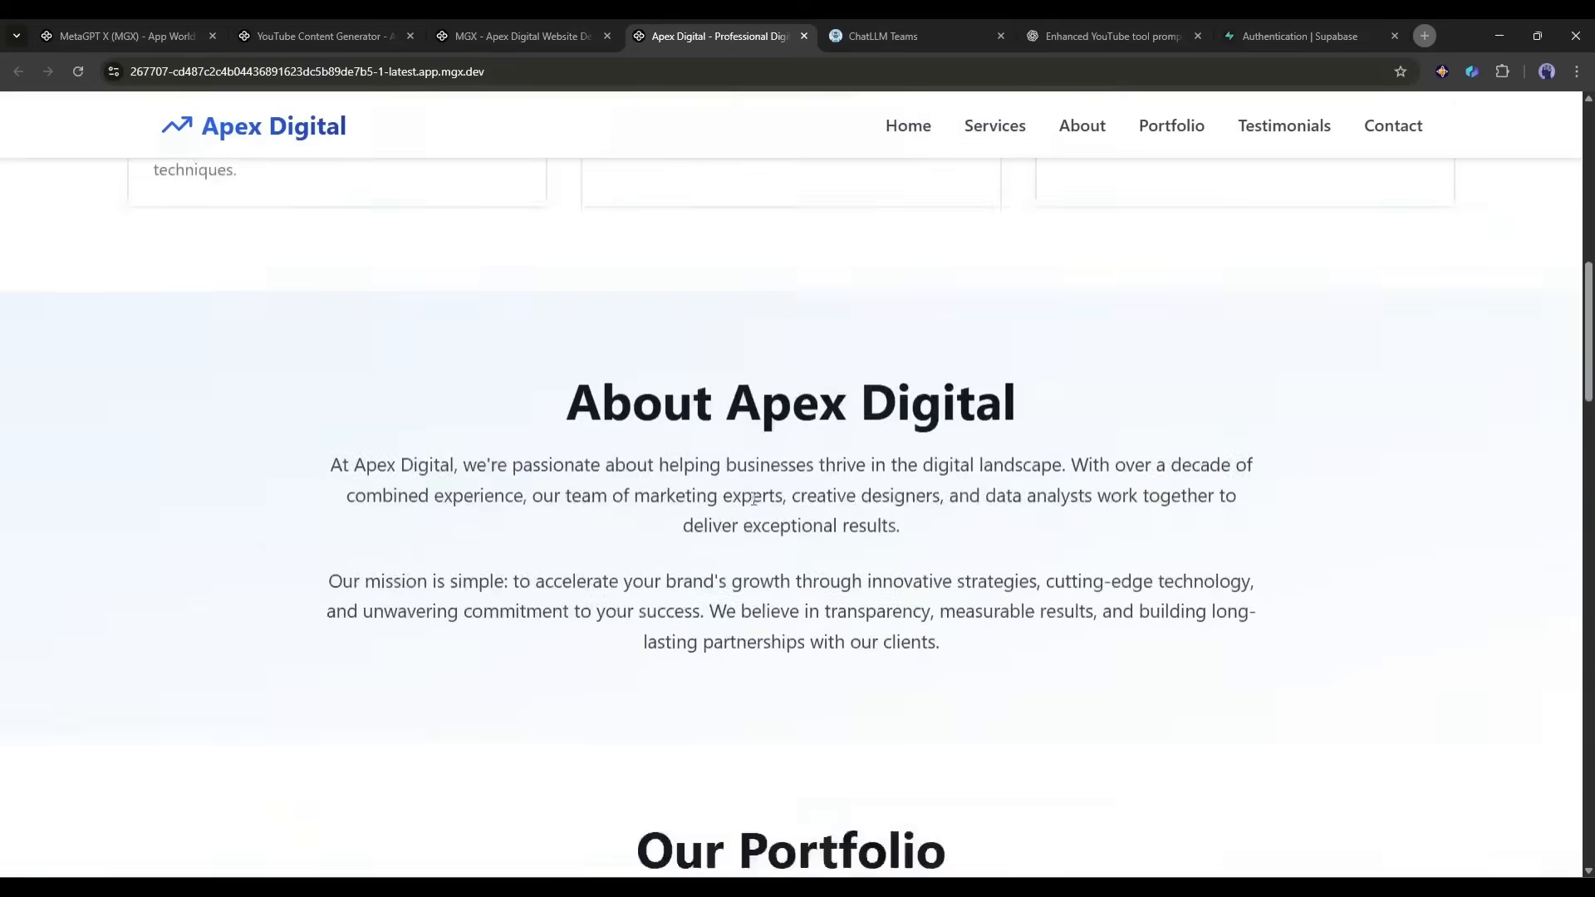
scroll(down, 3)
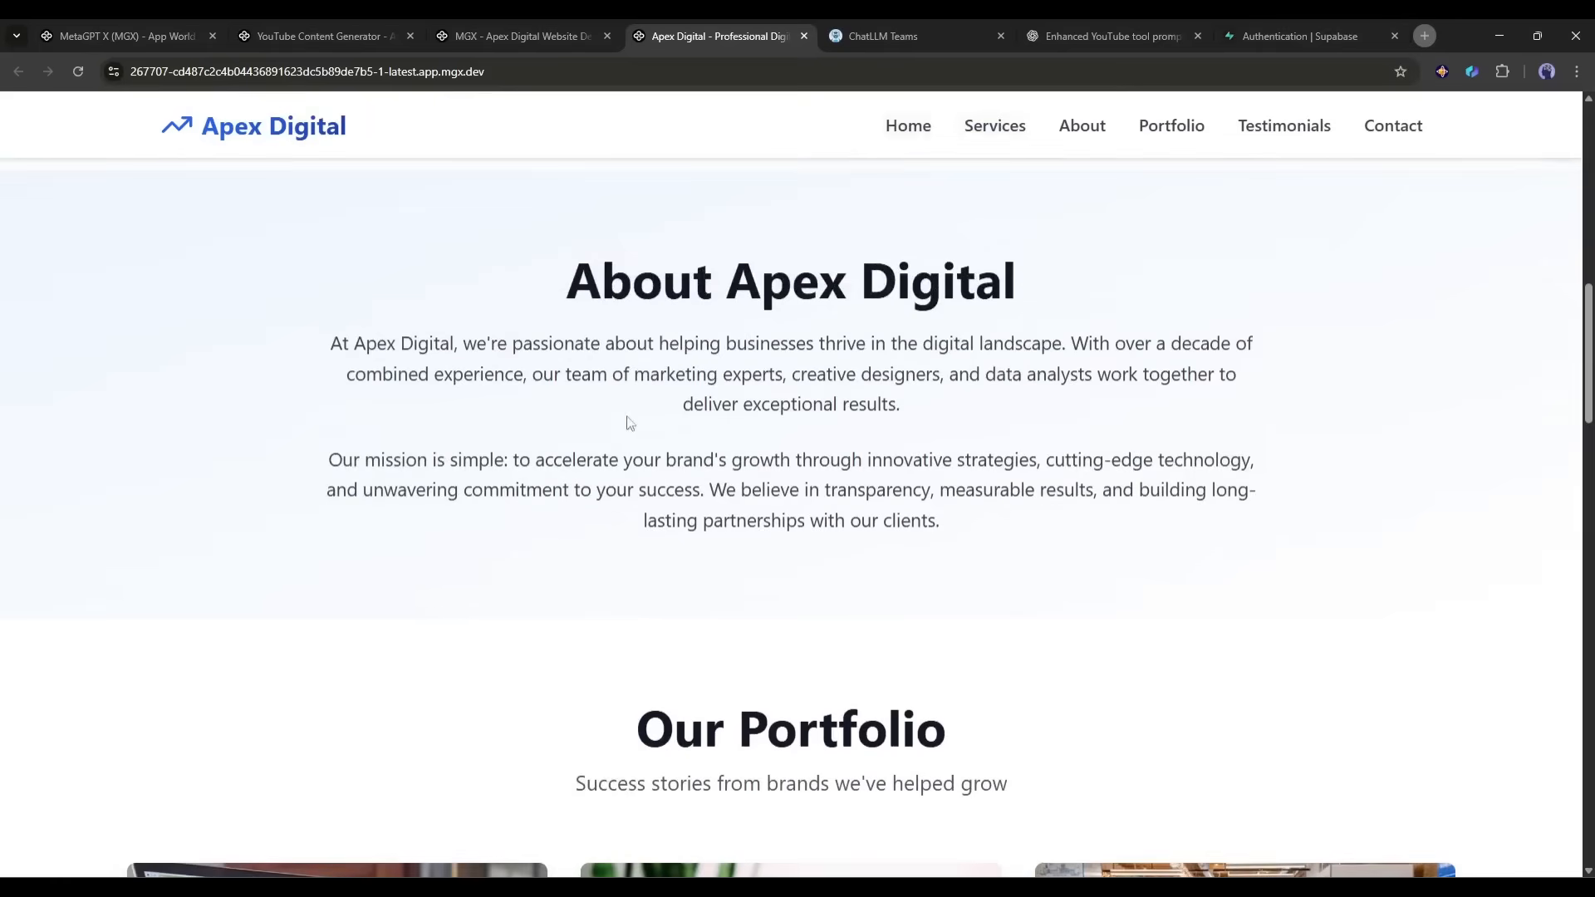
scroll(down, 3)
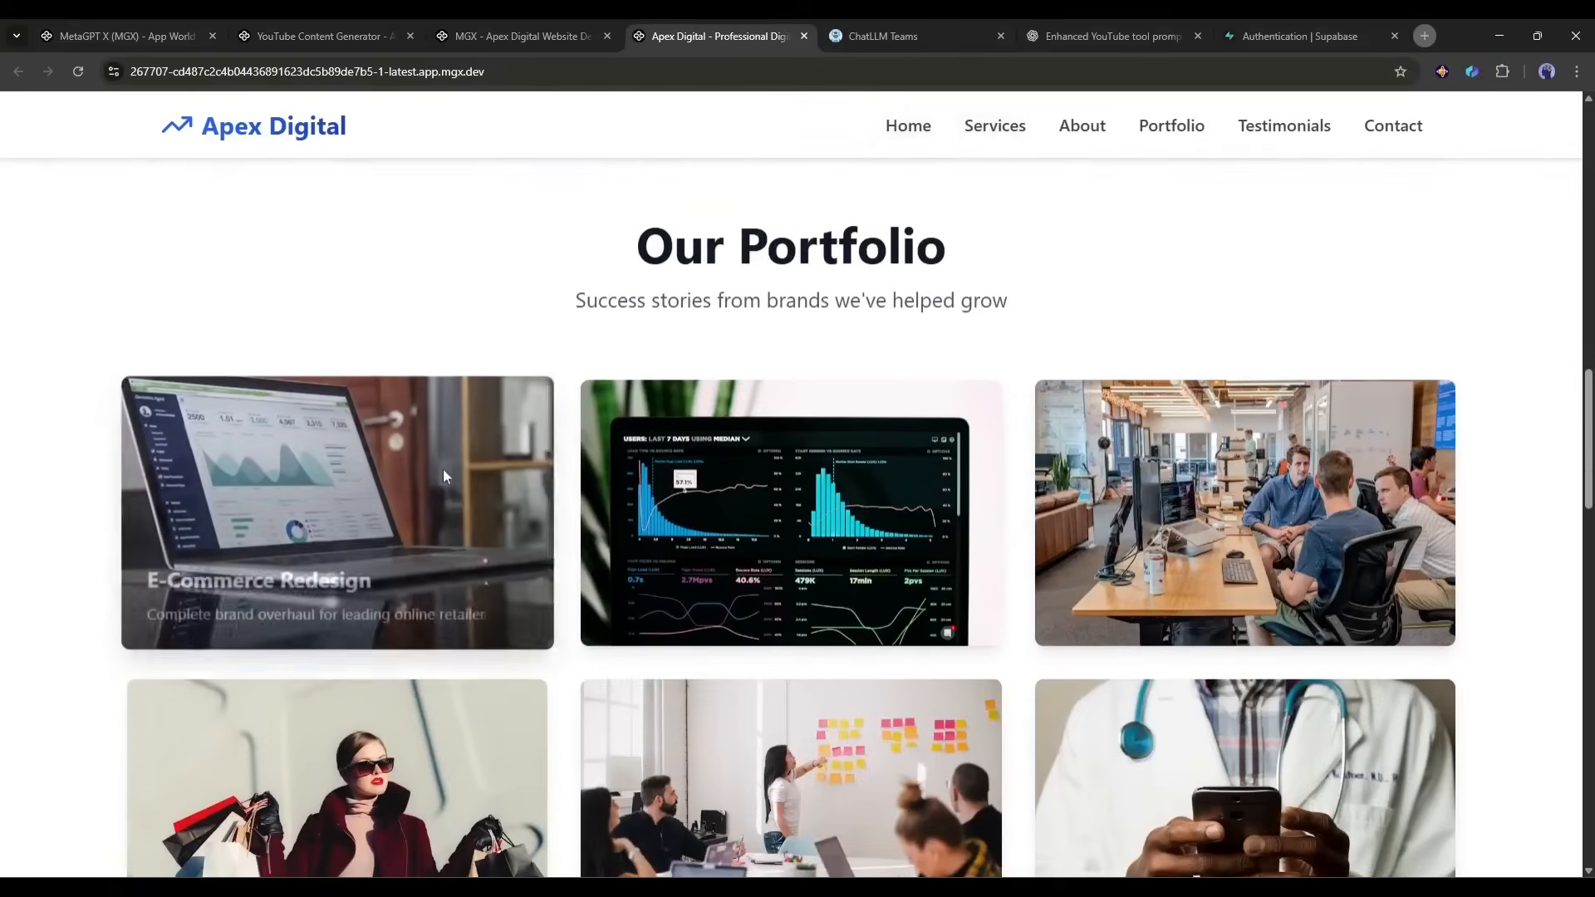
Continue down through Portfolio and client testimonials to the Get In Touch contact form.
scroll(down, 3)
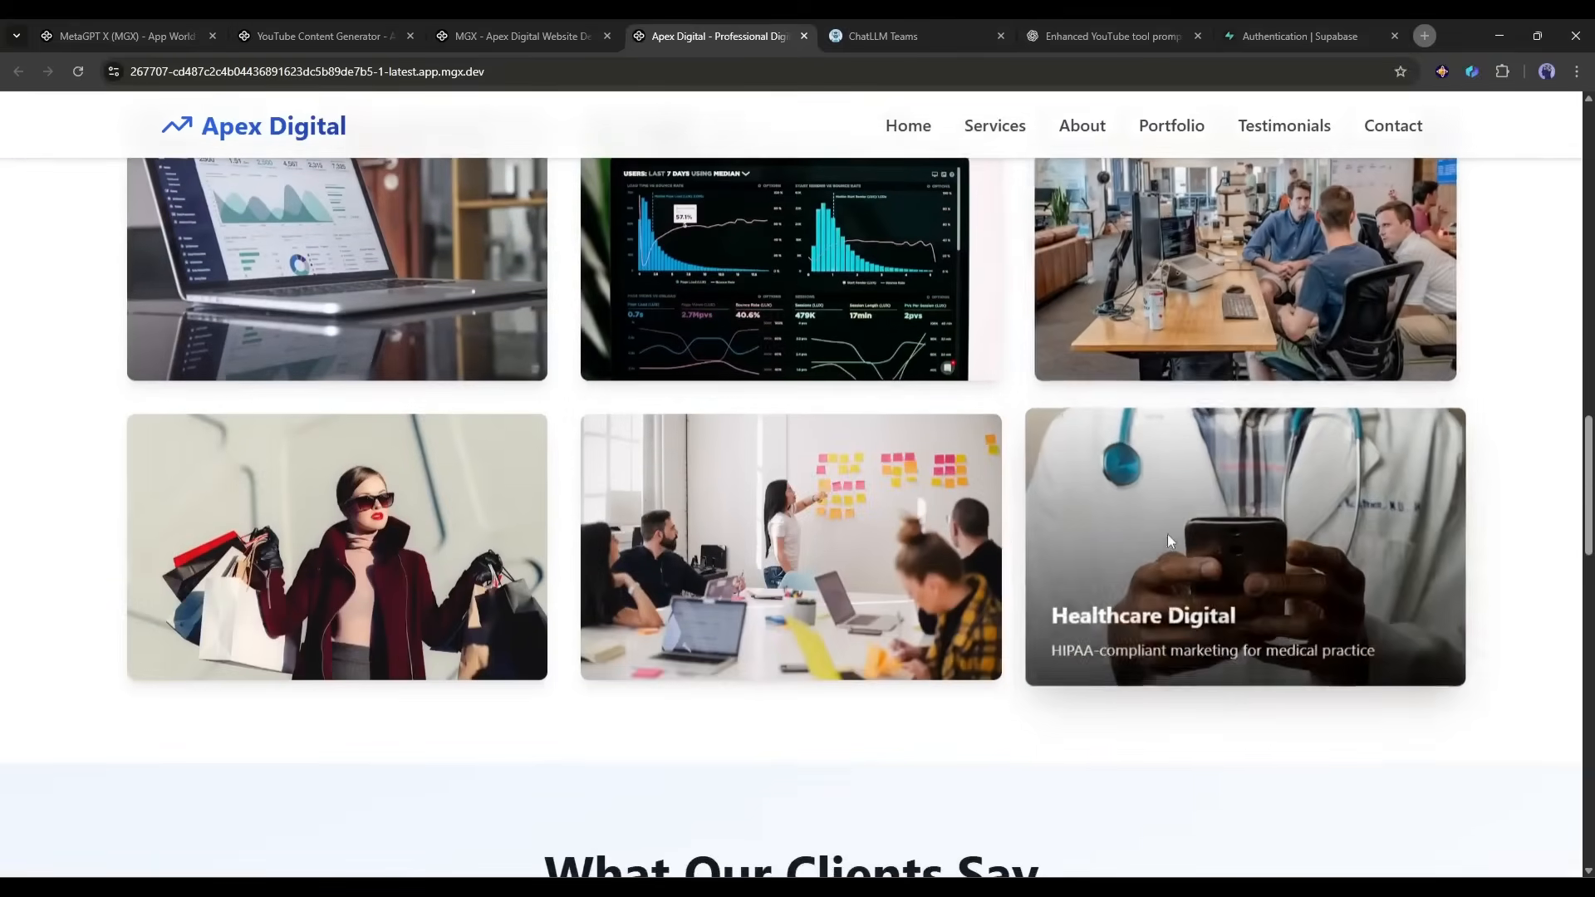
scroll(down, 3)
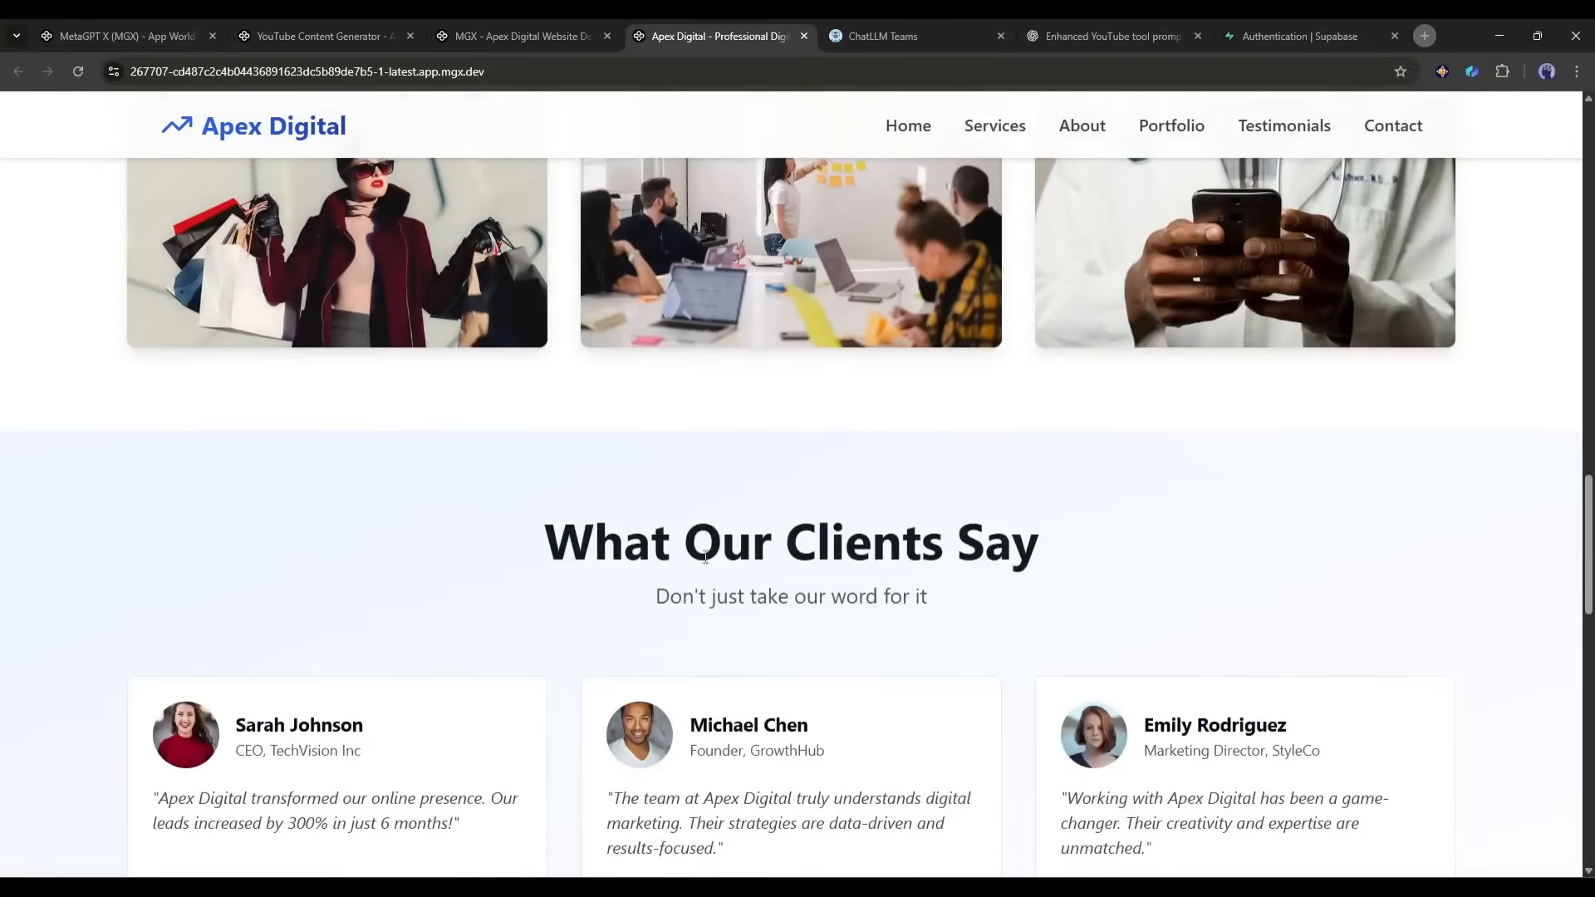
scroll(down, 3)
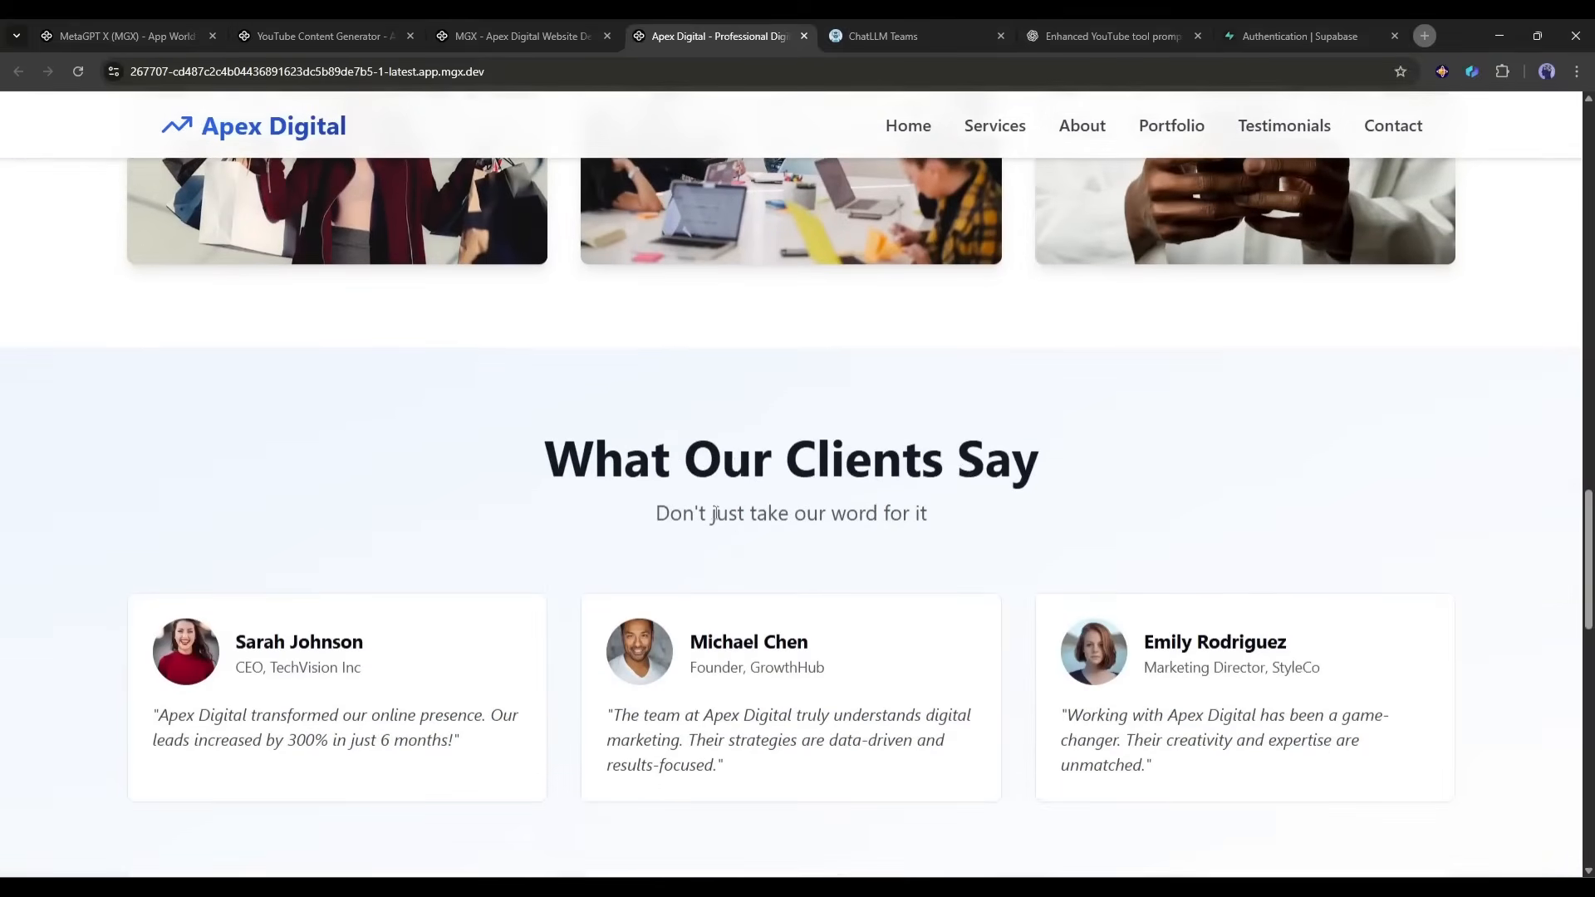
scroll(down, 3)
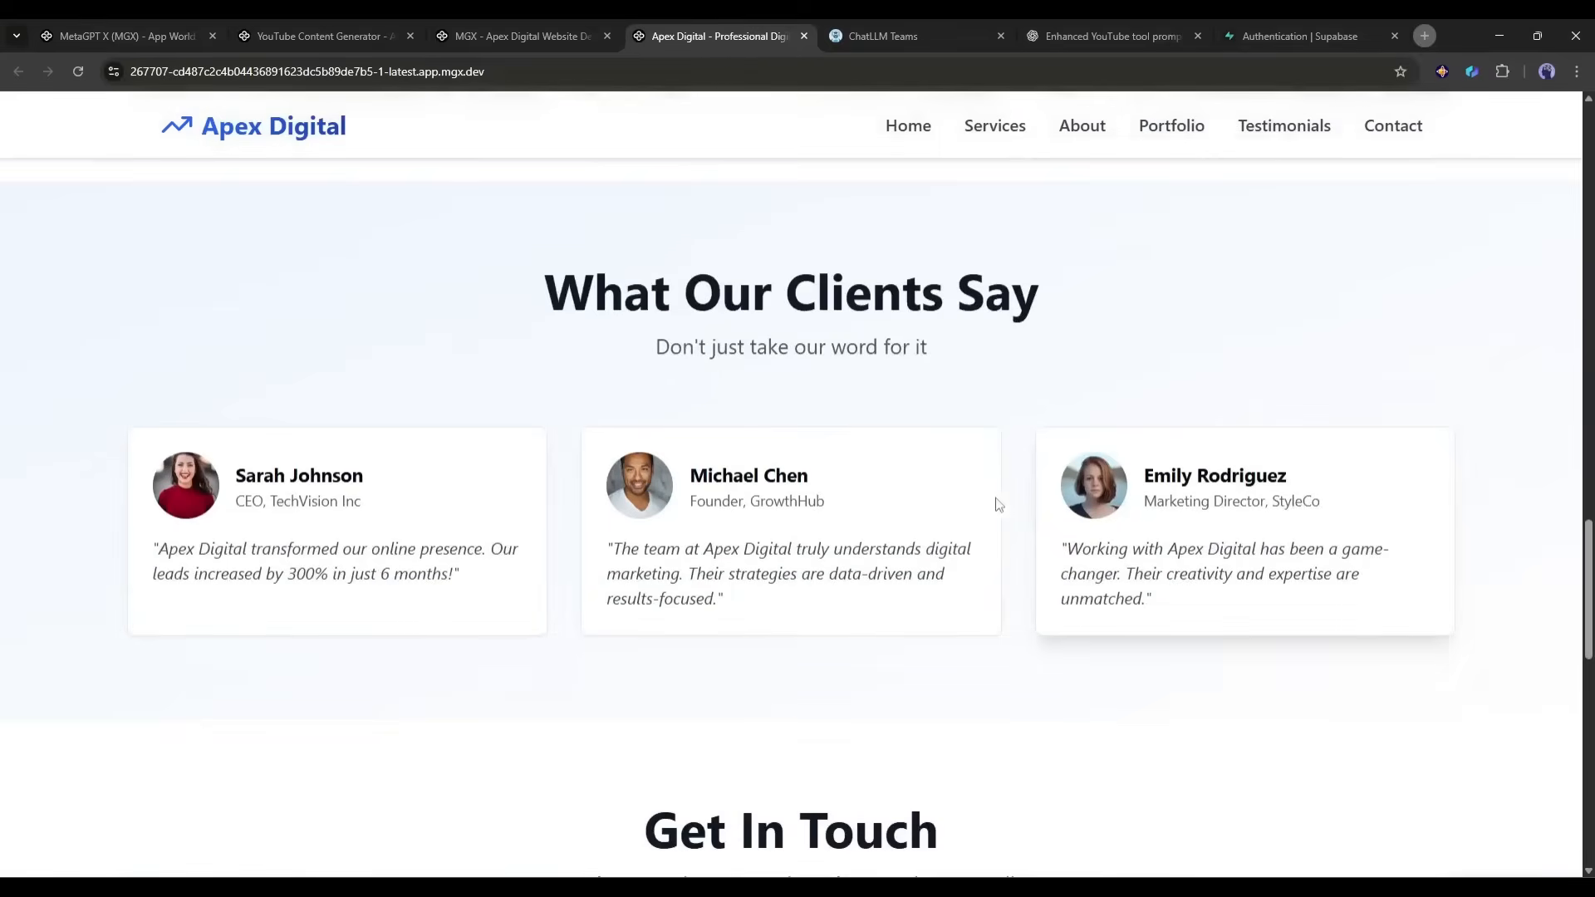
scroll(down, 3)
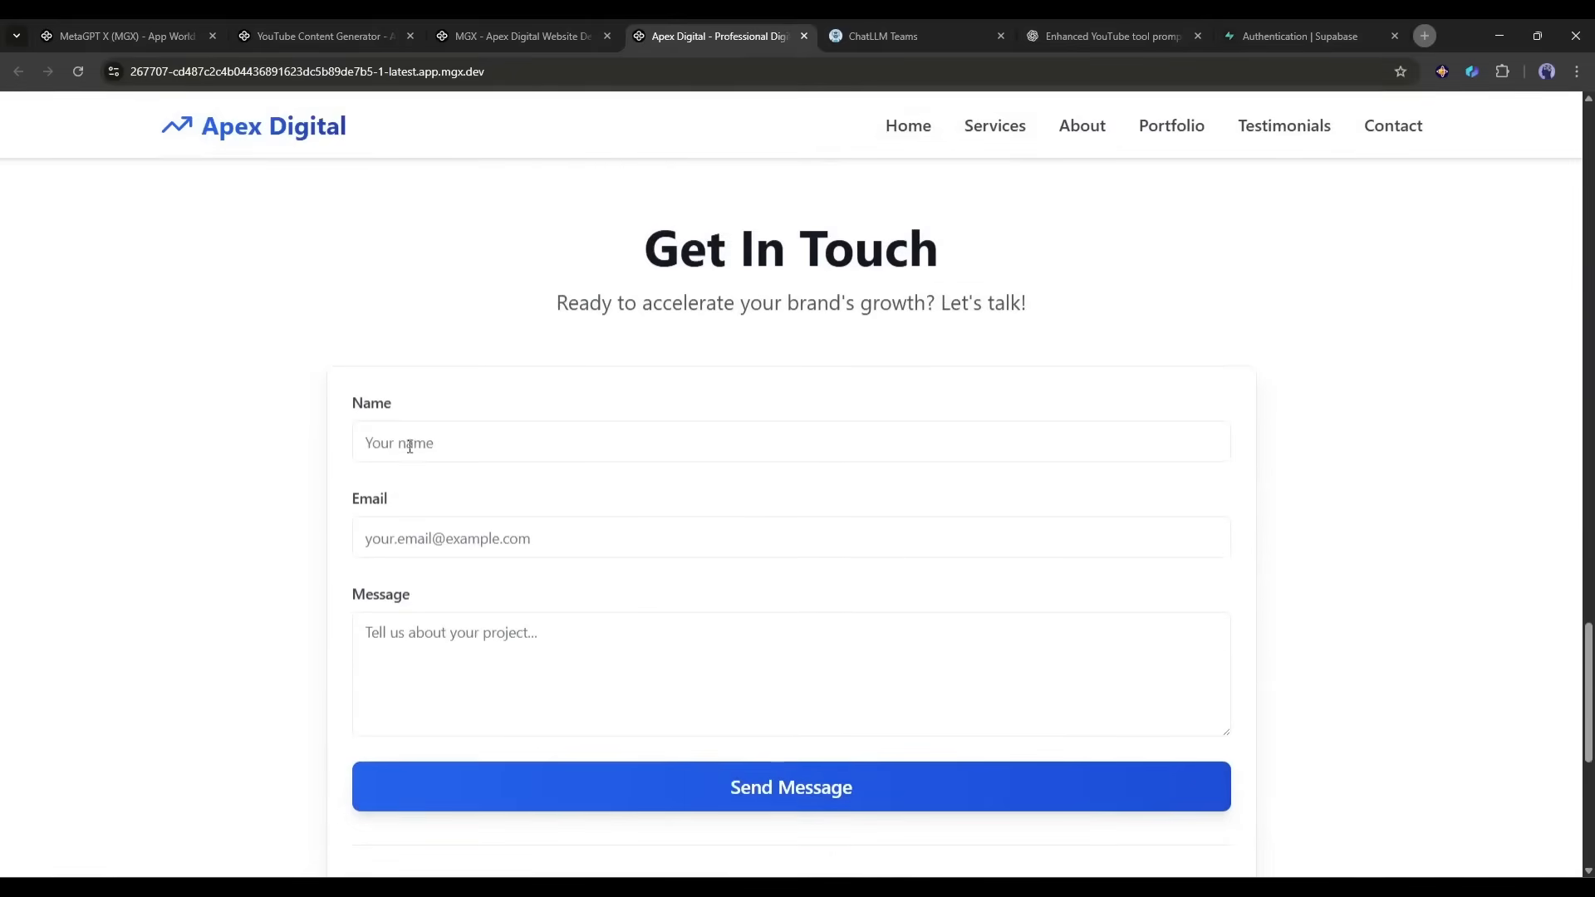
Fill the contact form with an autofilled name and email and the message 'I want to promote my n'.
click(790, 443)
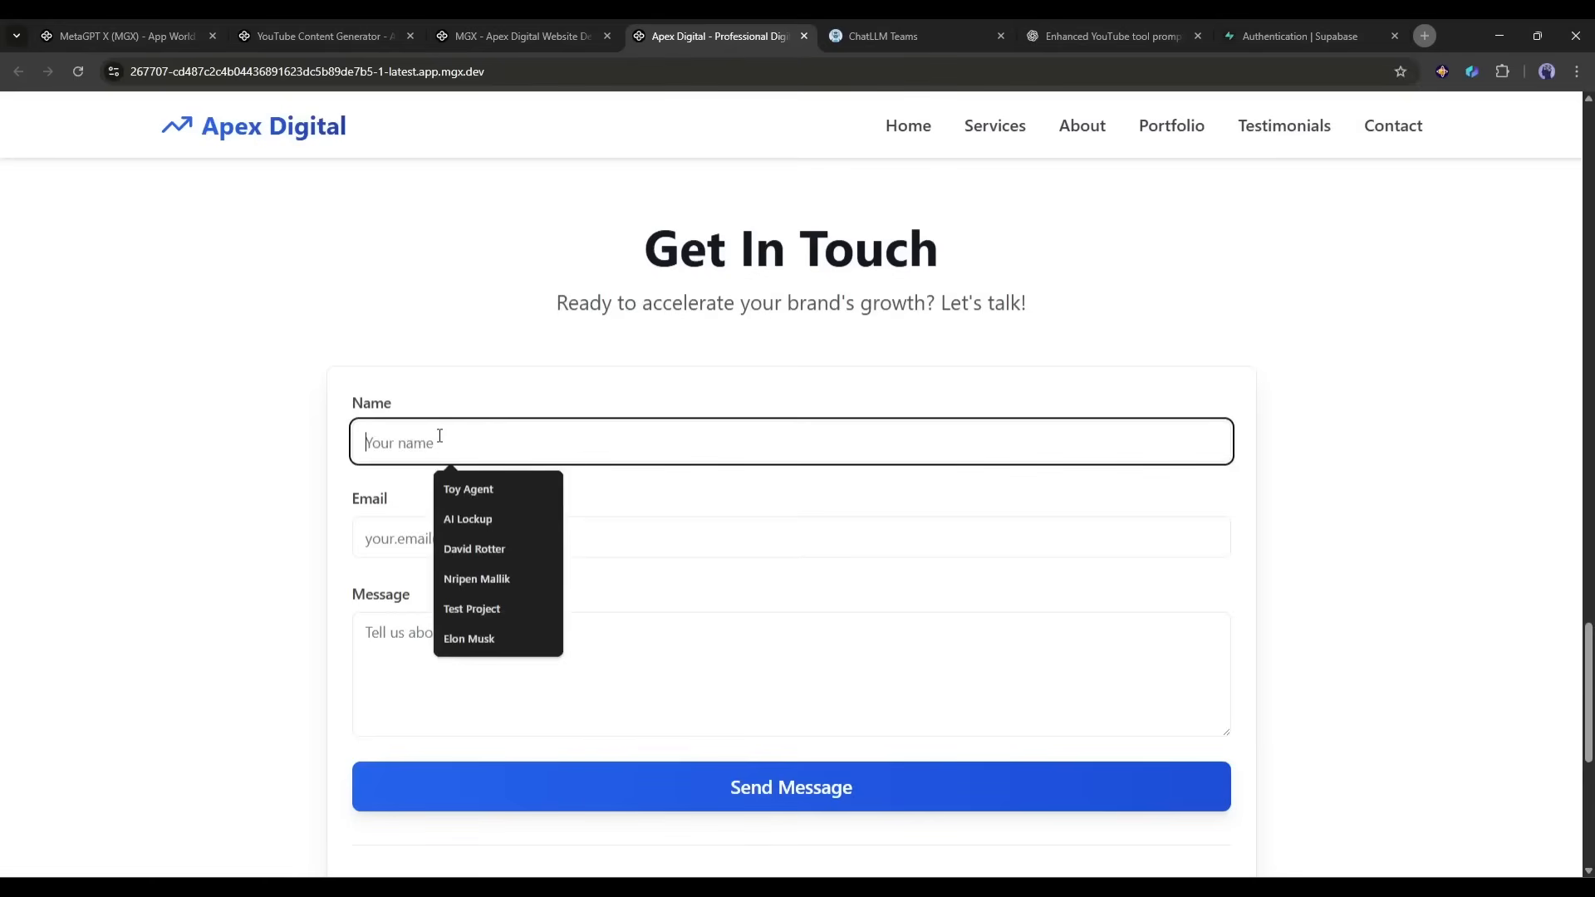
click(473, 549)
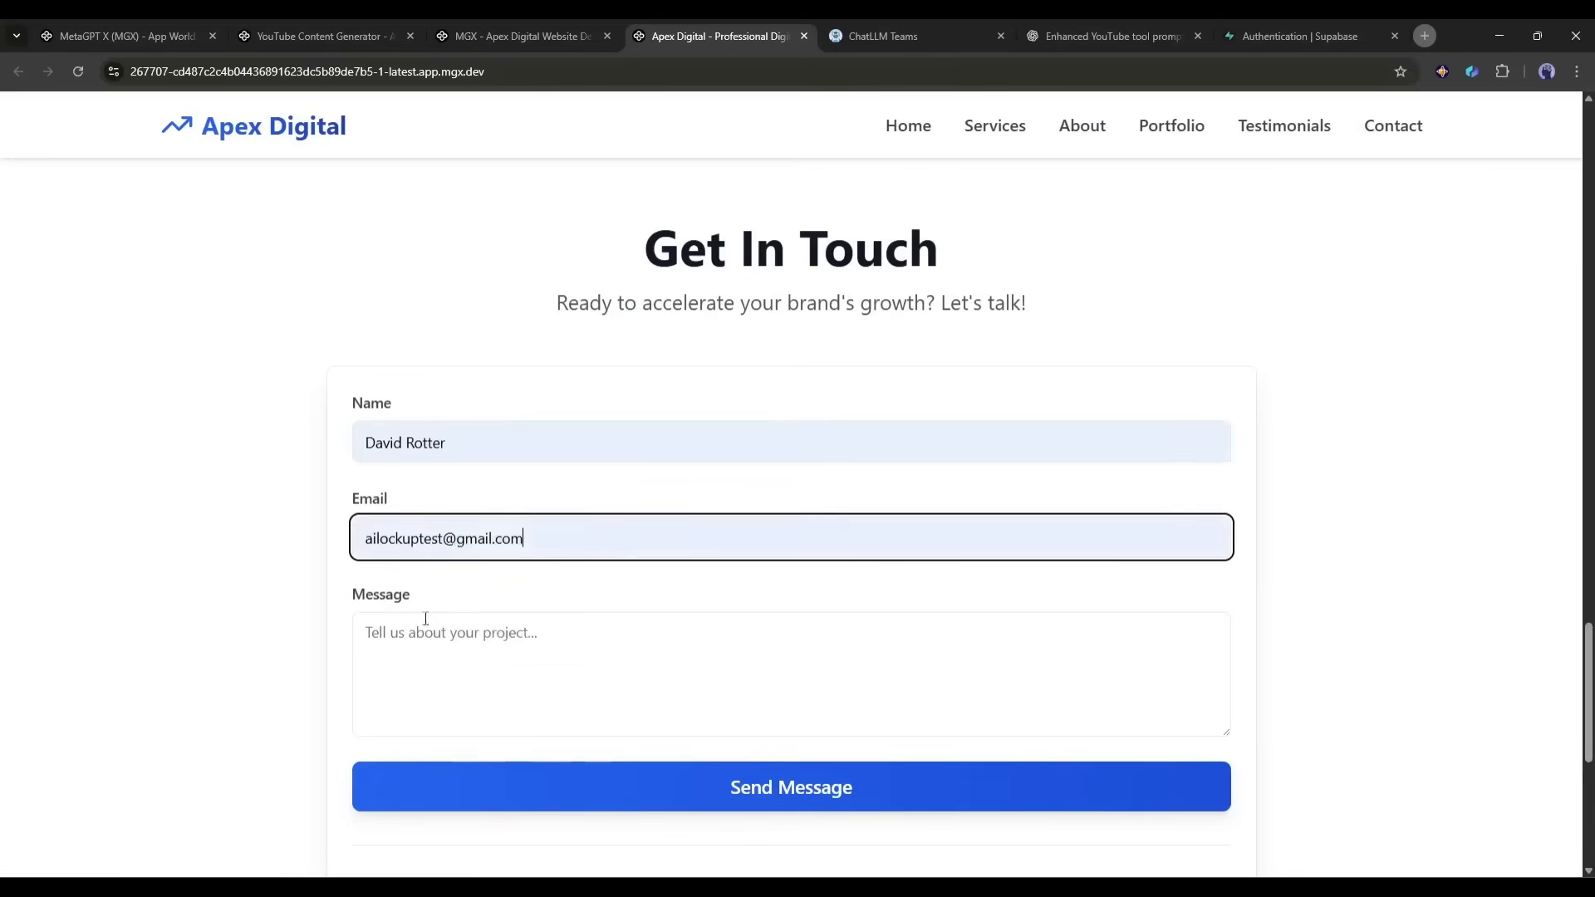
text(I want to promote my n)
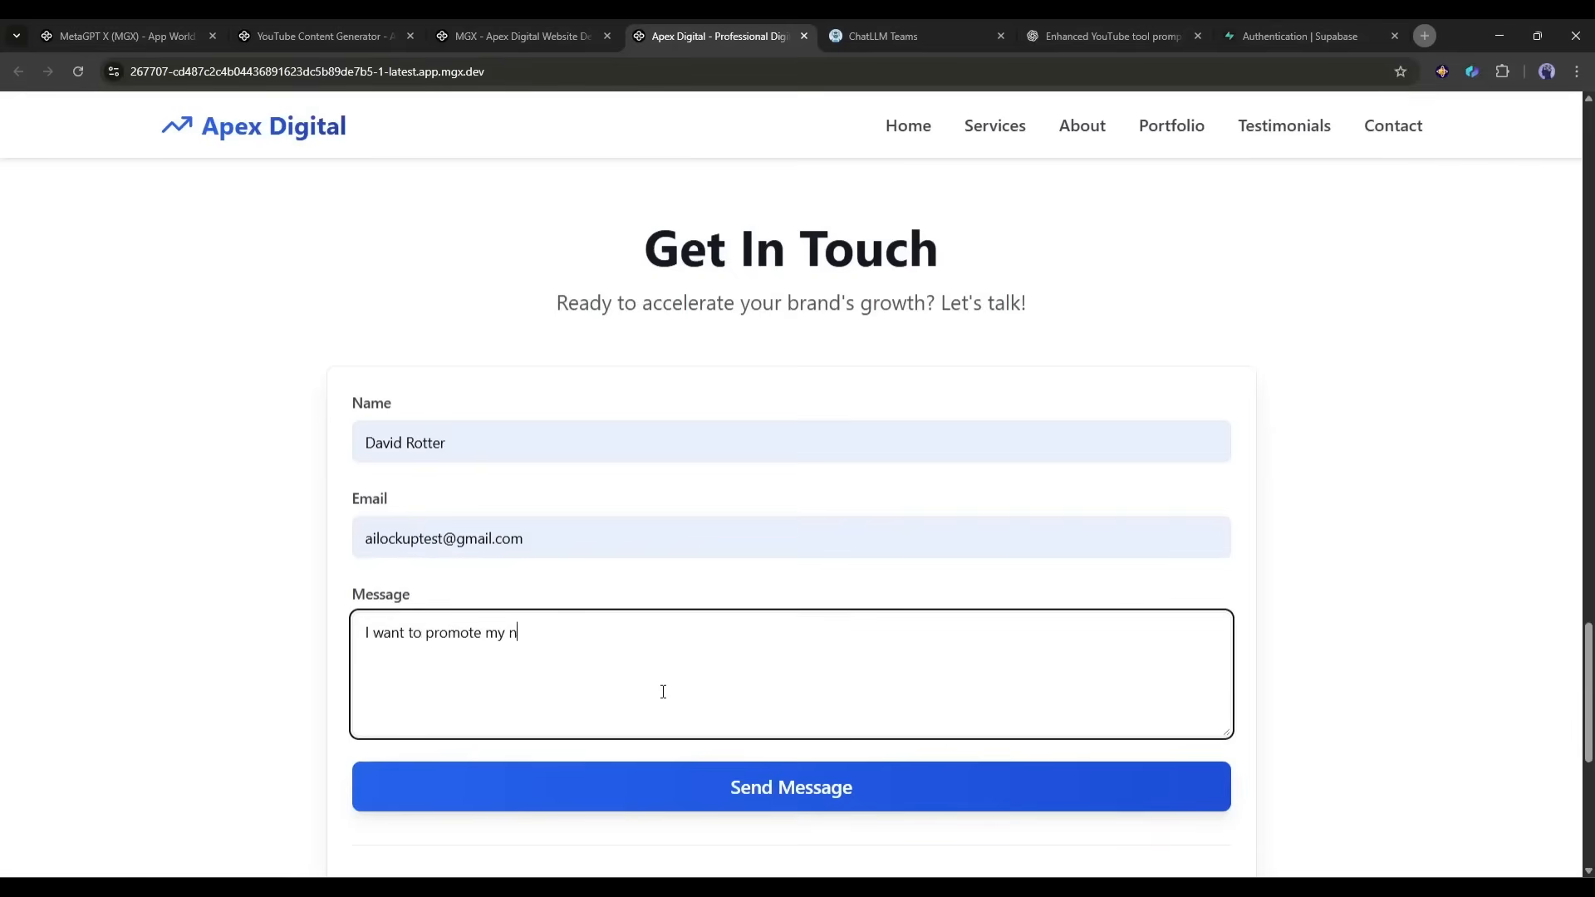
click(790, 786)
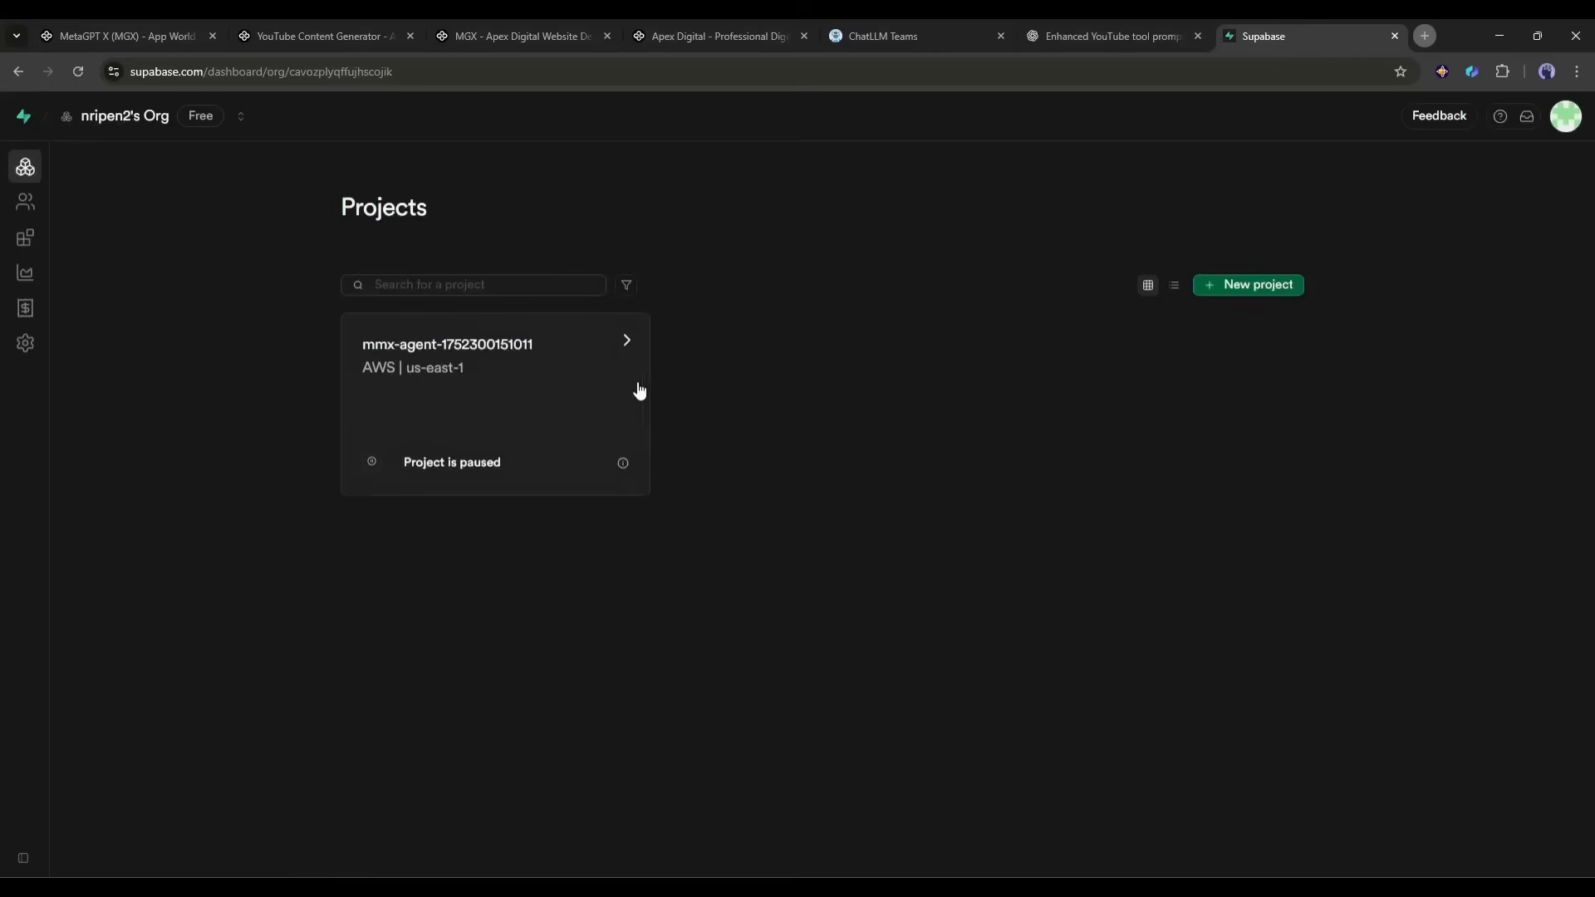
mouse_move(628, 348)
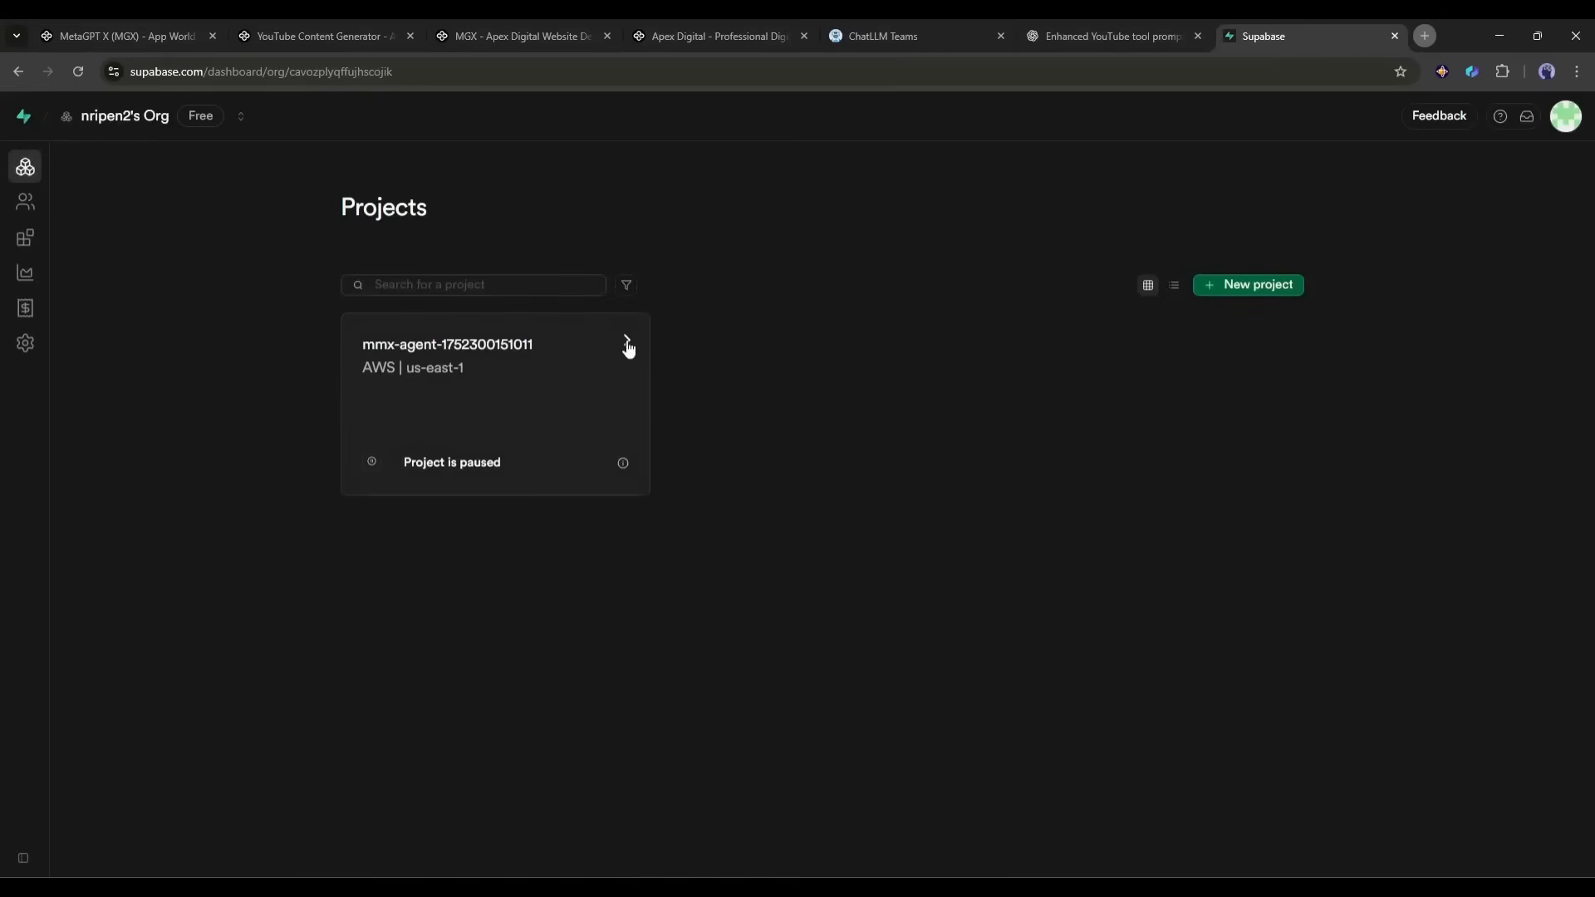
mouse_move(1005, 100)
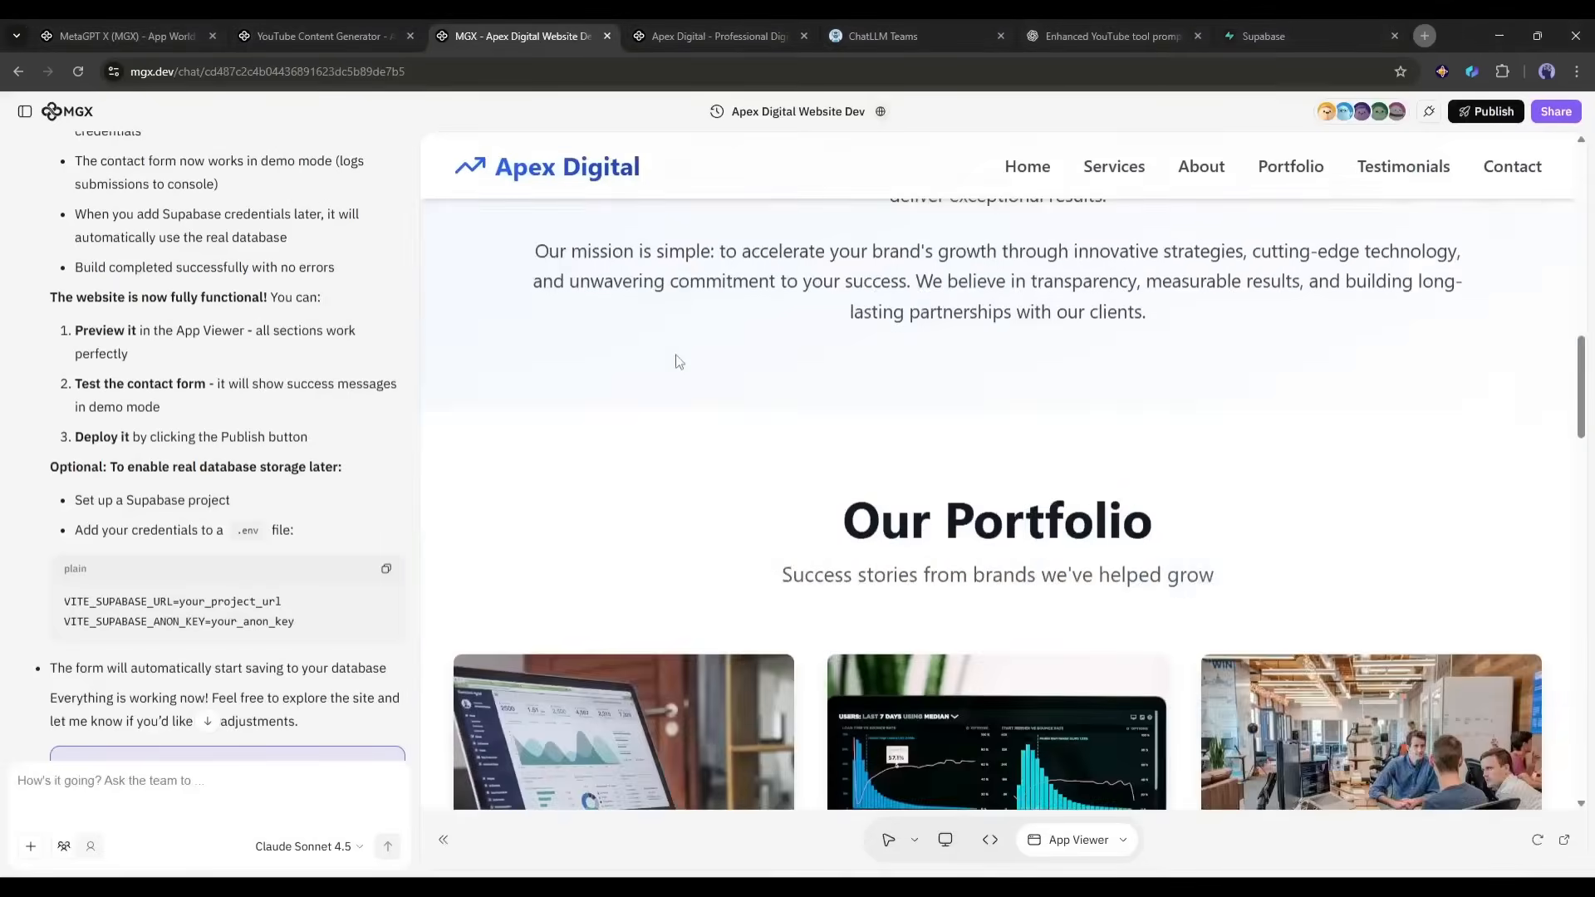
Switch to the cosmic YouTube Content Generator app set to 'best AI tools for productivity'.
click(323, 36)
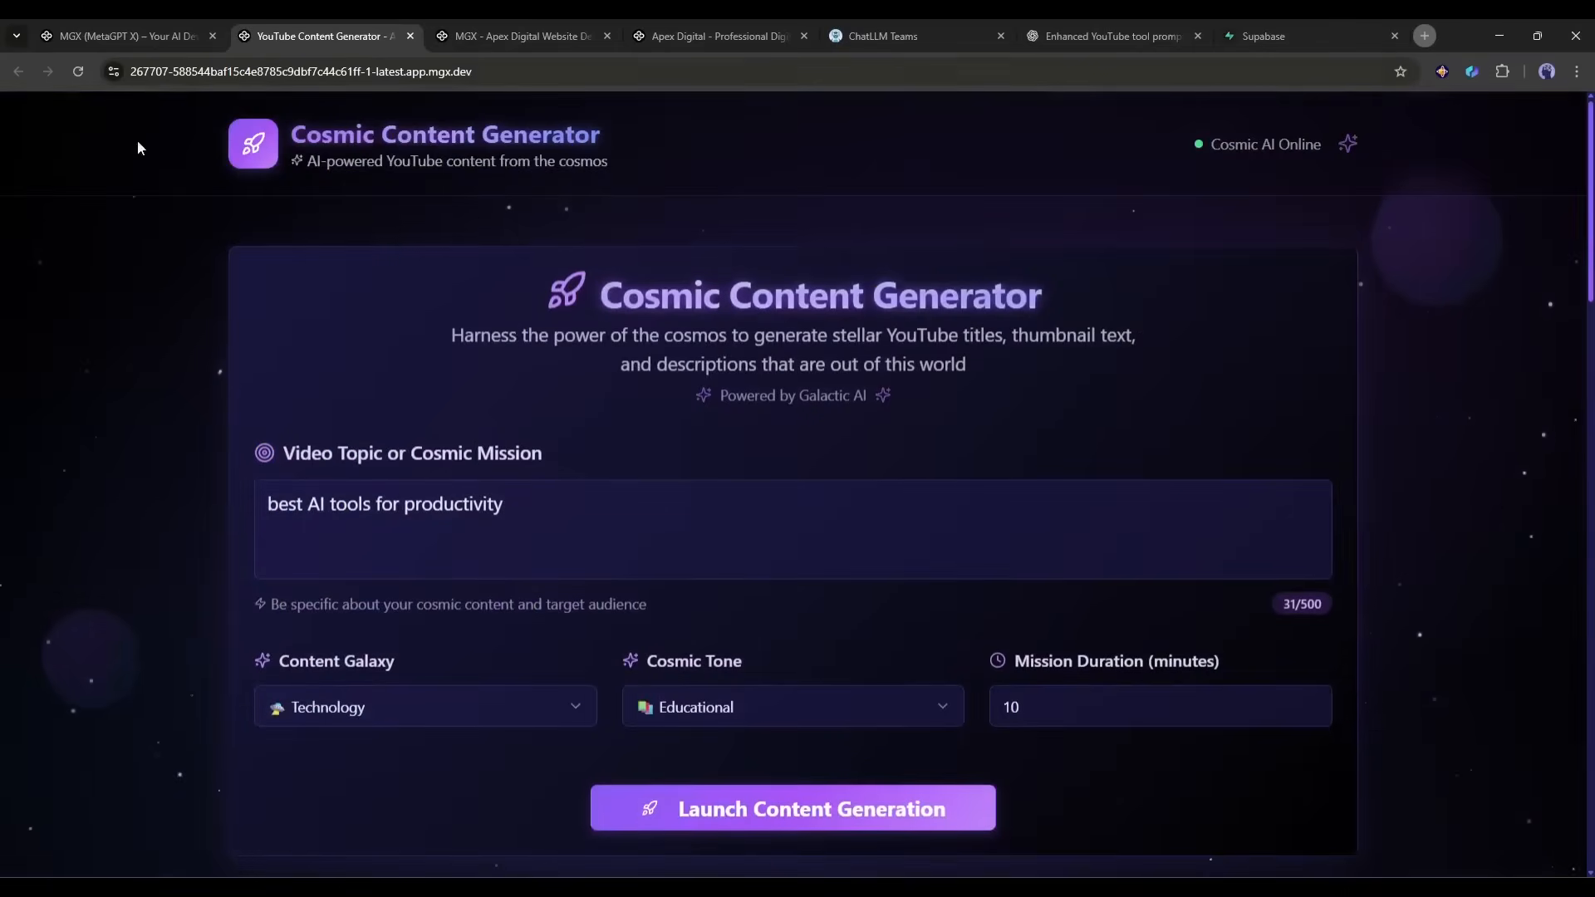
Return to the Apex Digital site, review its portfolio and footer, then switch to the NeurIPS report chat.
click(717, 35)
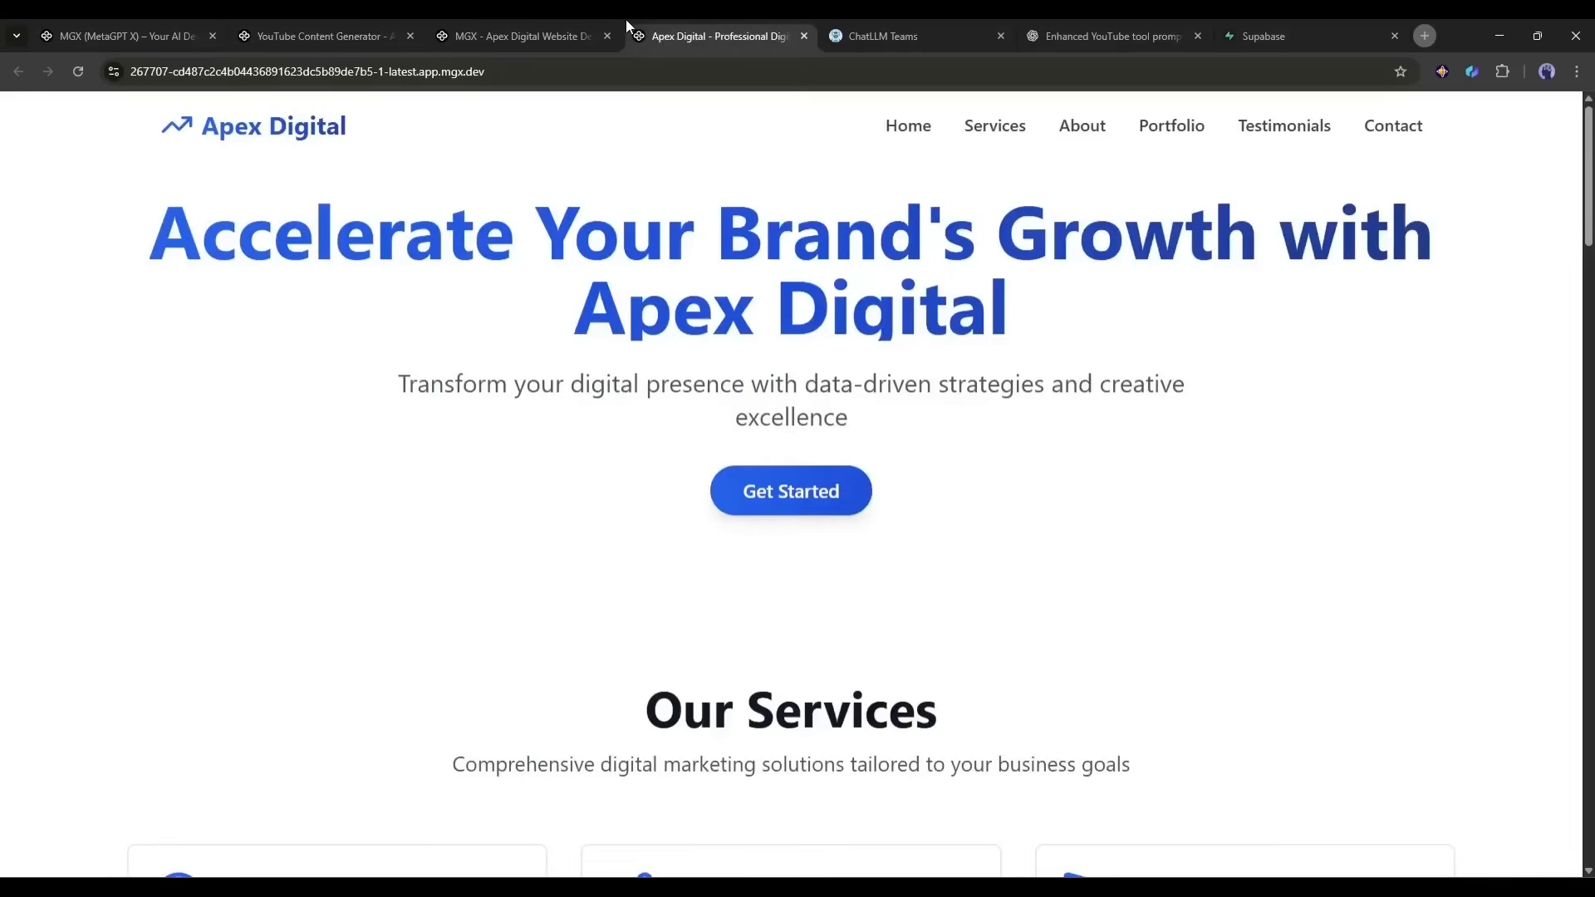
click(1169, 126)
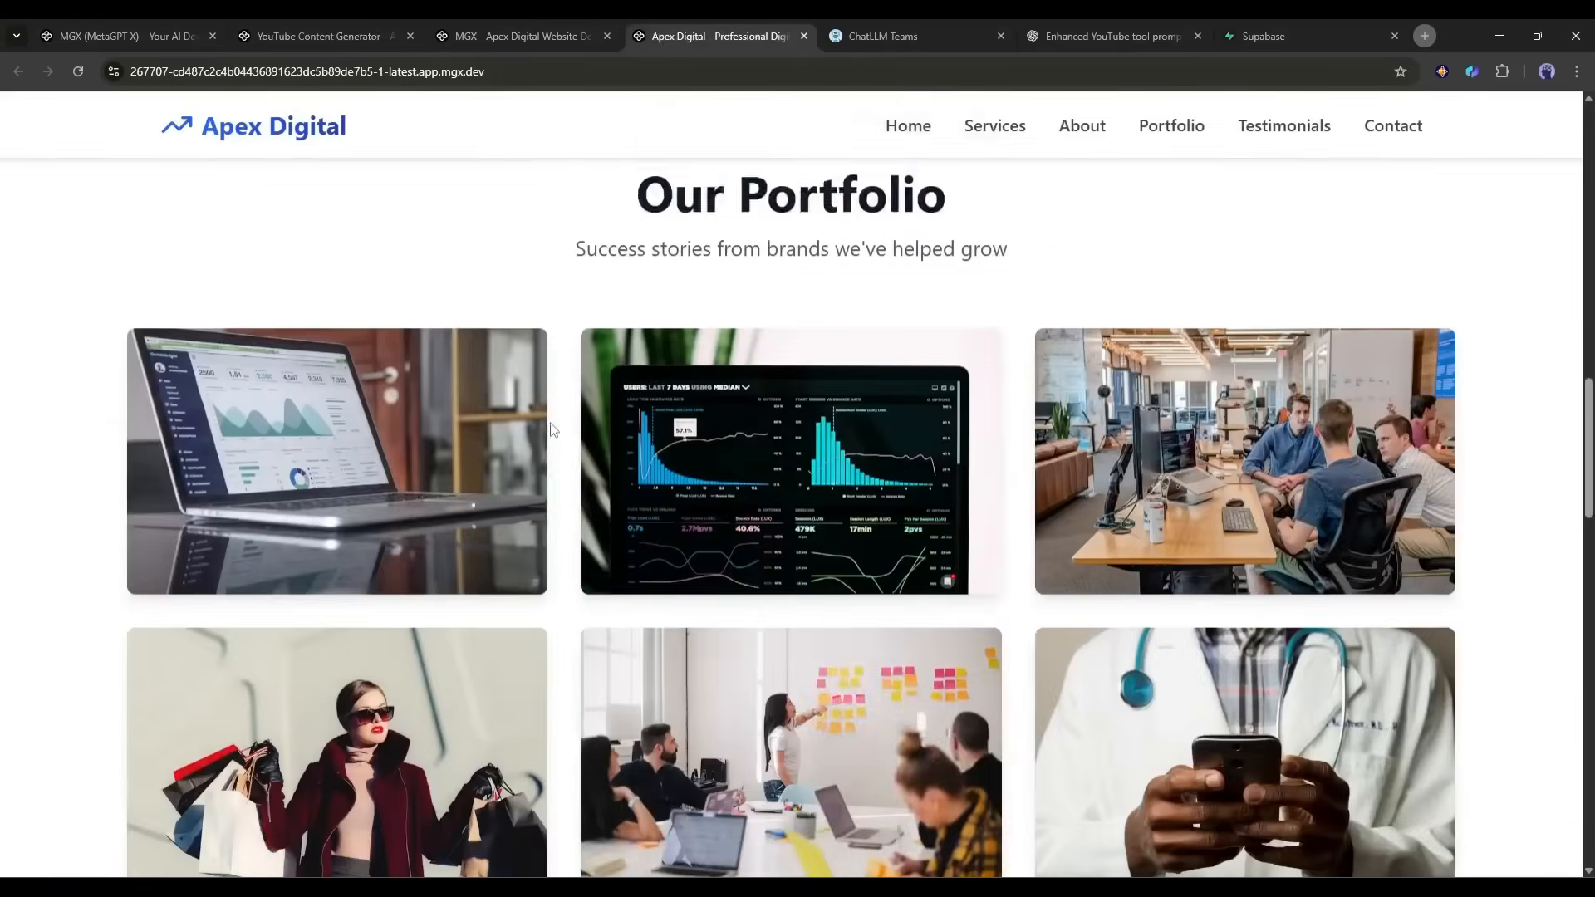
scroll(down, 3)
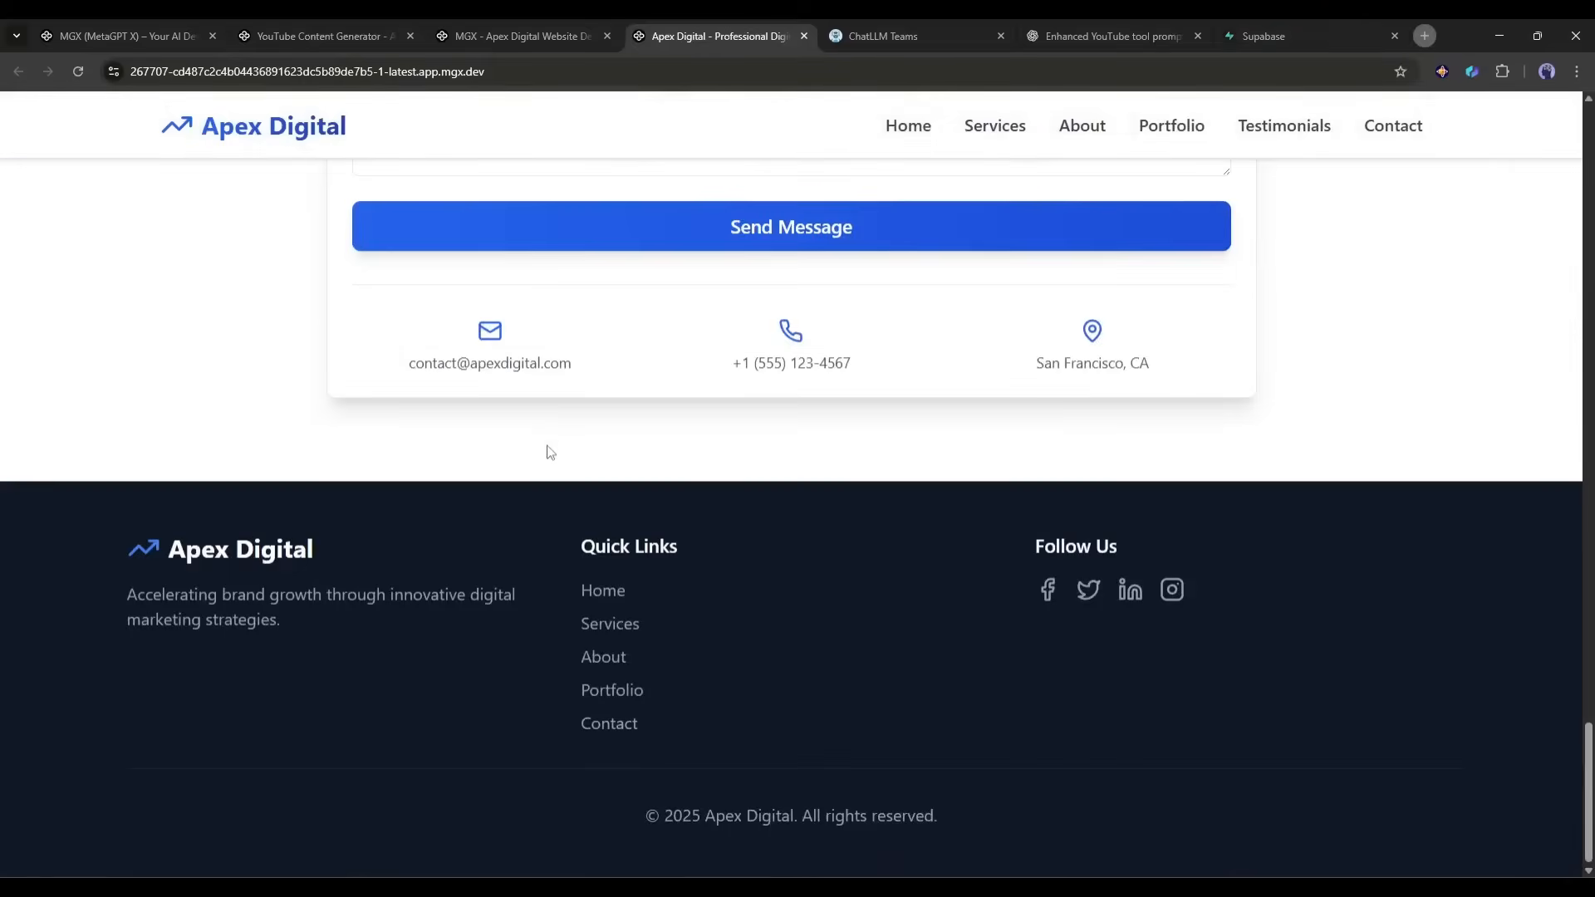
click(122, 36)
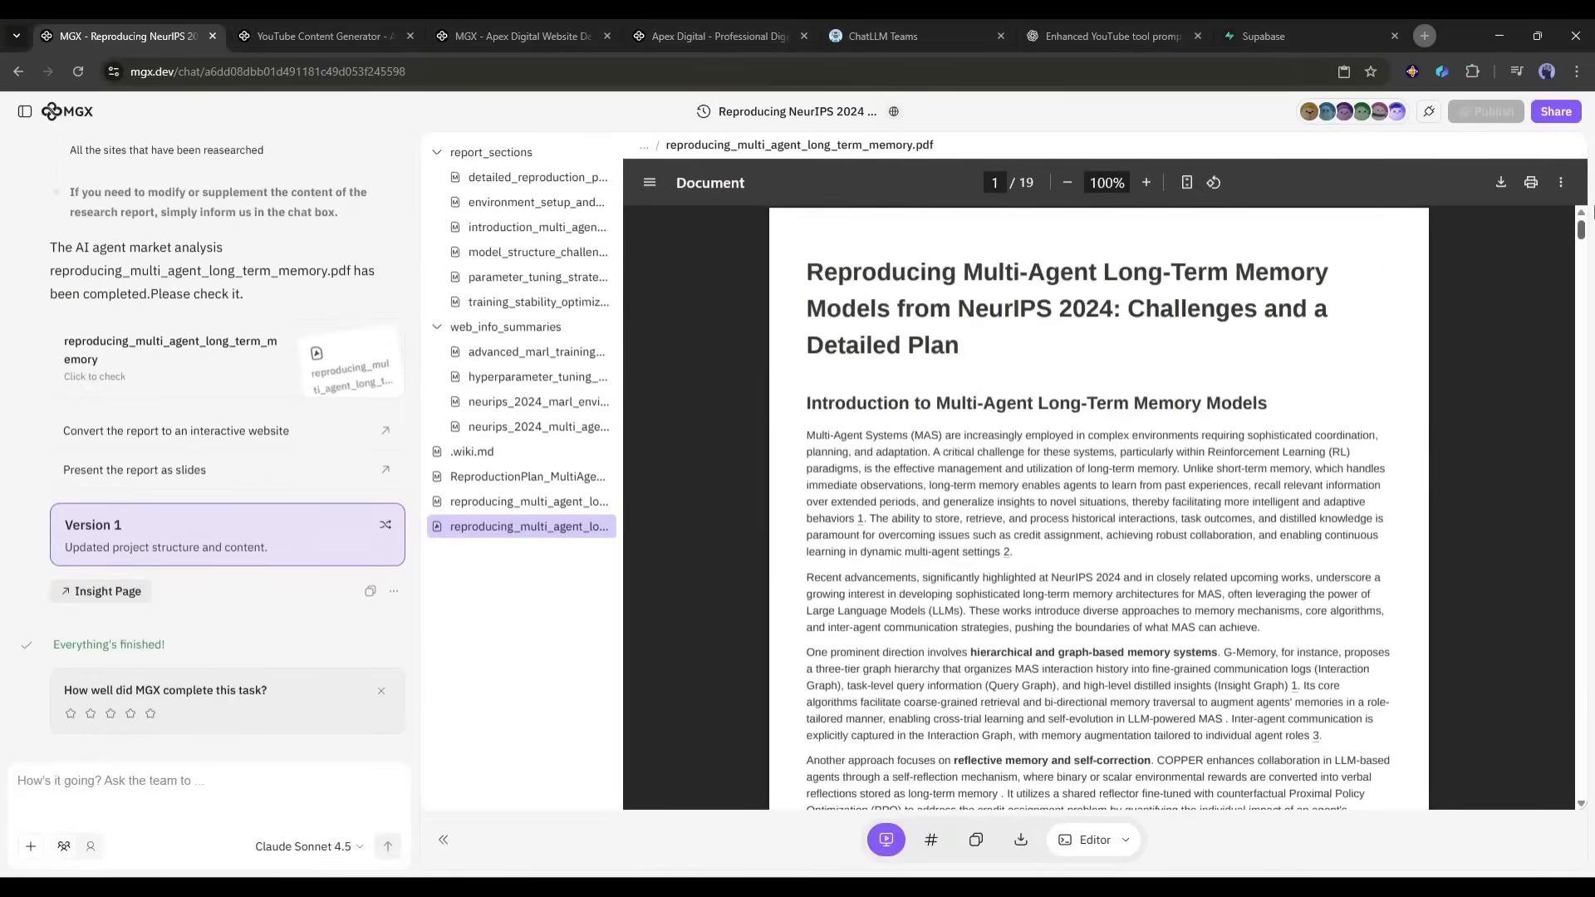
Go back to the MGX home page listing recent chats with 938.7 credits remaining.
click(68, 110)
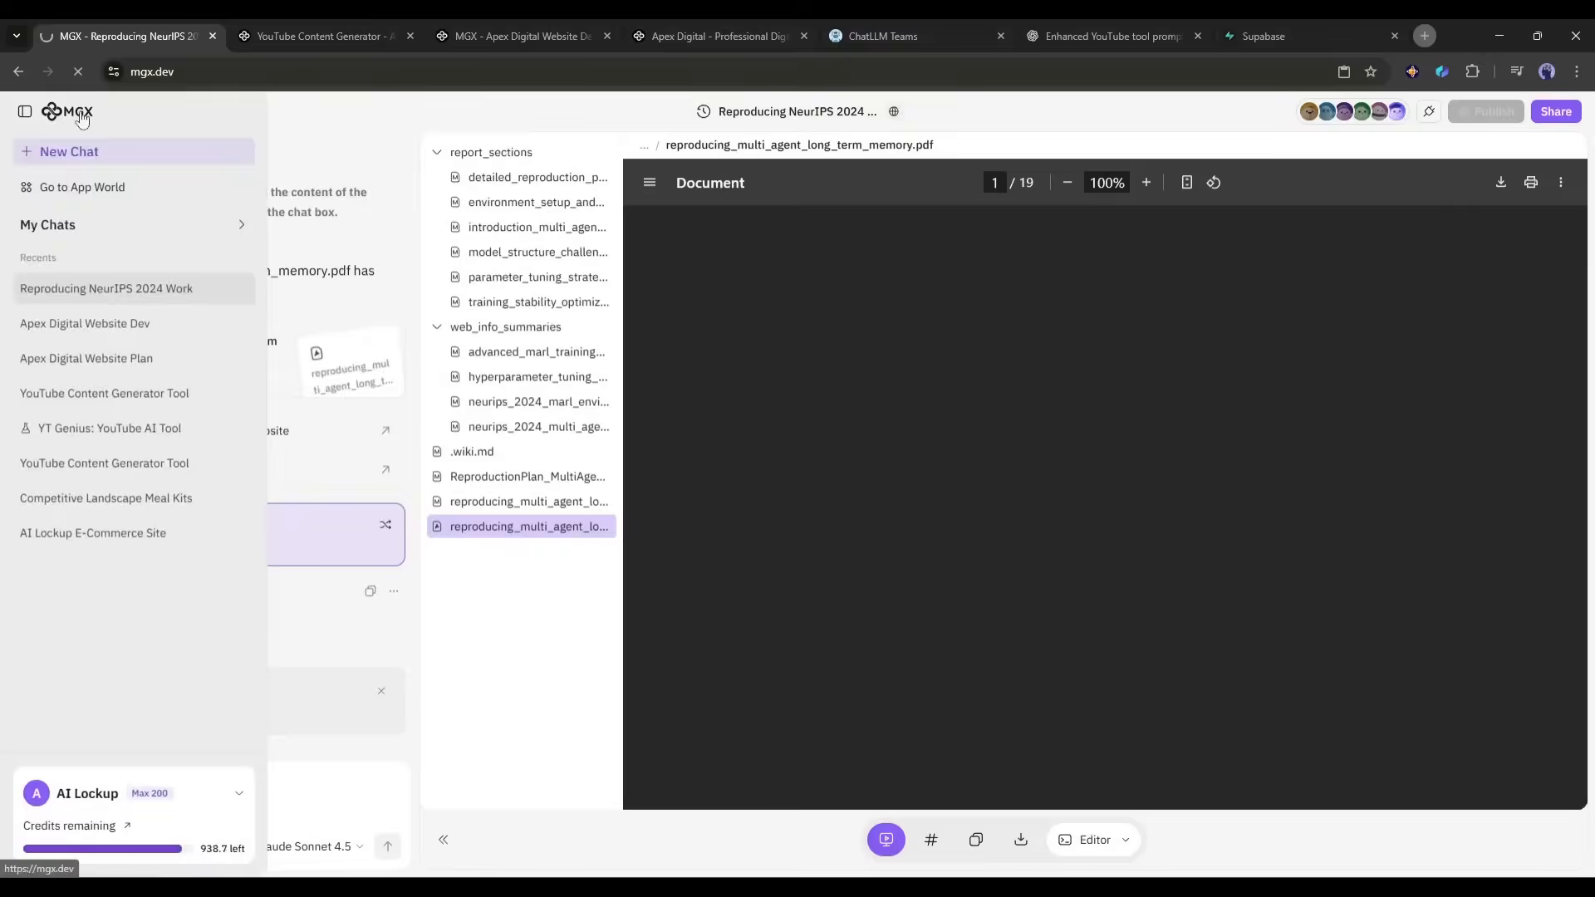